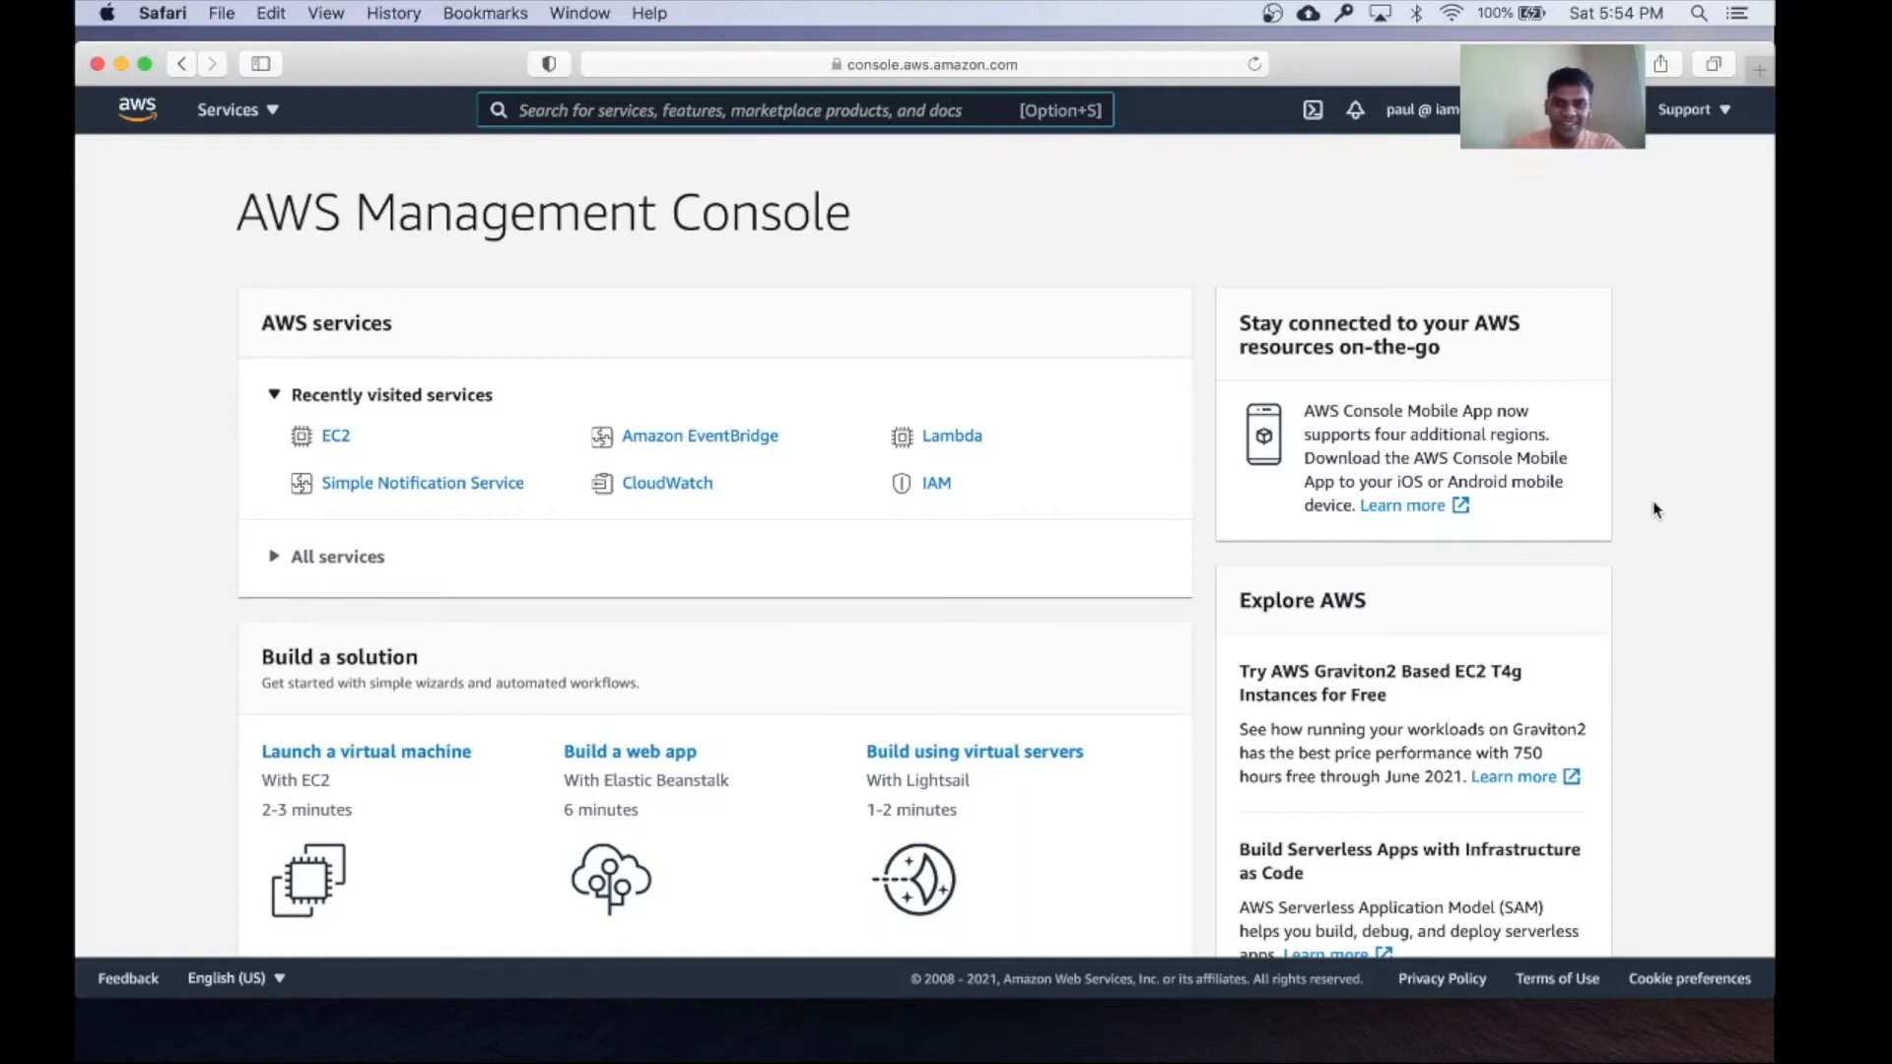
# Go from the Services menu to EC2 Instances, which lists no instances
pyautogui.click(784, 109)
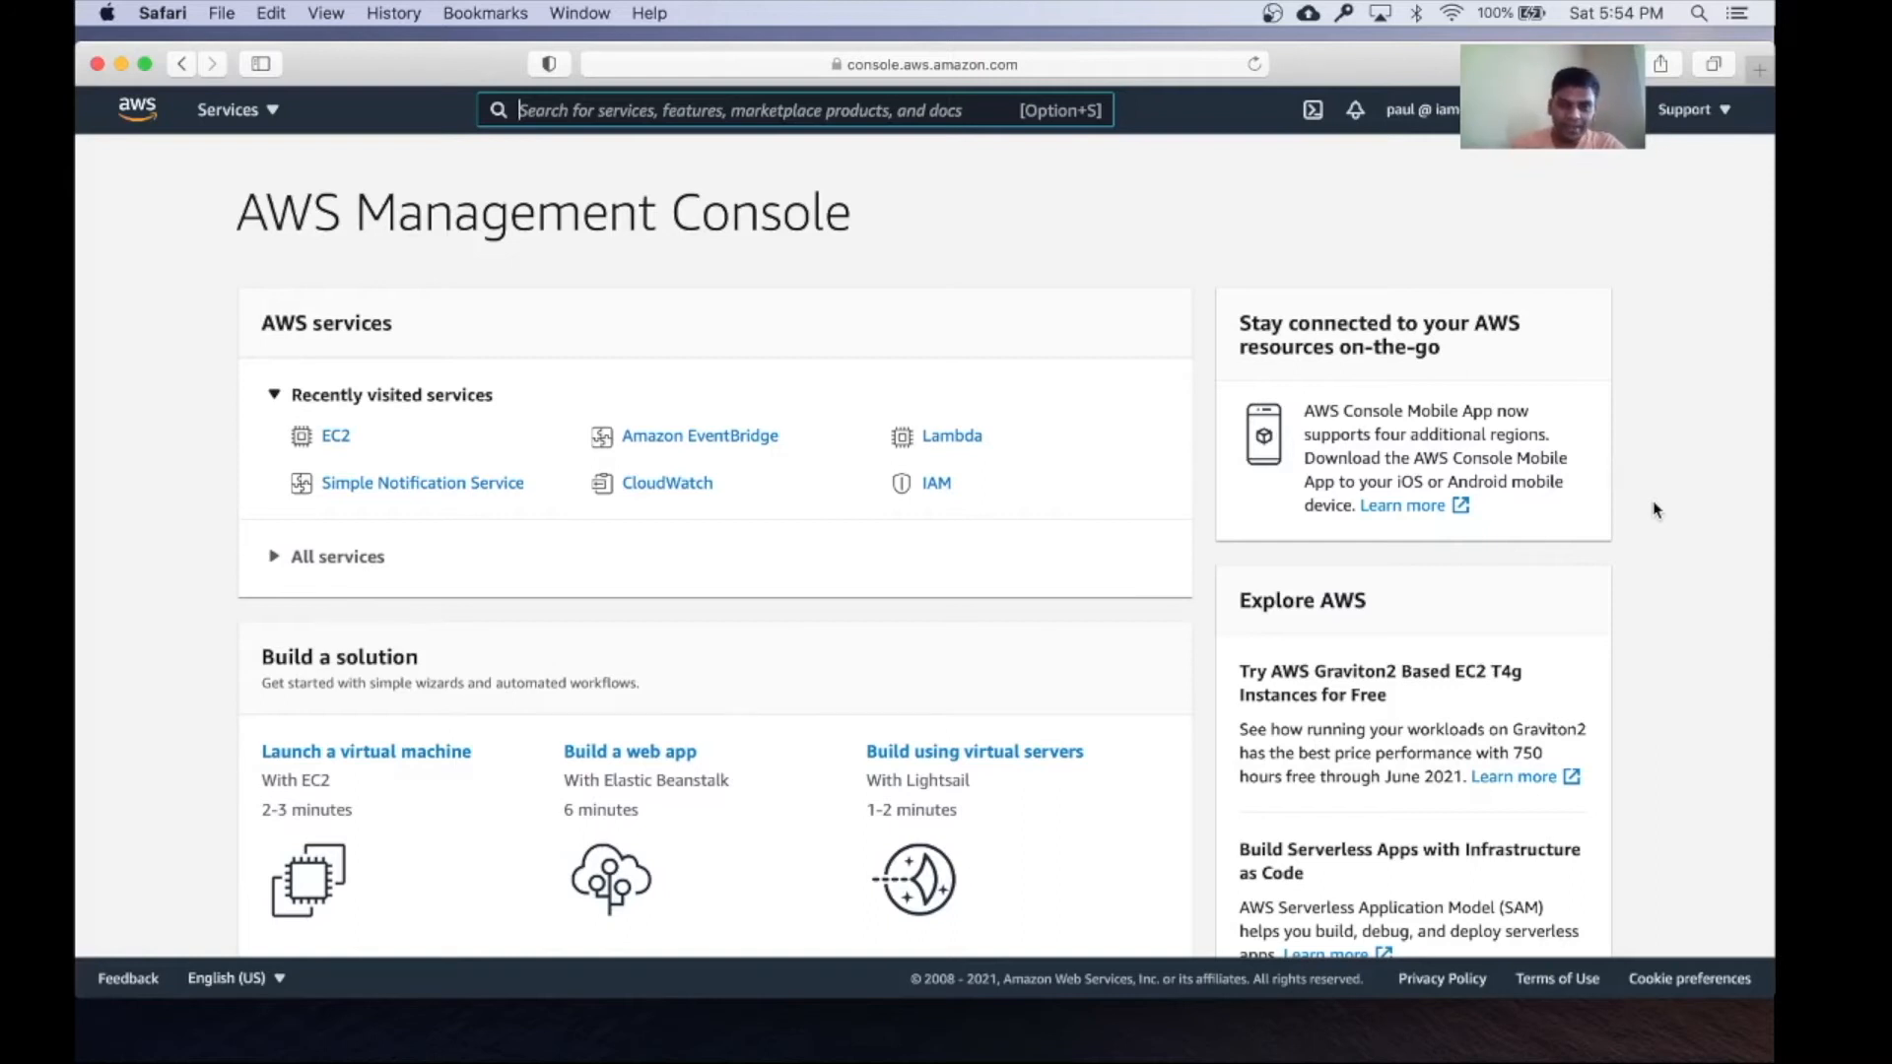
pyautogui.moveTo(603, 423)
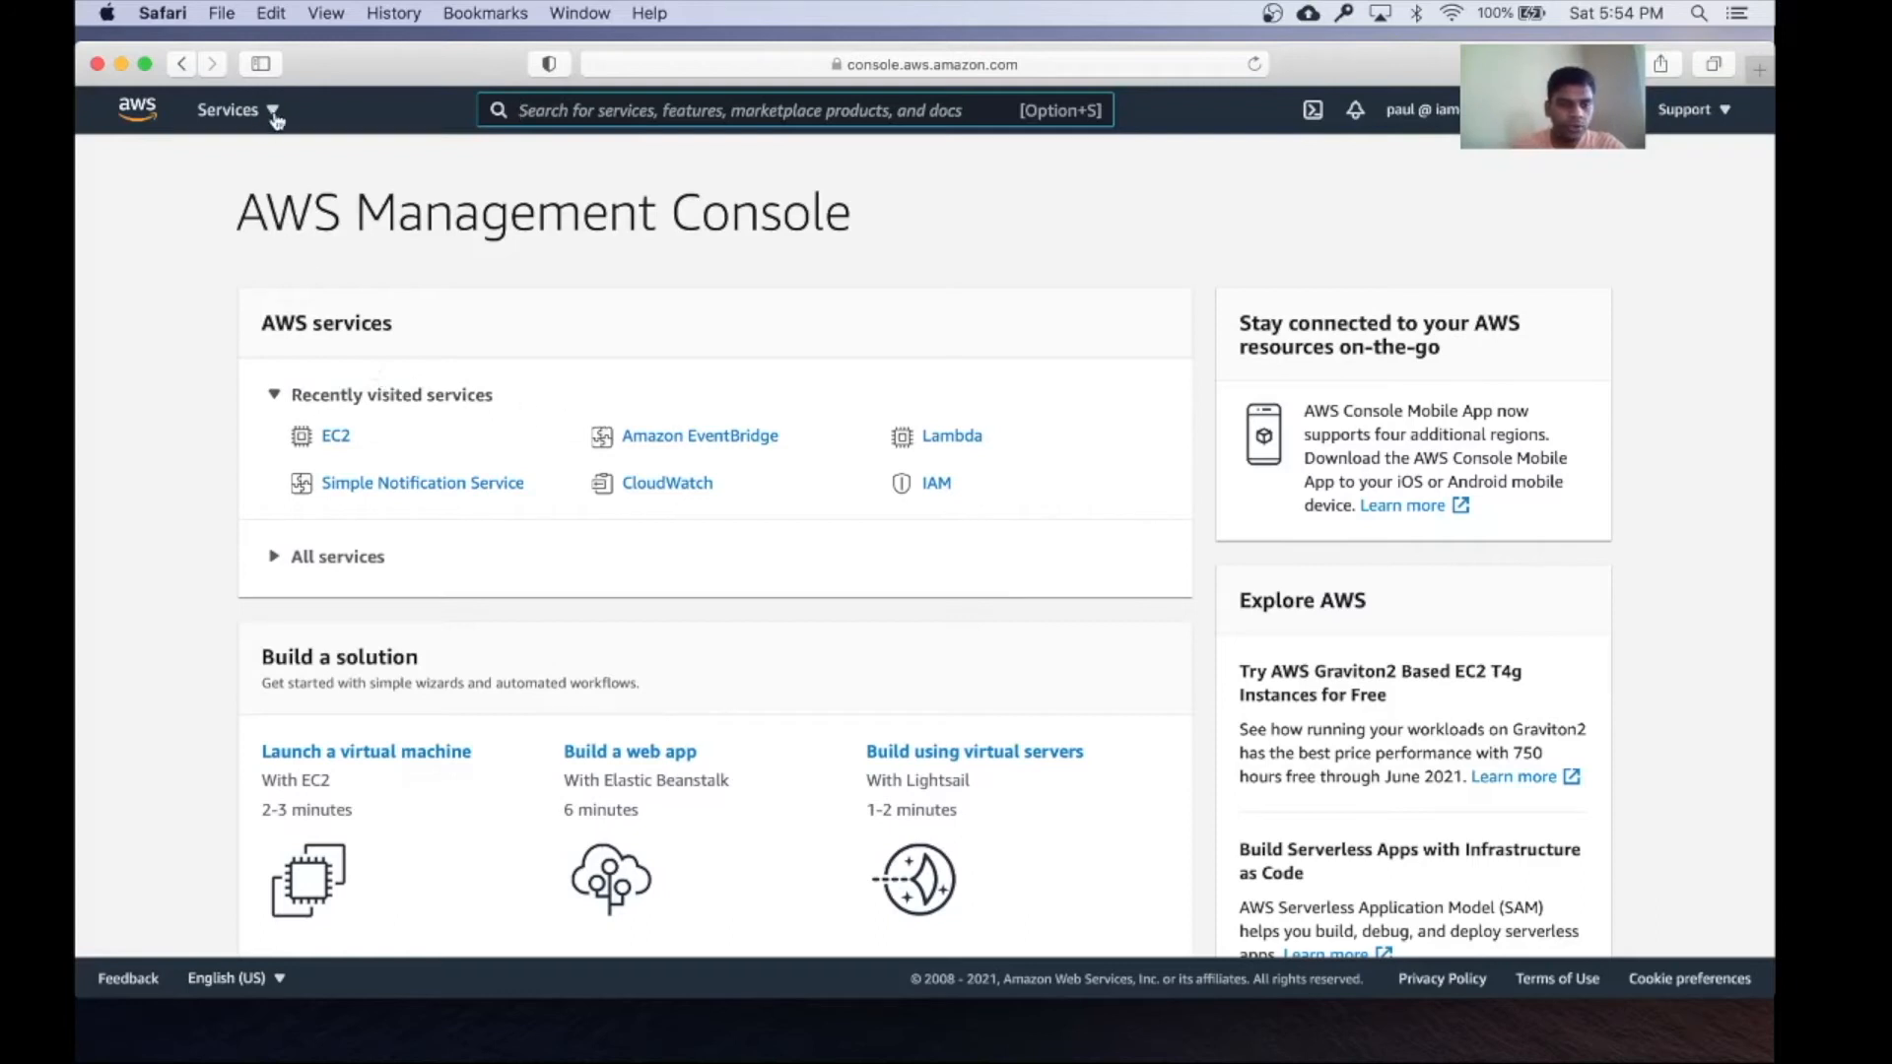
pyautogui.click(228, 110)
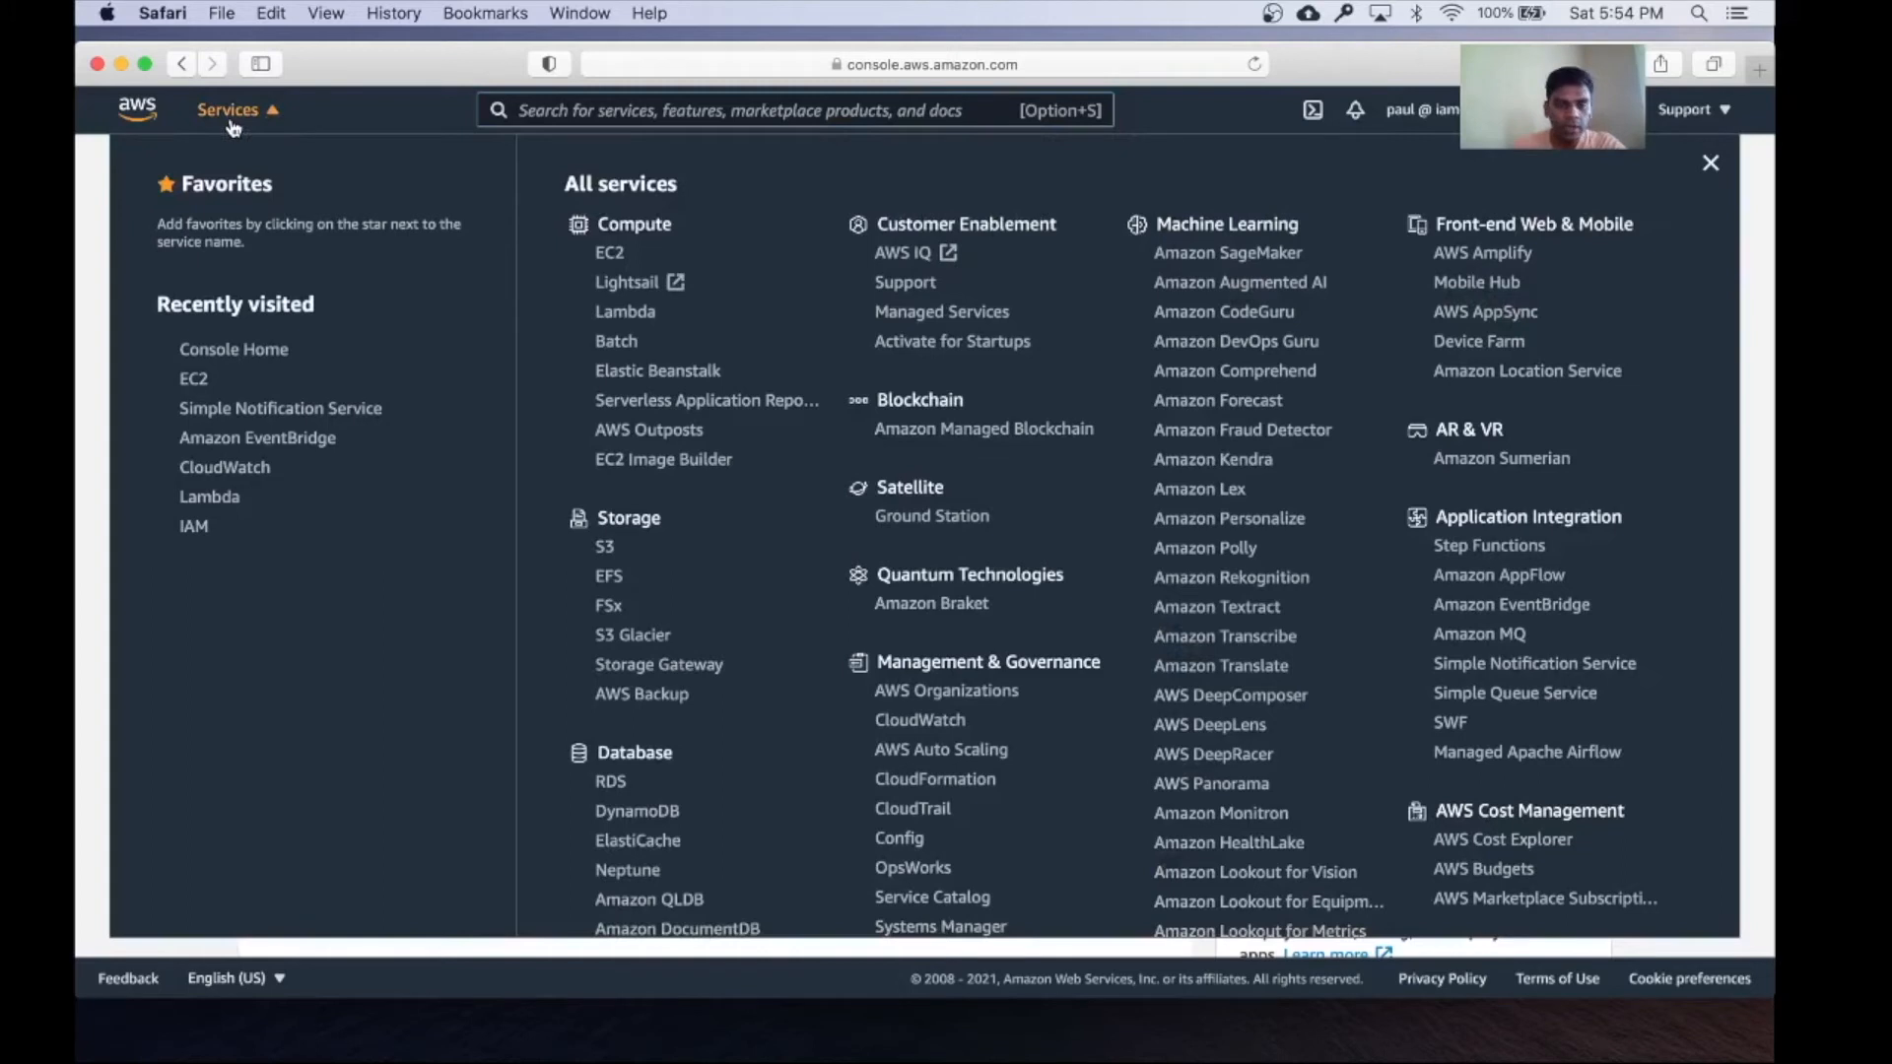
pyautogui.moveTo(639, 254)
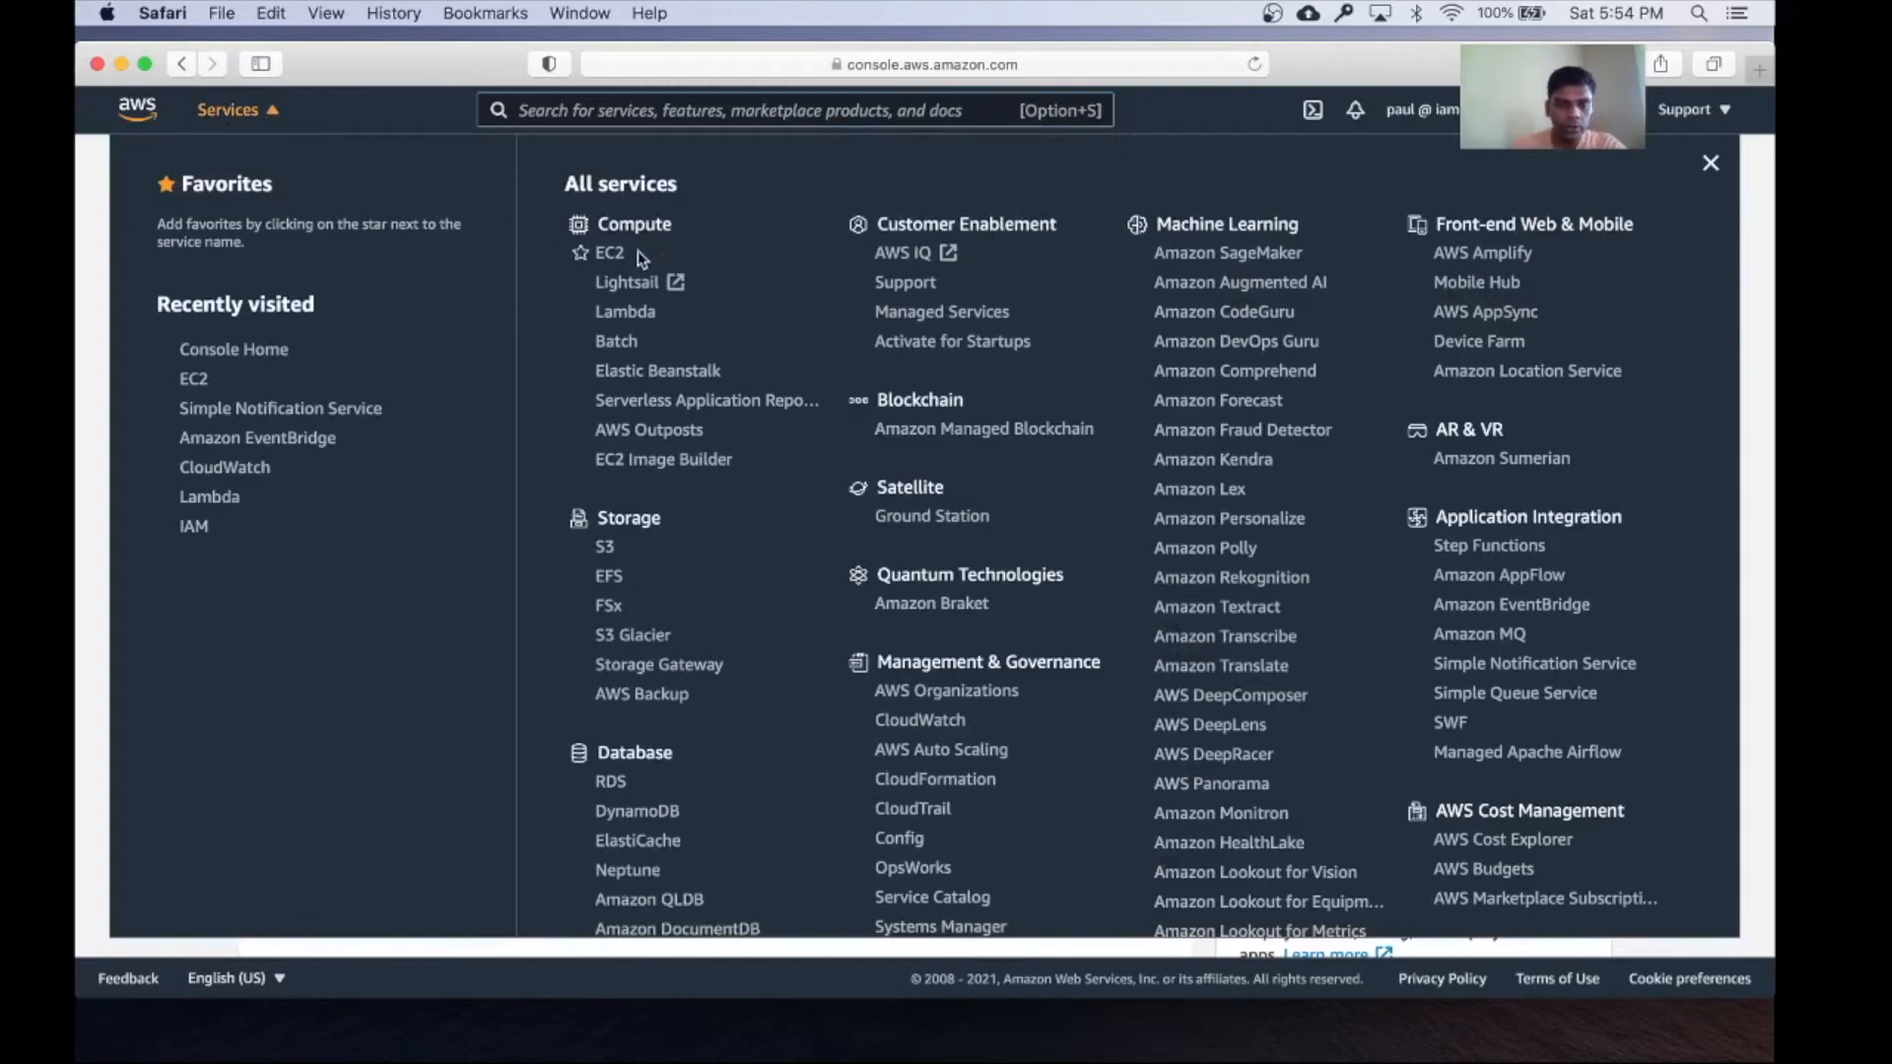
pyautogui.click(609, 253)
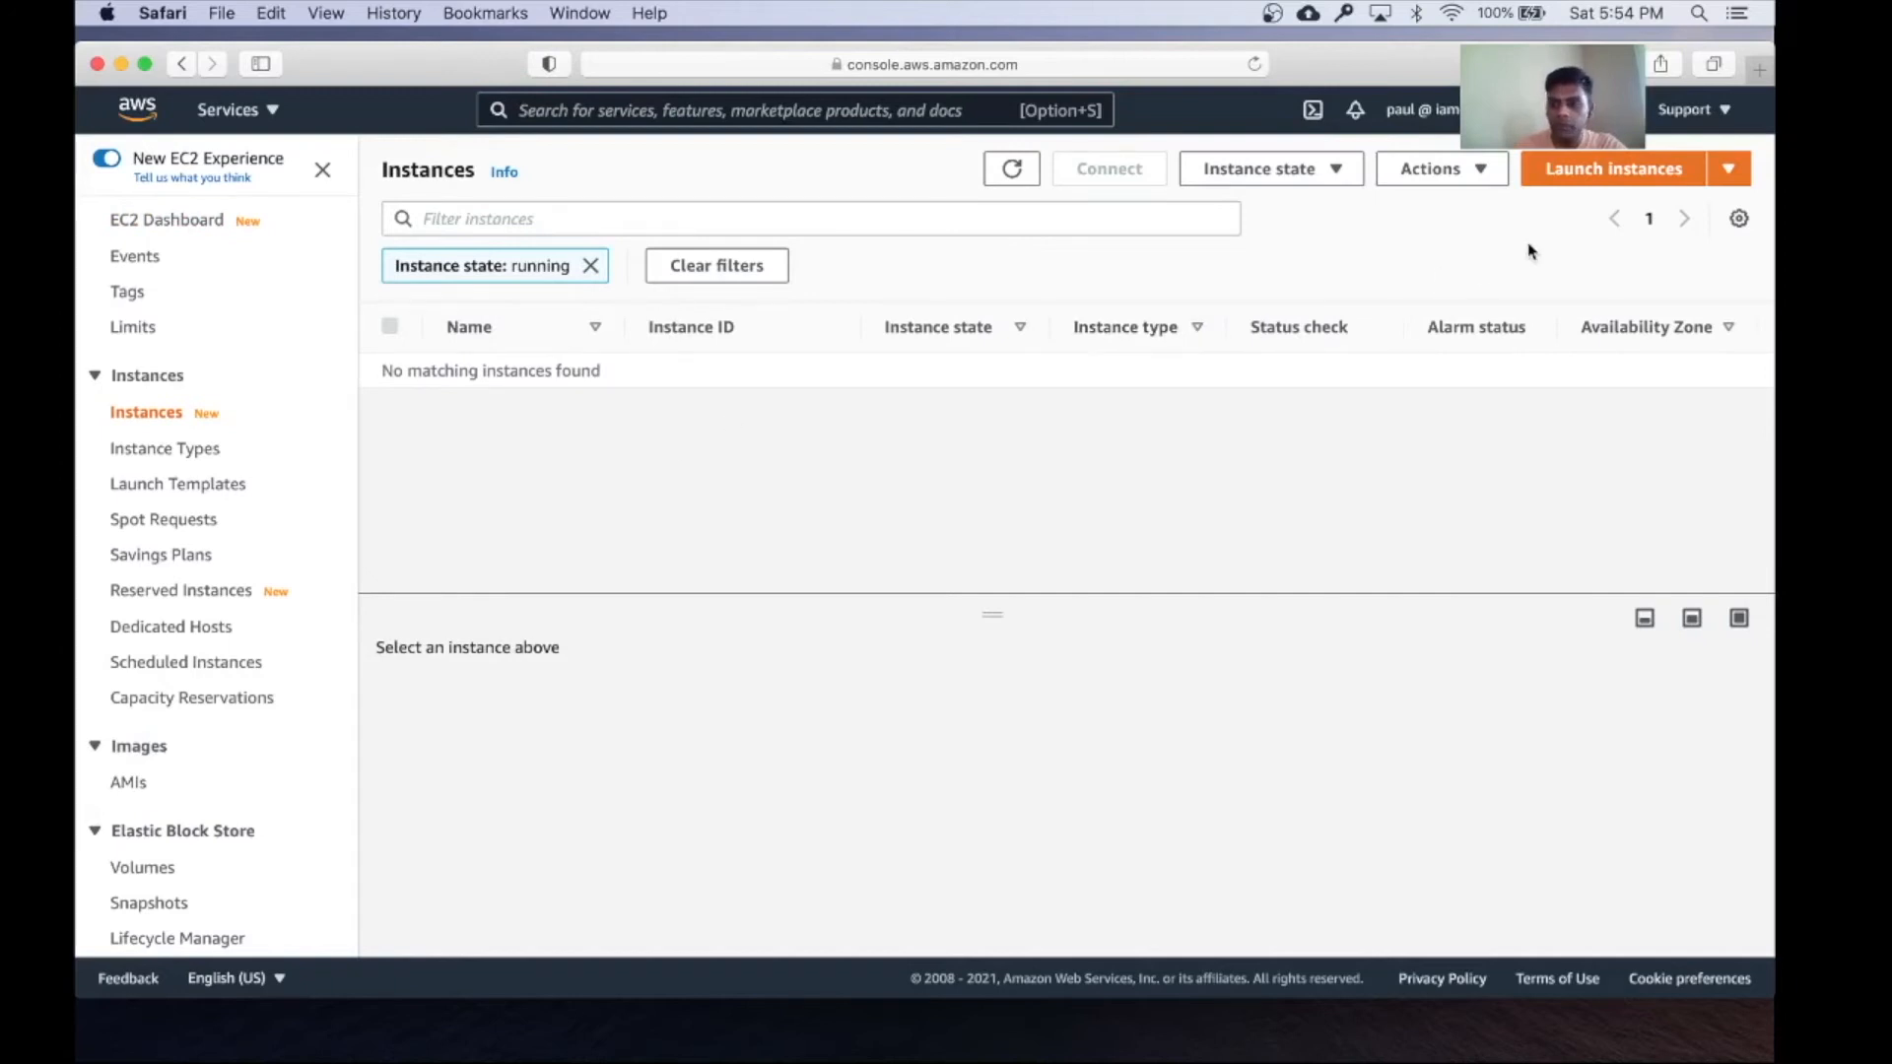
# Start a new instance with the Red Hat Enterprise Linux 8 image and t2.micro type
pyautogui.click(1612, 167)
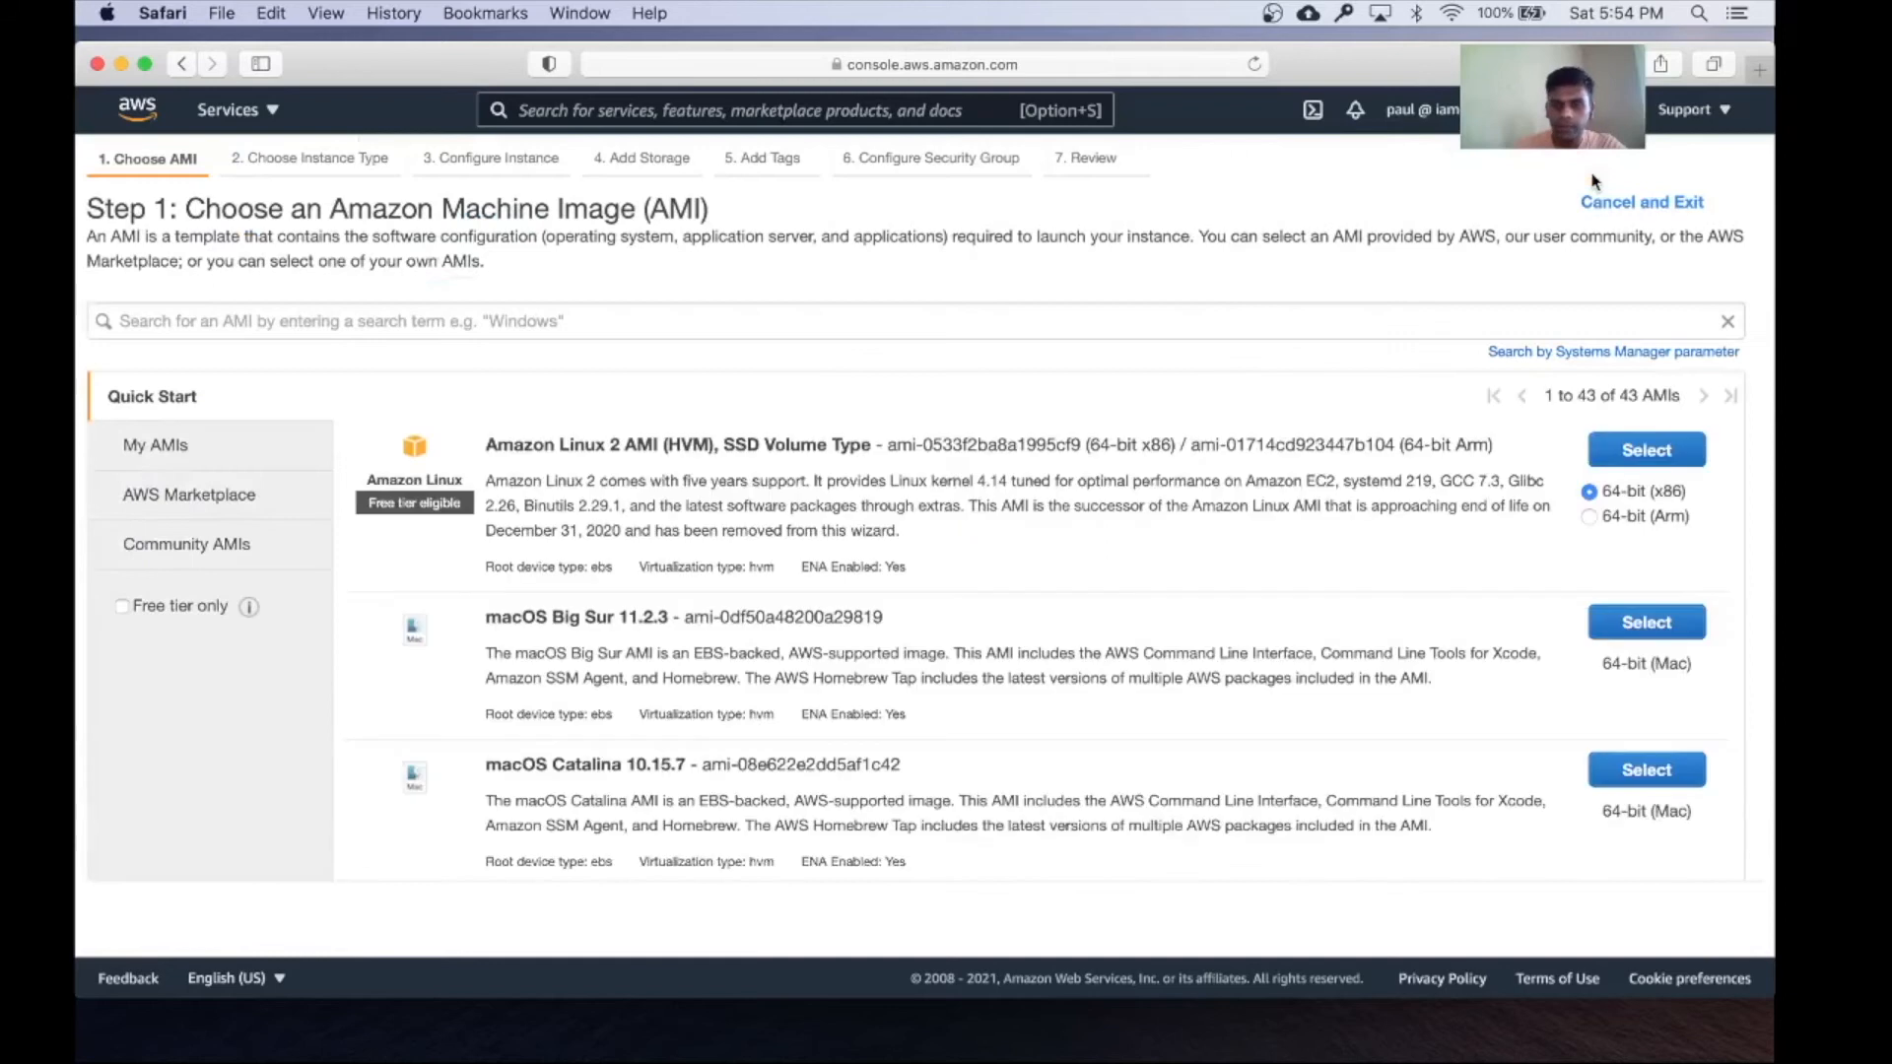
pyautogui.scroll(-3)
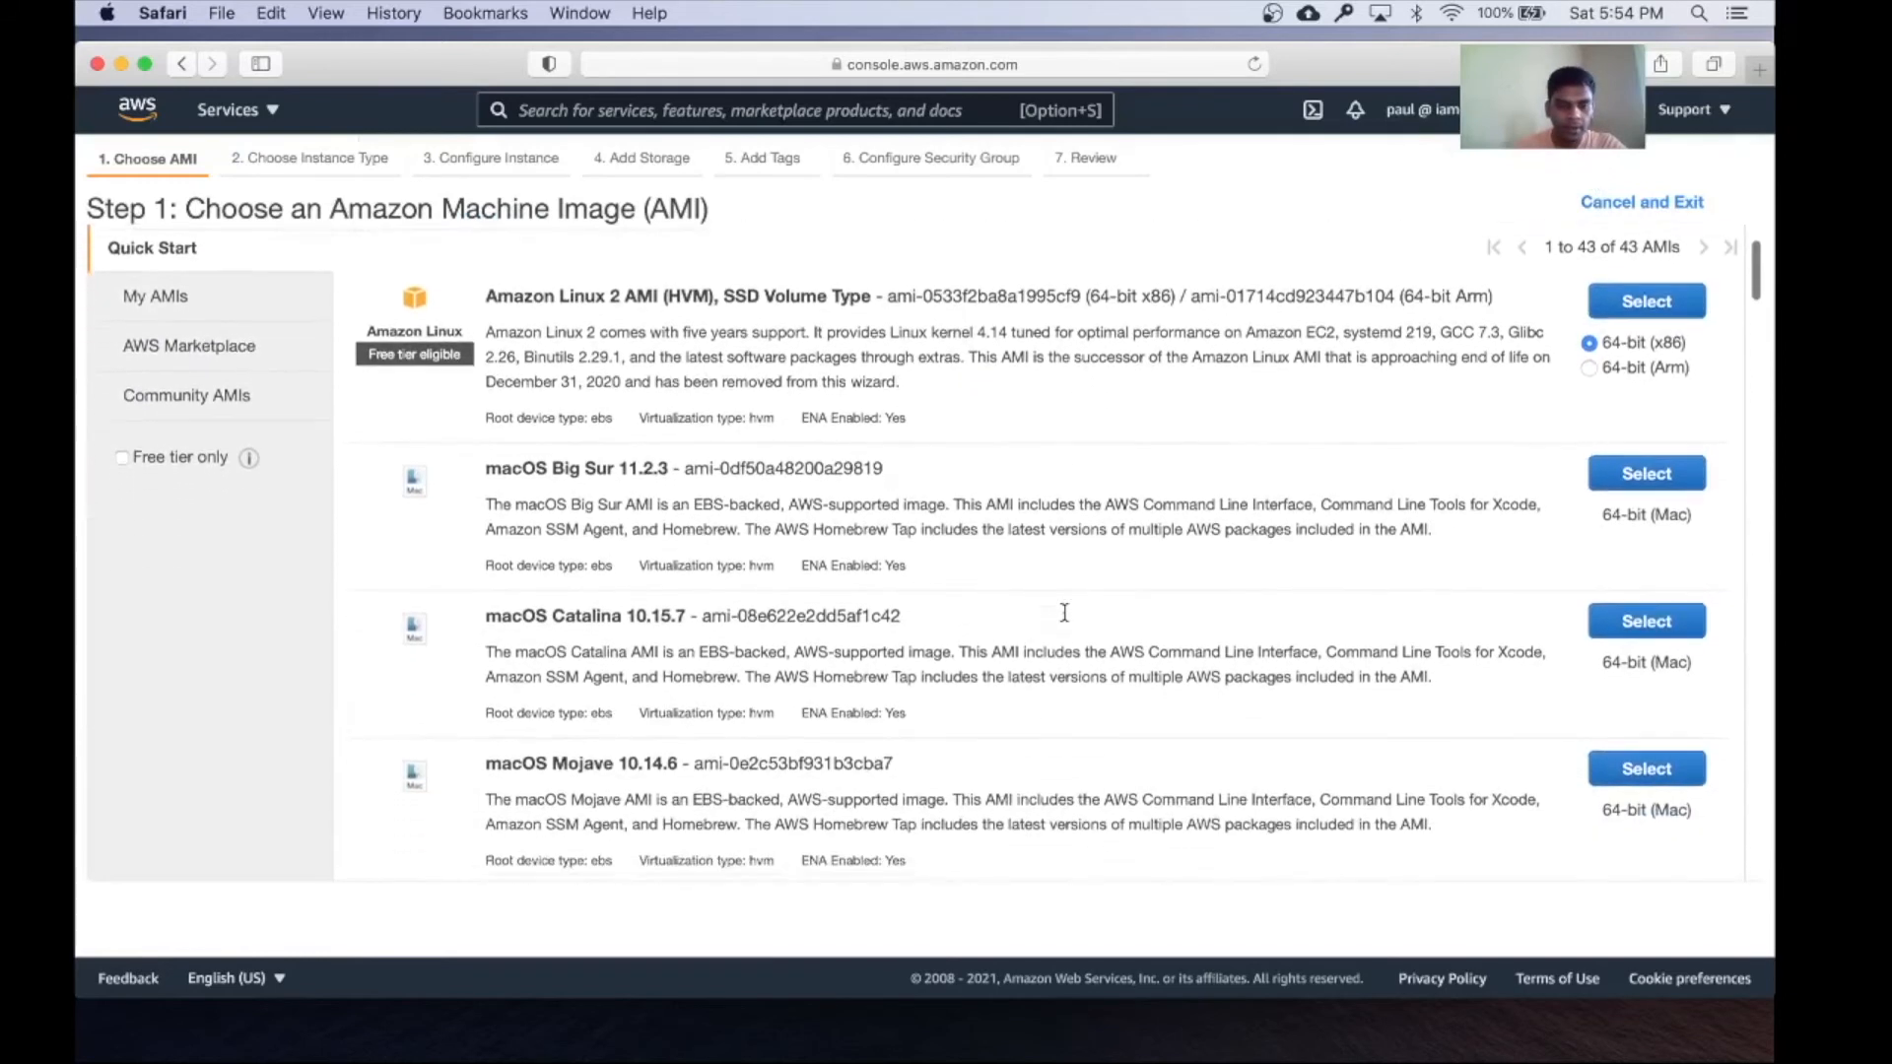
pyautogui.scroll(-3)
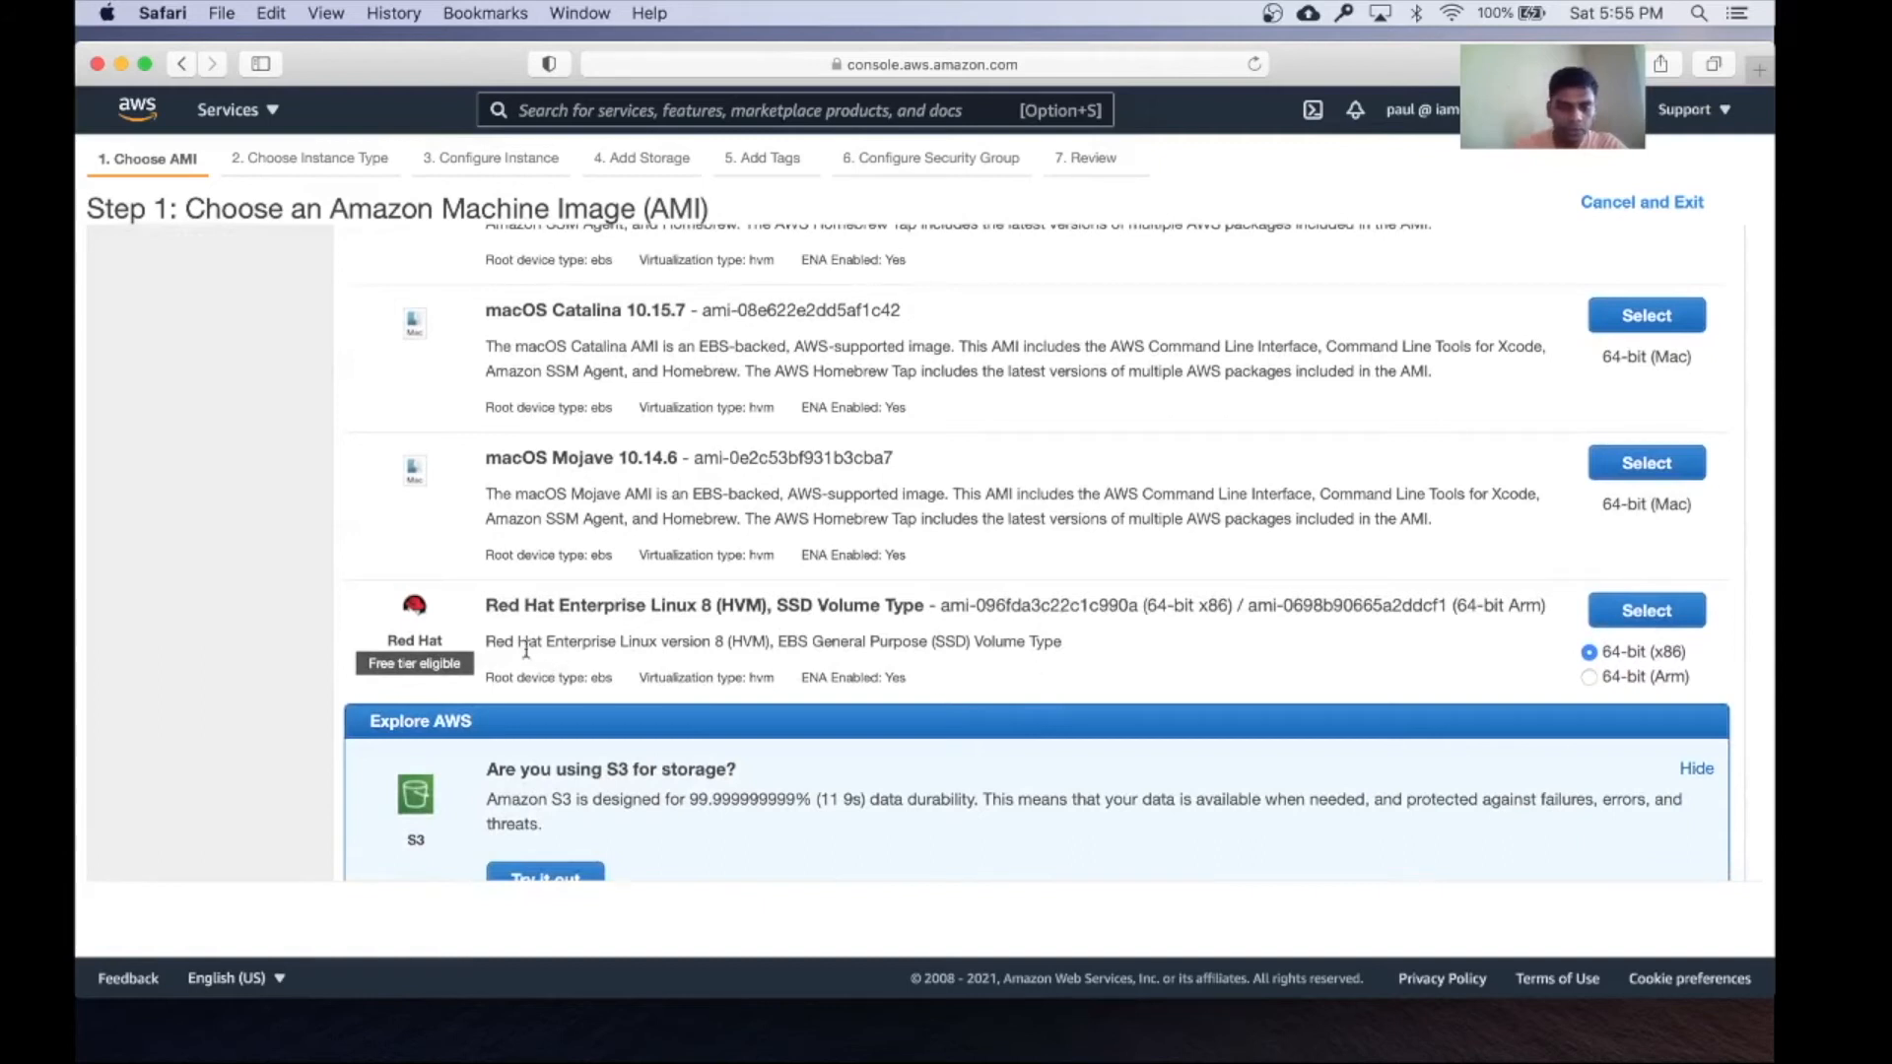
pyautogui.moveTo(590, 627)
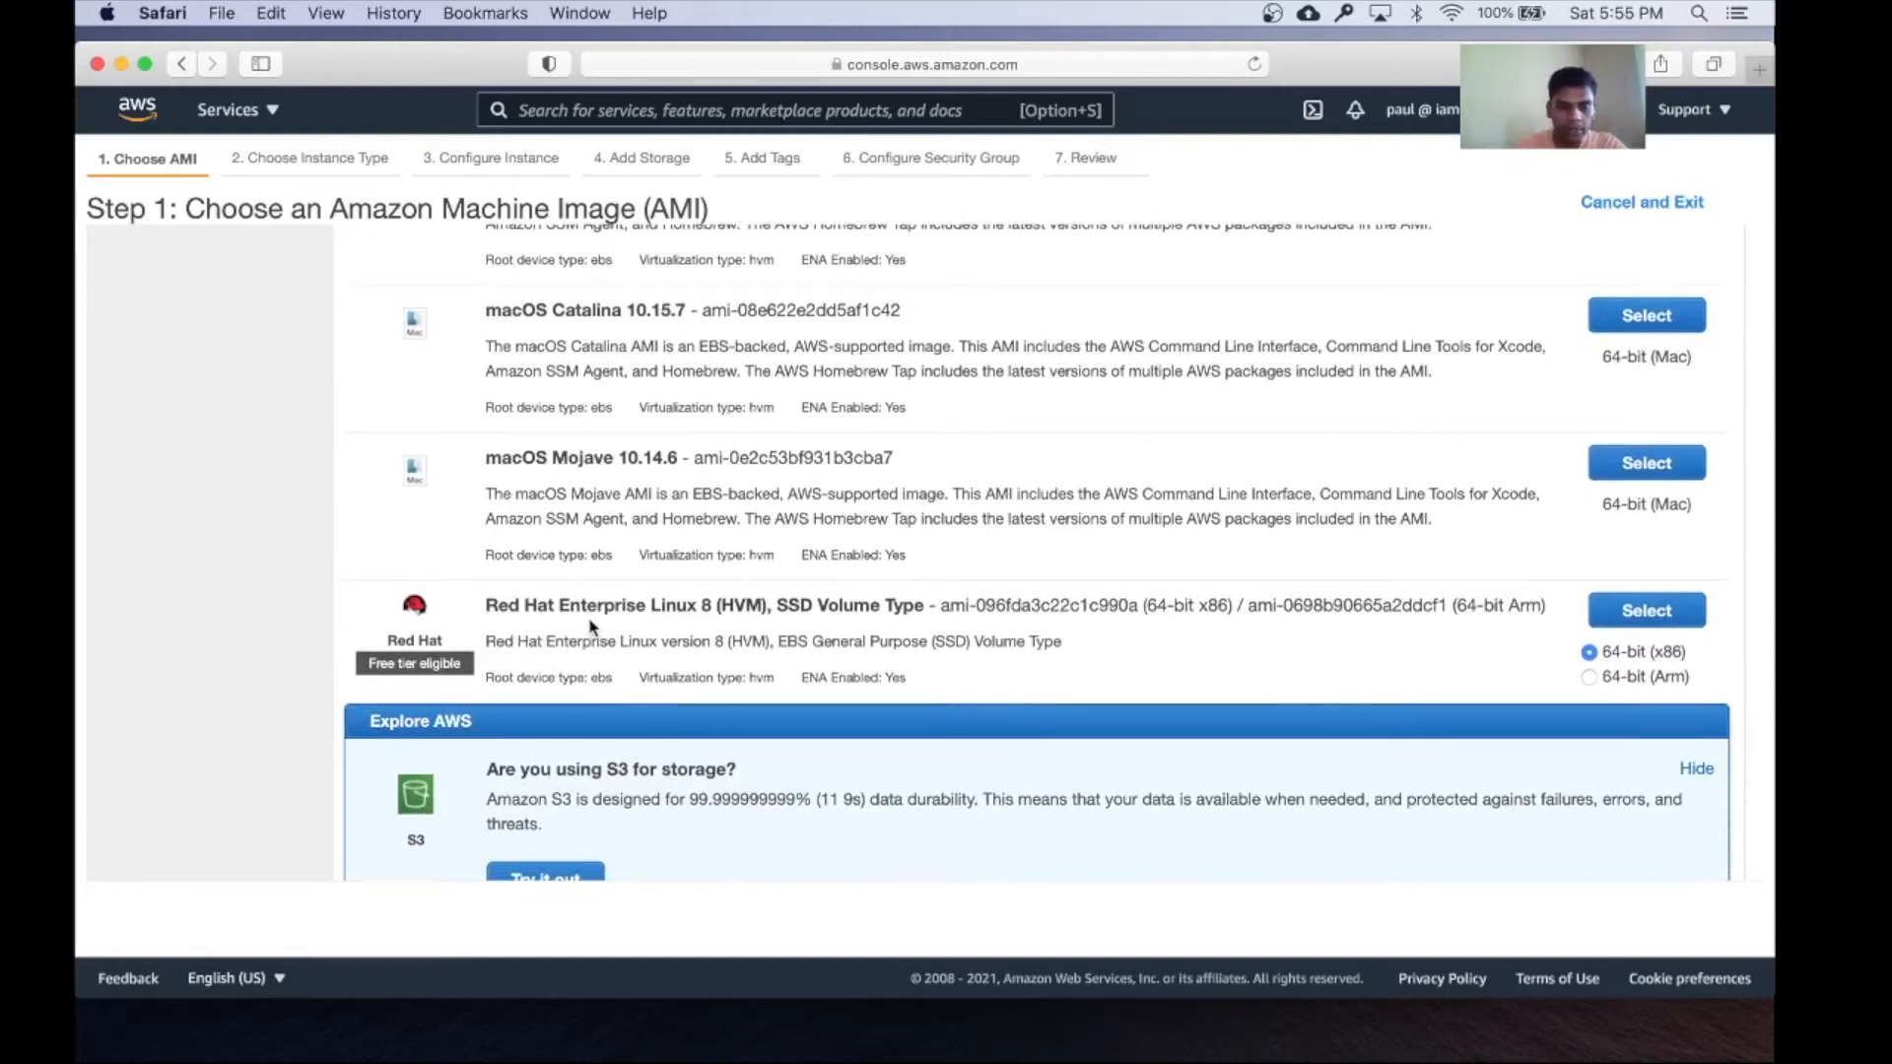
pyautogui.moveTo(1526, 714)
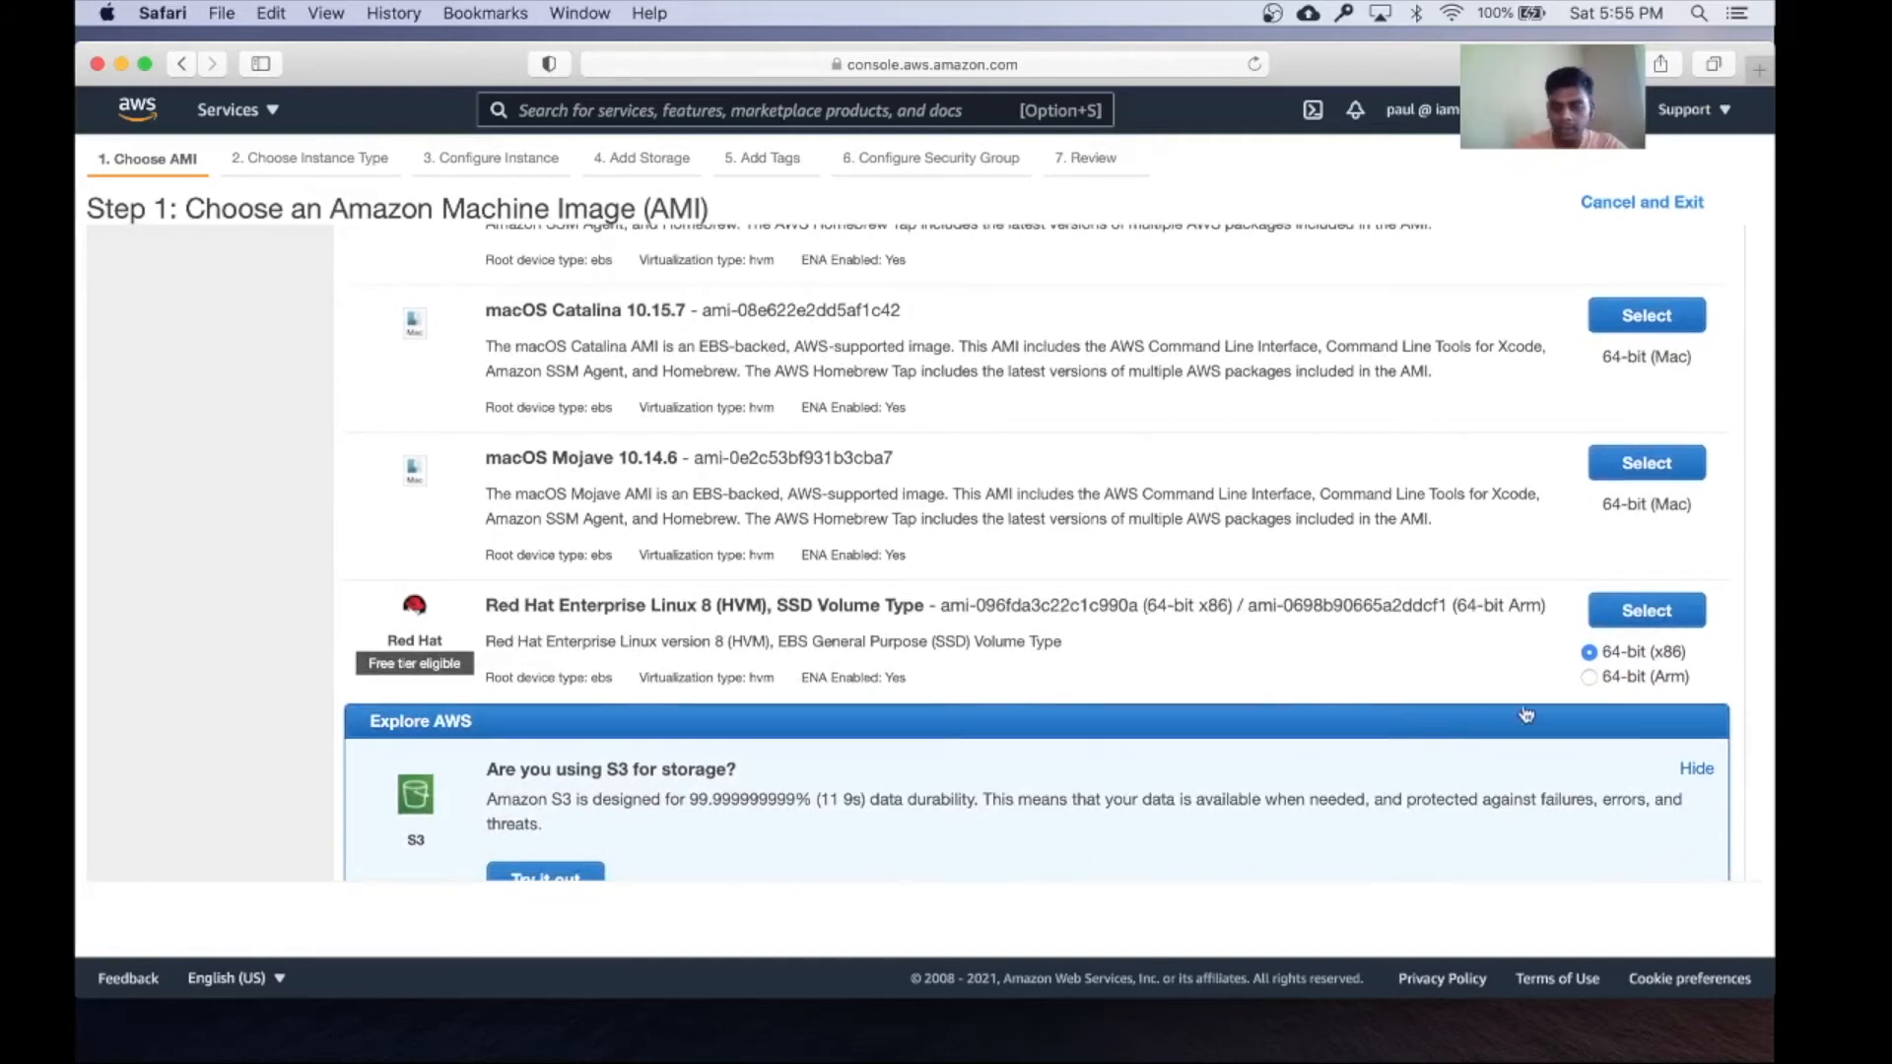
pyautogui.click(1644, 609)
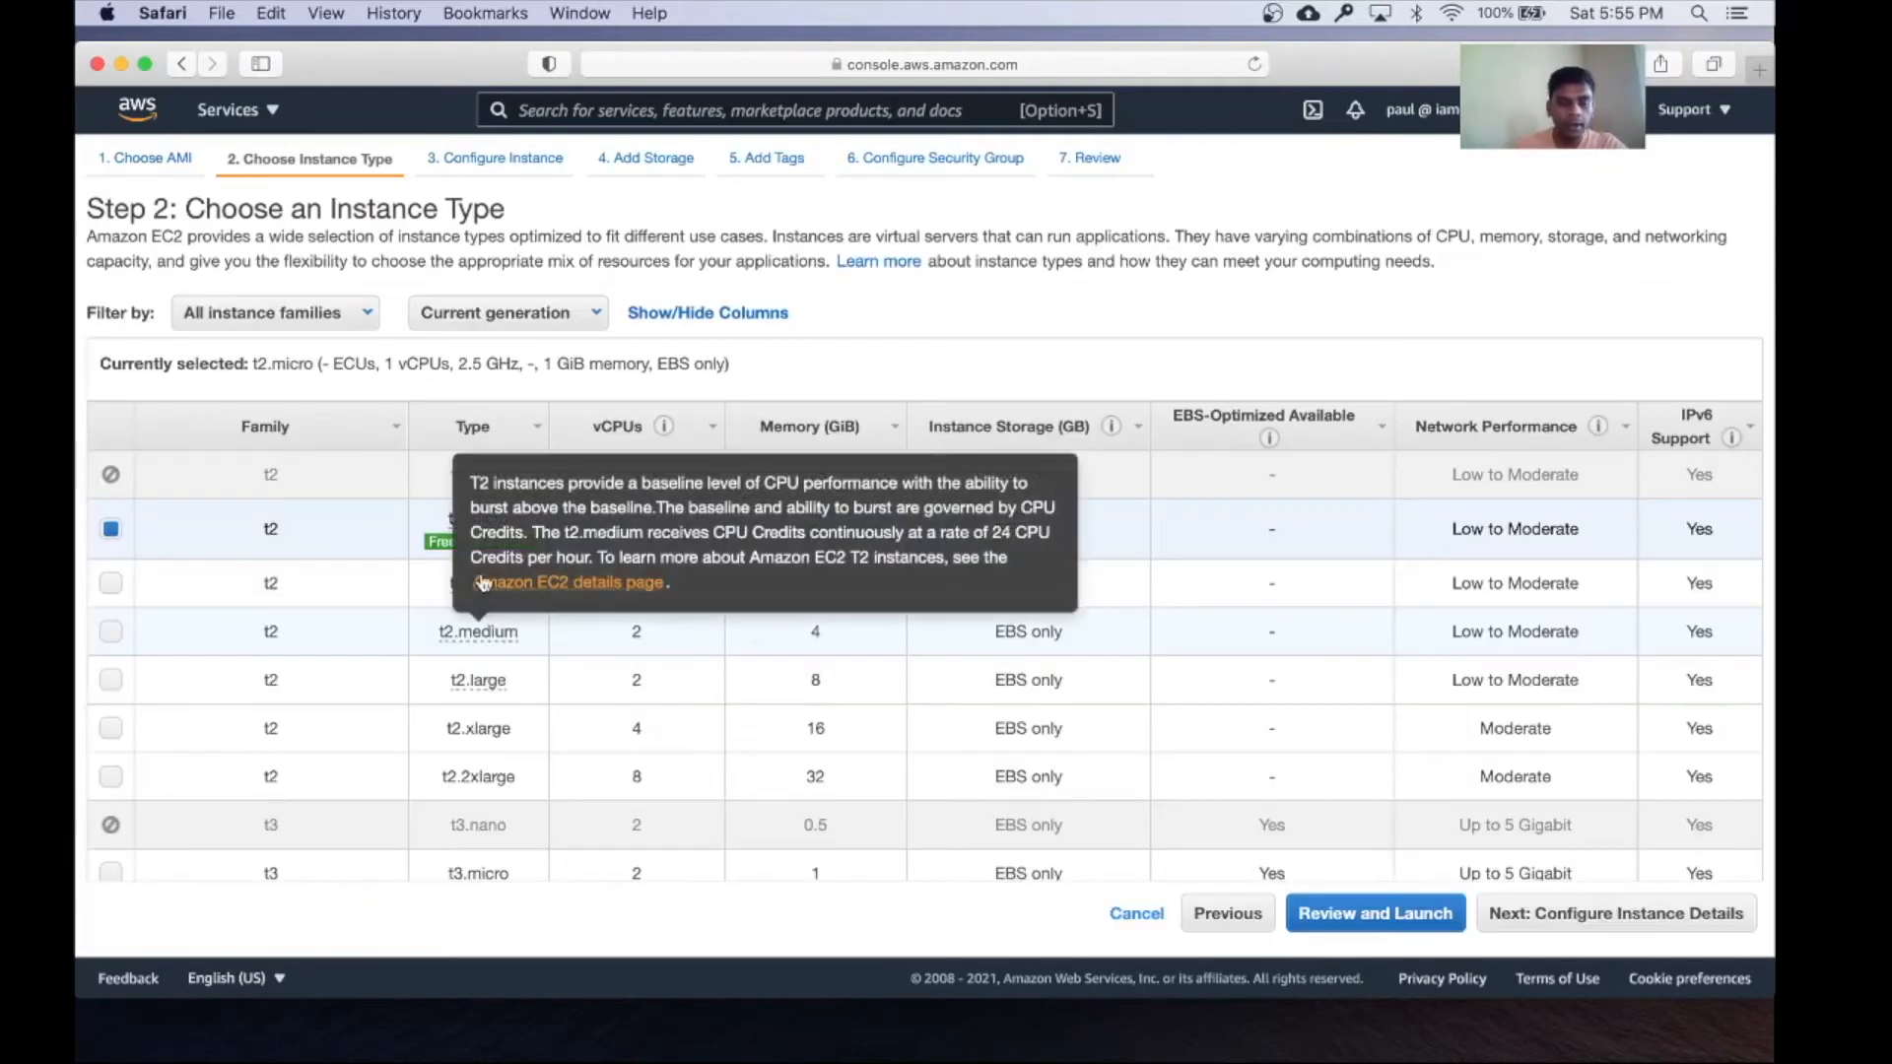
pyautogui.moveTo(477, 528)
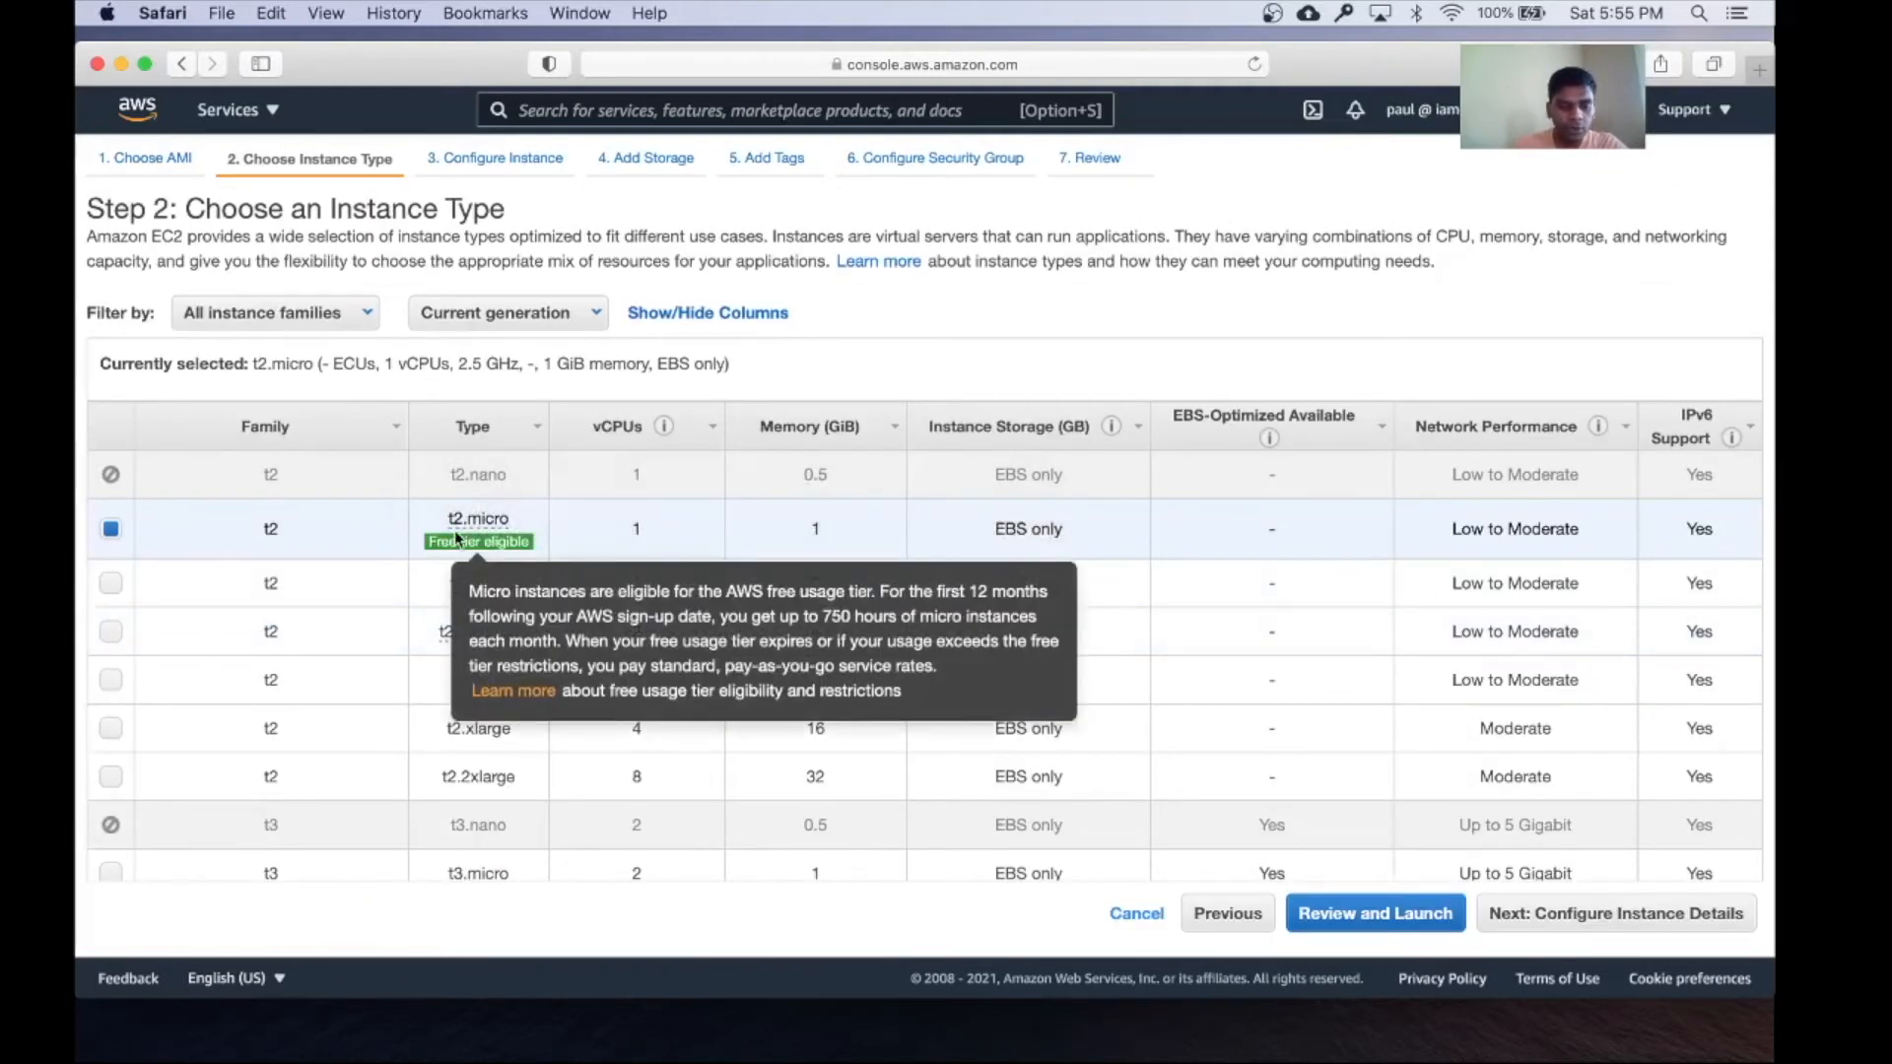
pyautogui.moveTo(573, 564)
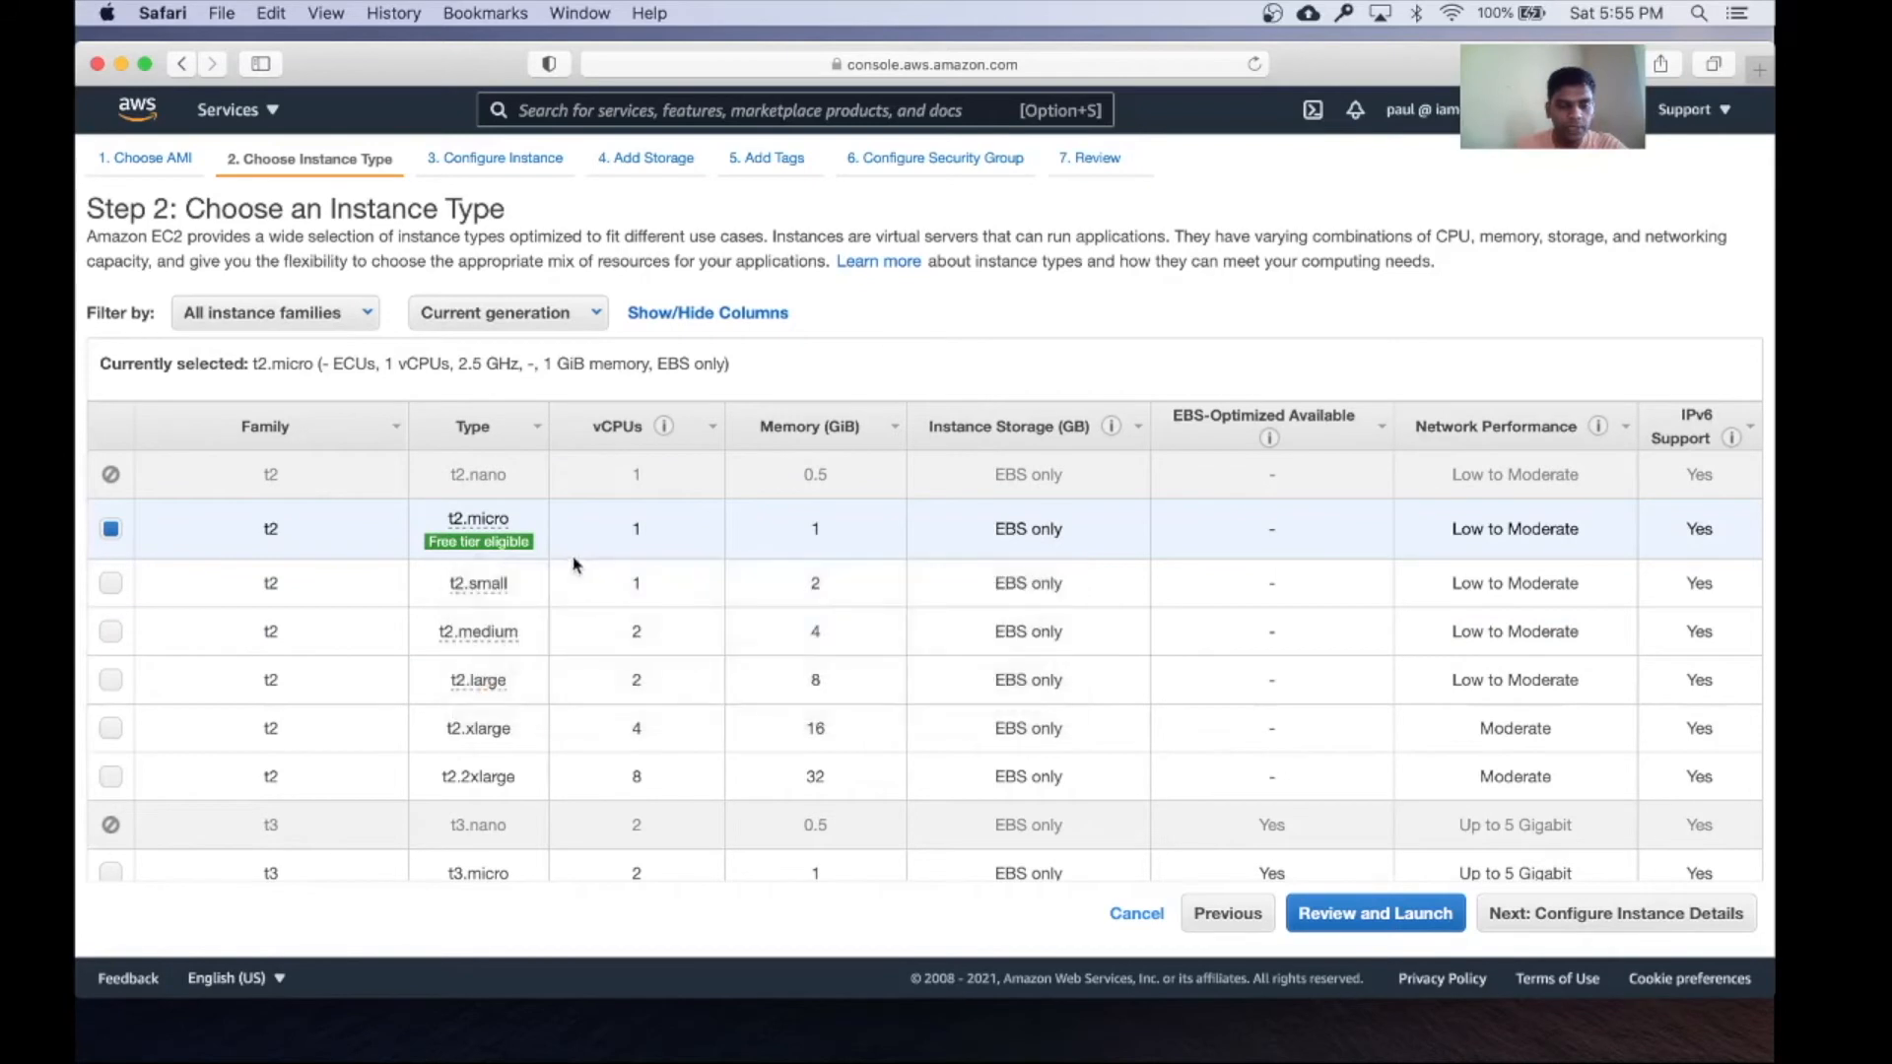
pyautogui.click(1614, 912)
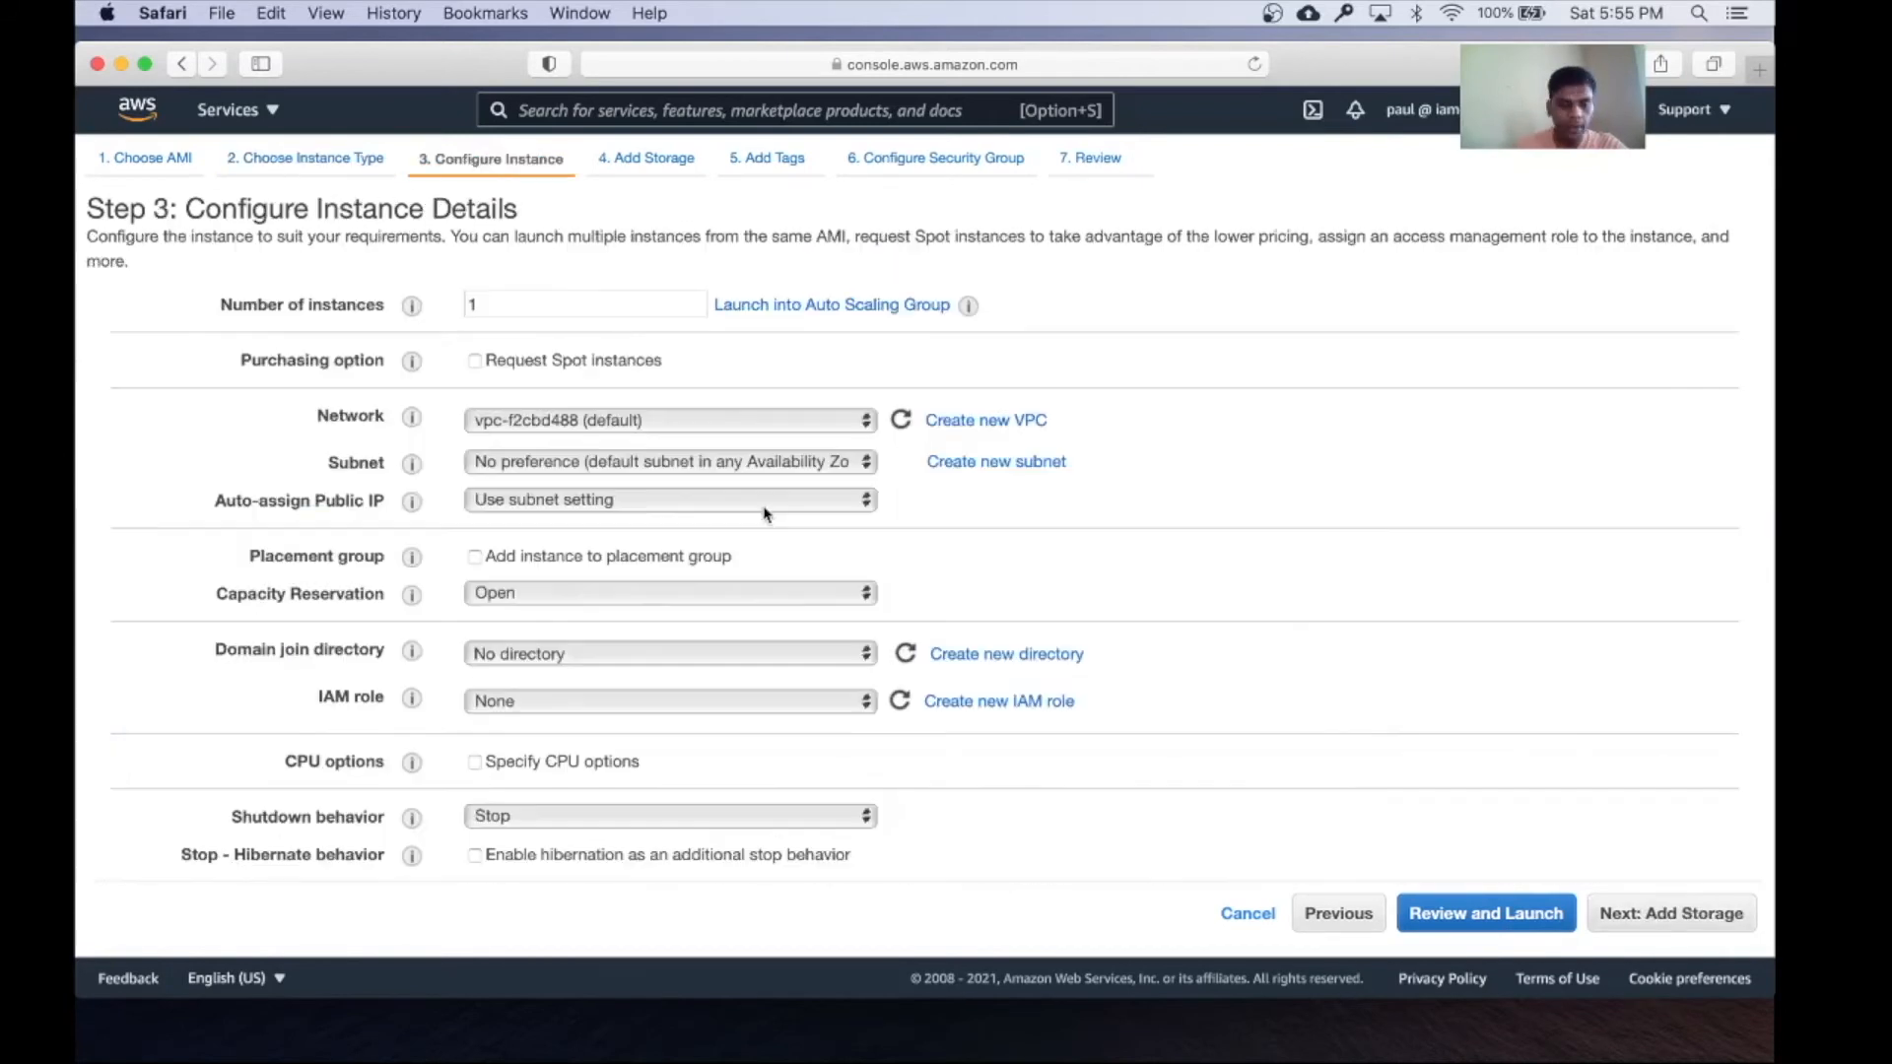
pyautogui.moveTo(708, 471)
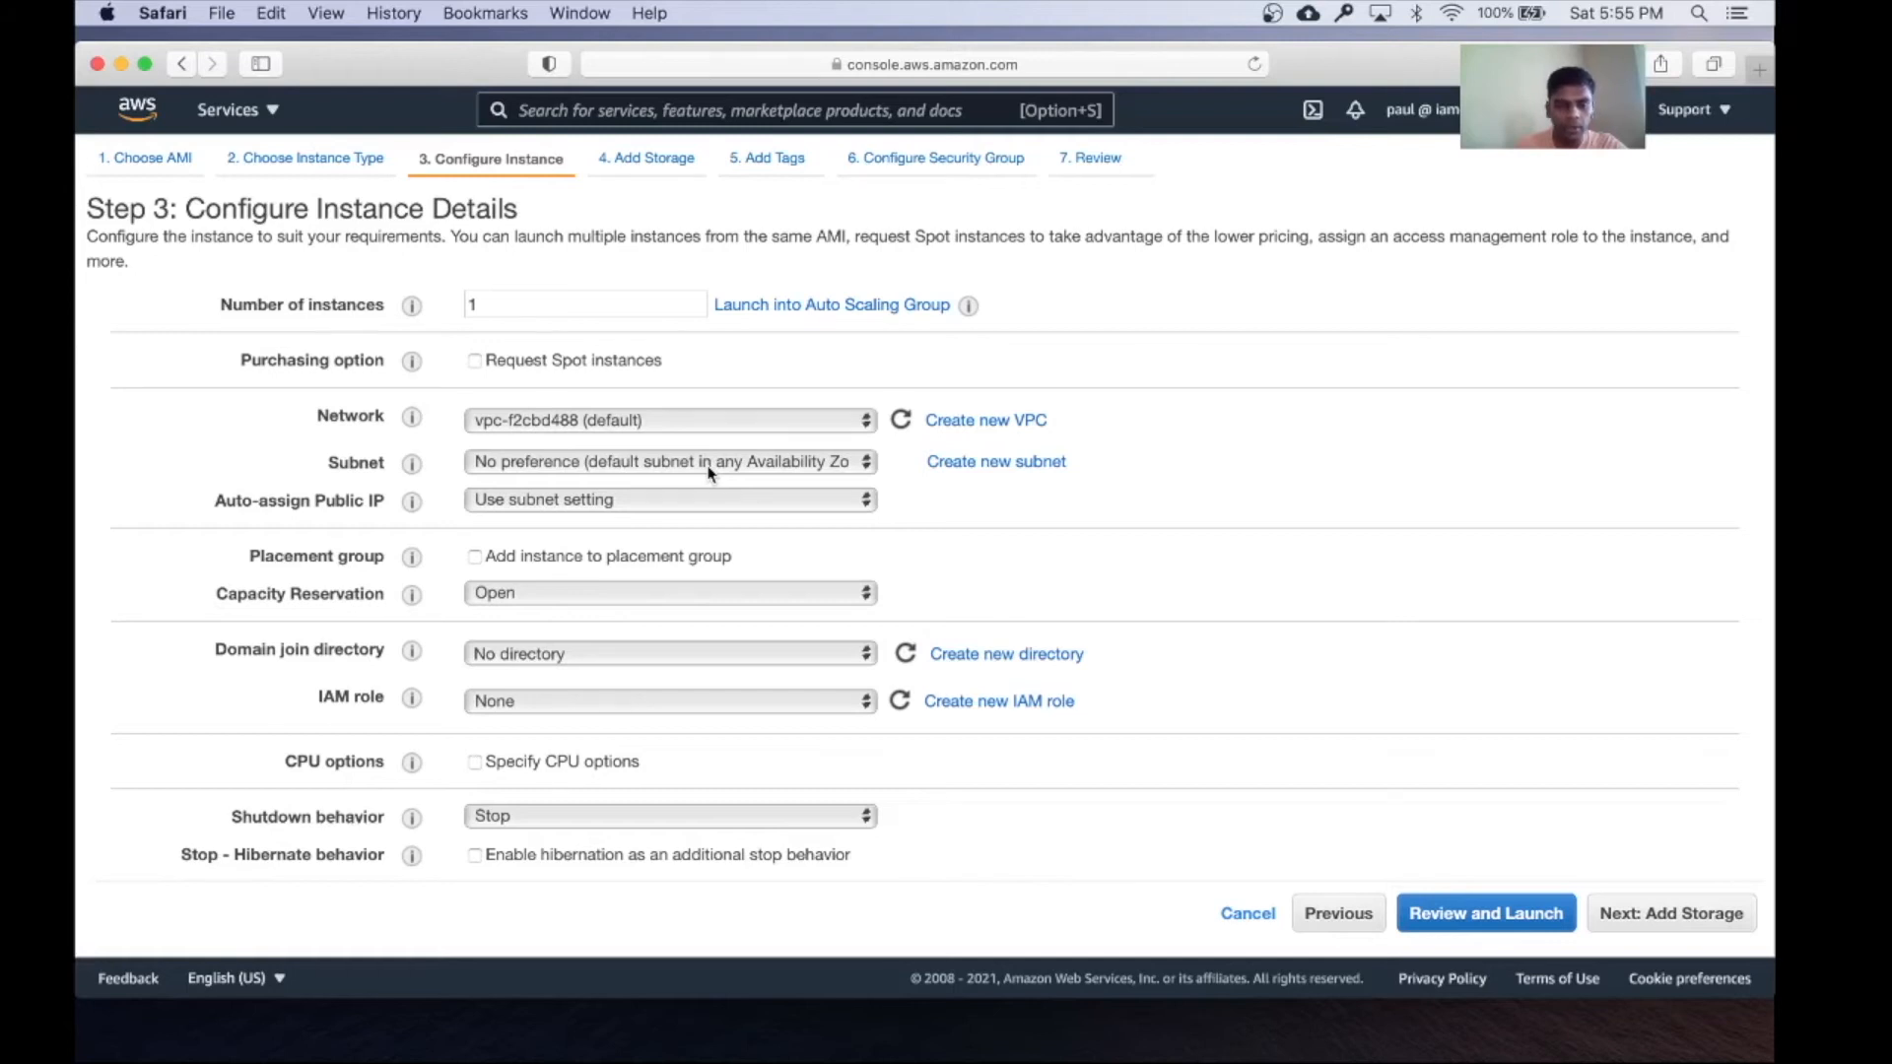
pyautogui.moveTo(613, 475)
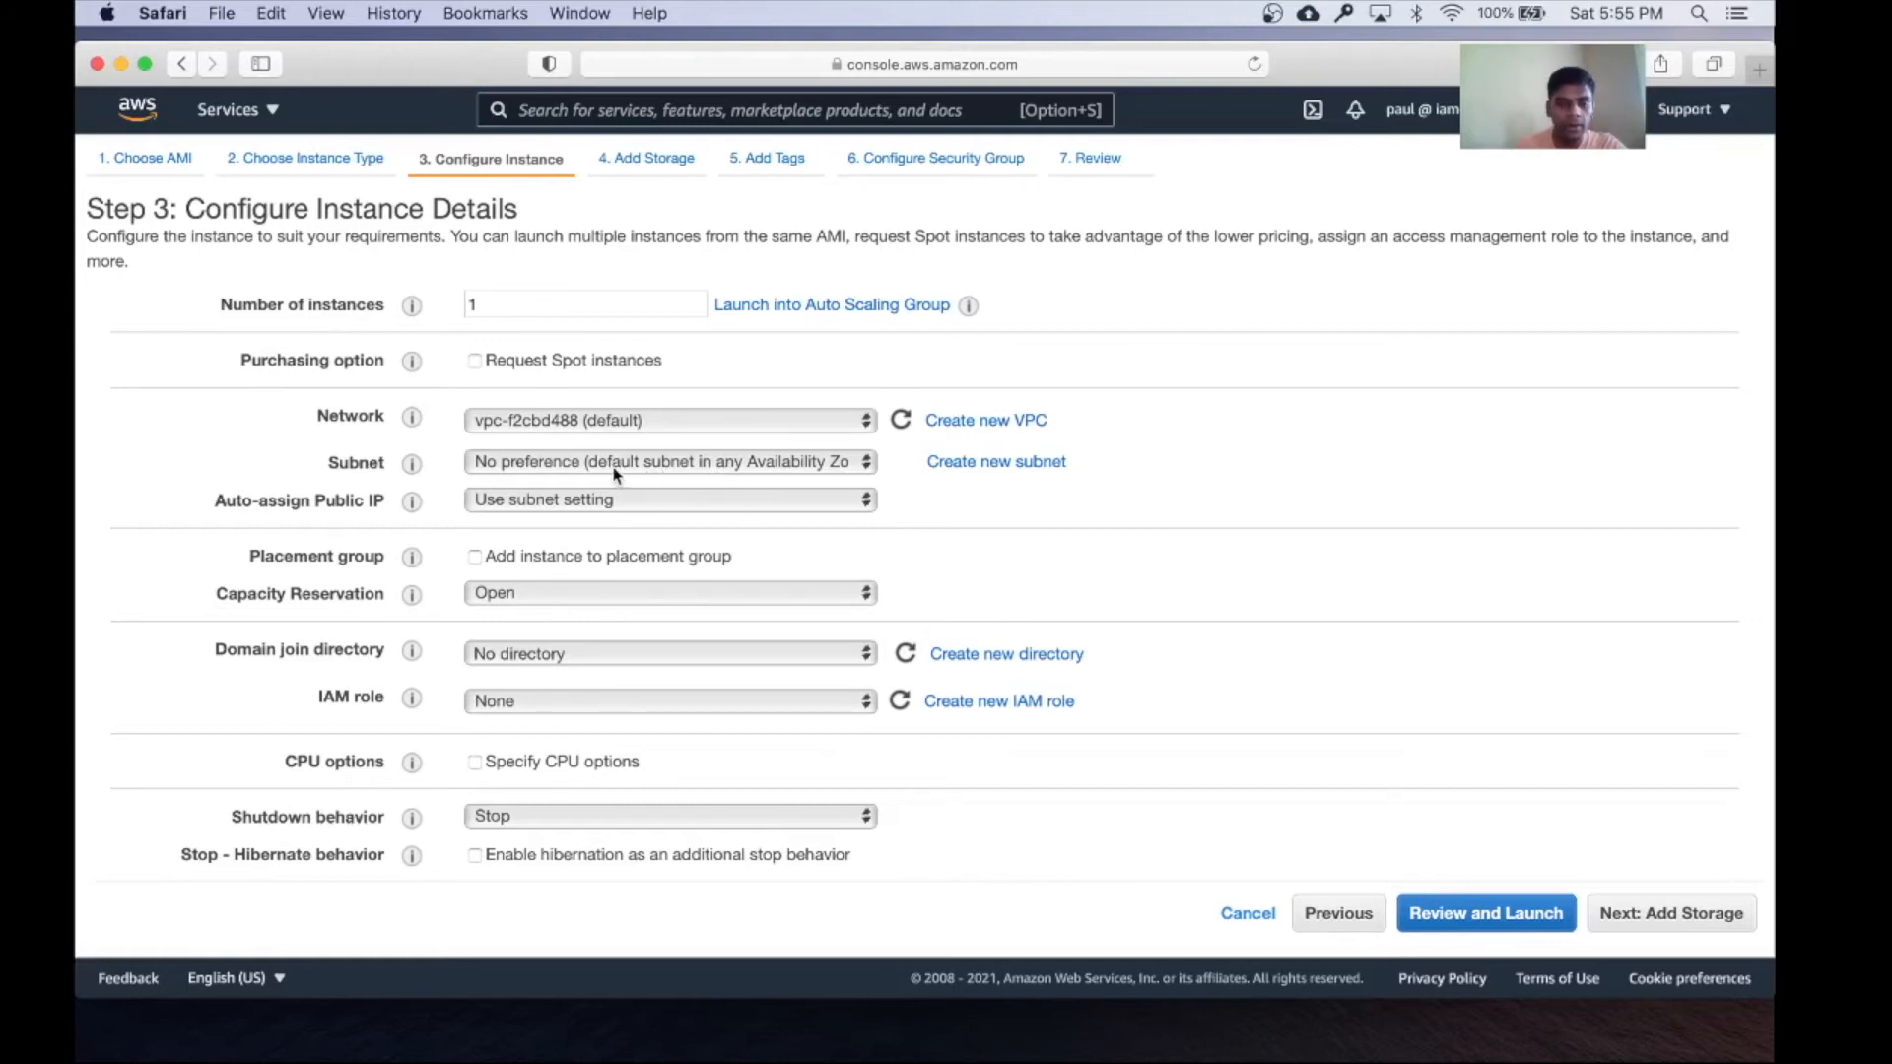
pyautogui.moveTo(607, 465)
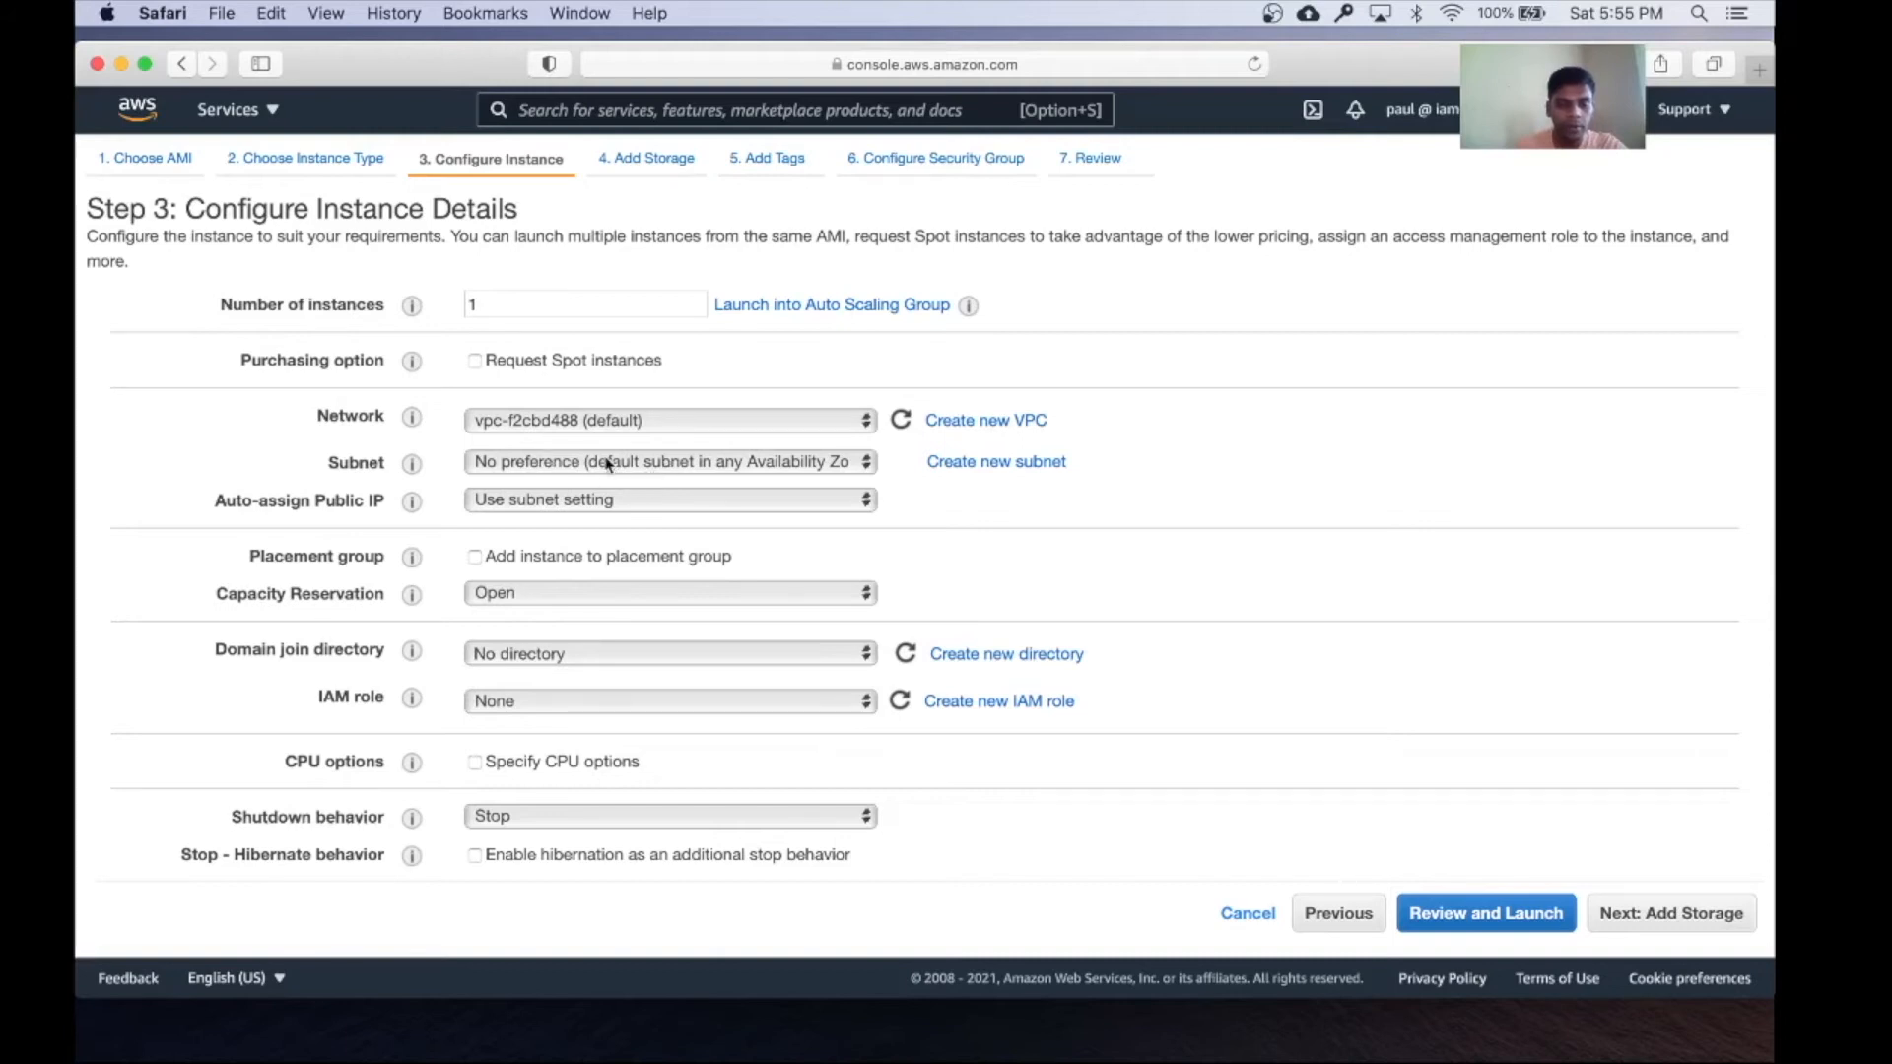
pyautogui.moveTo(660, 468)
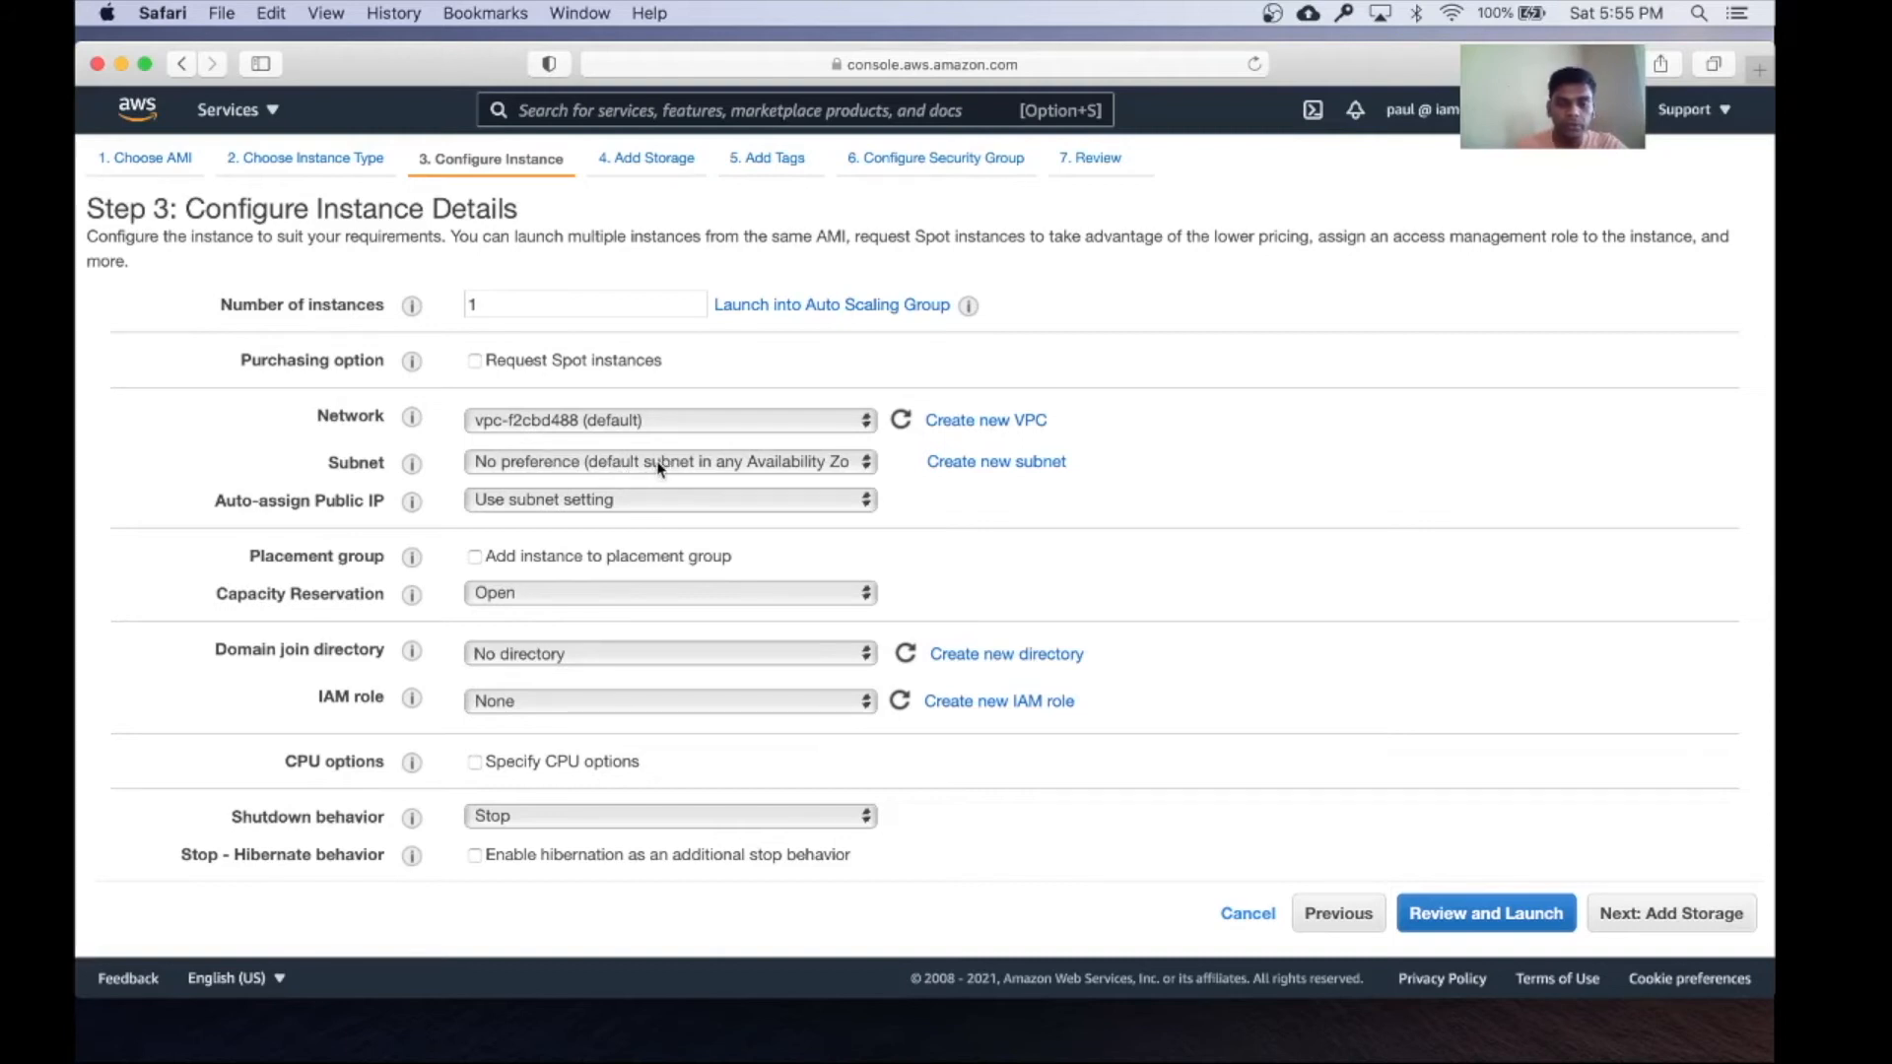
# Choose a subnet and enable auto-assign public IP for the instance
pyautogui.click(668, 461)
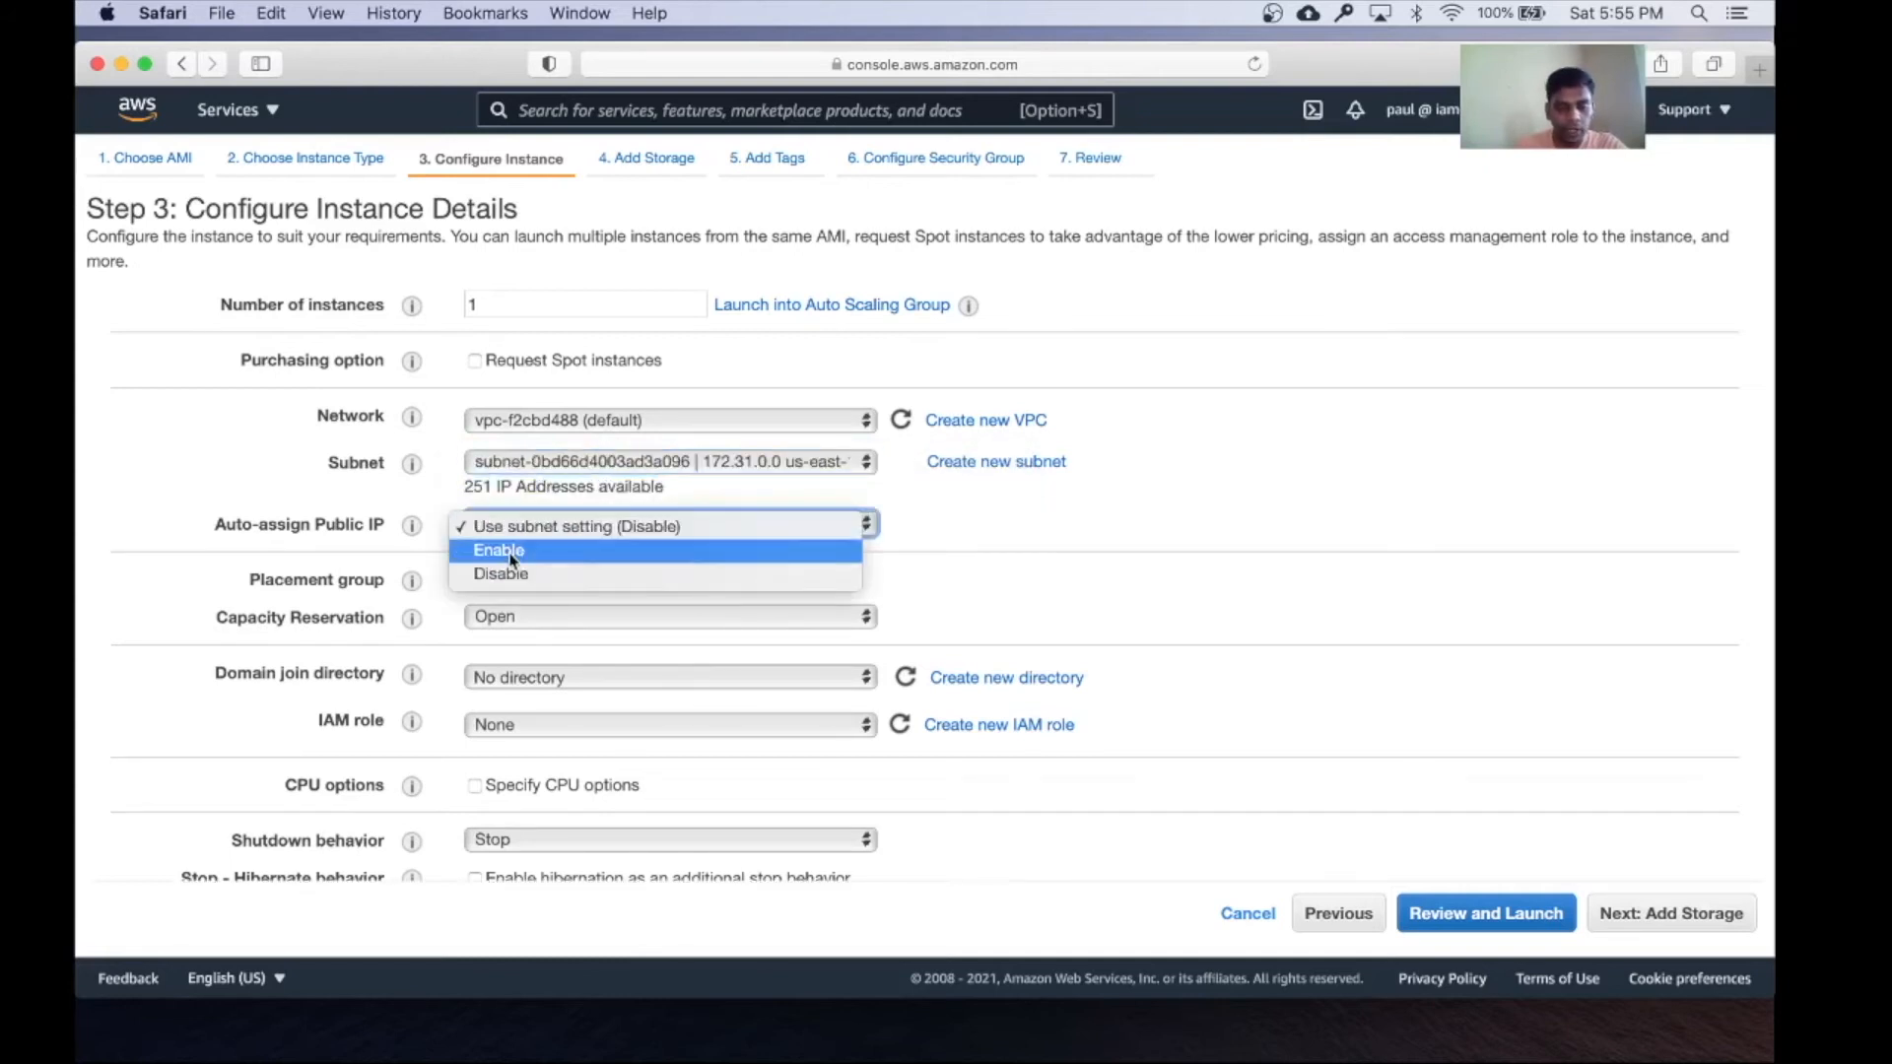
pyautogui.click(498, 550)
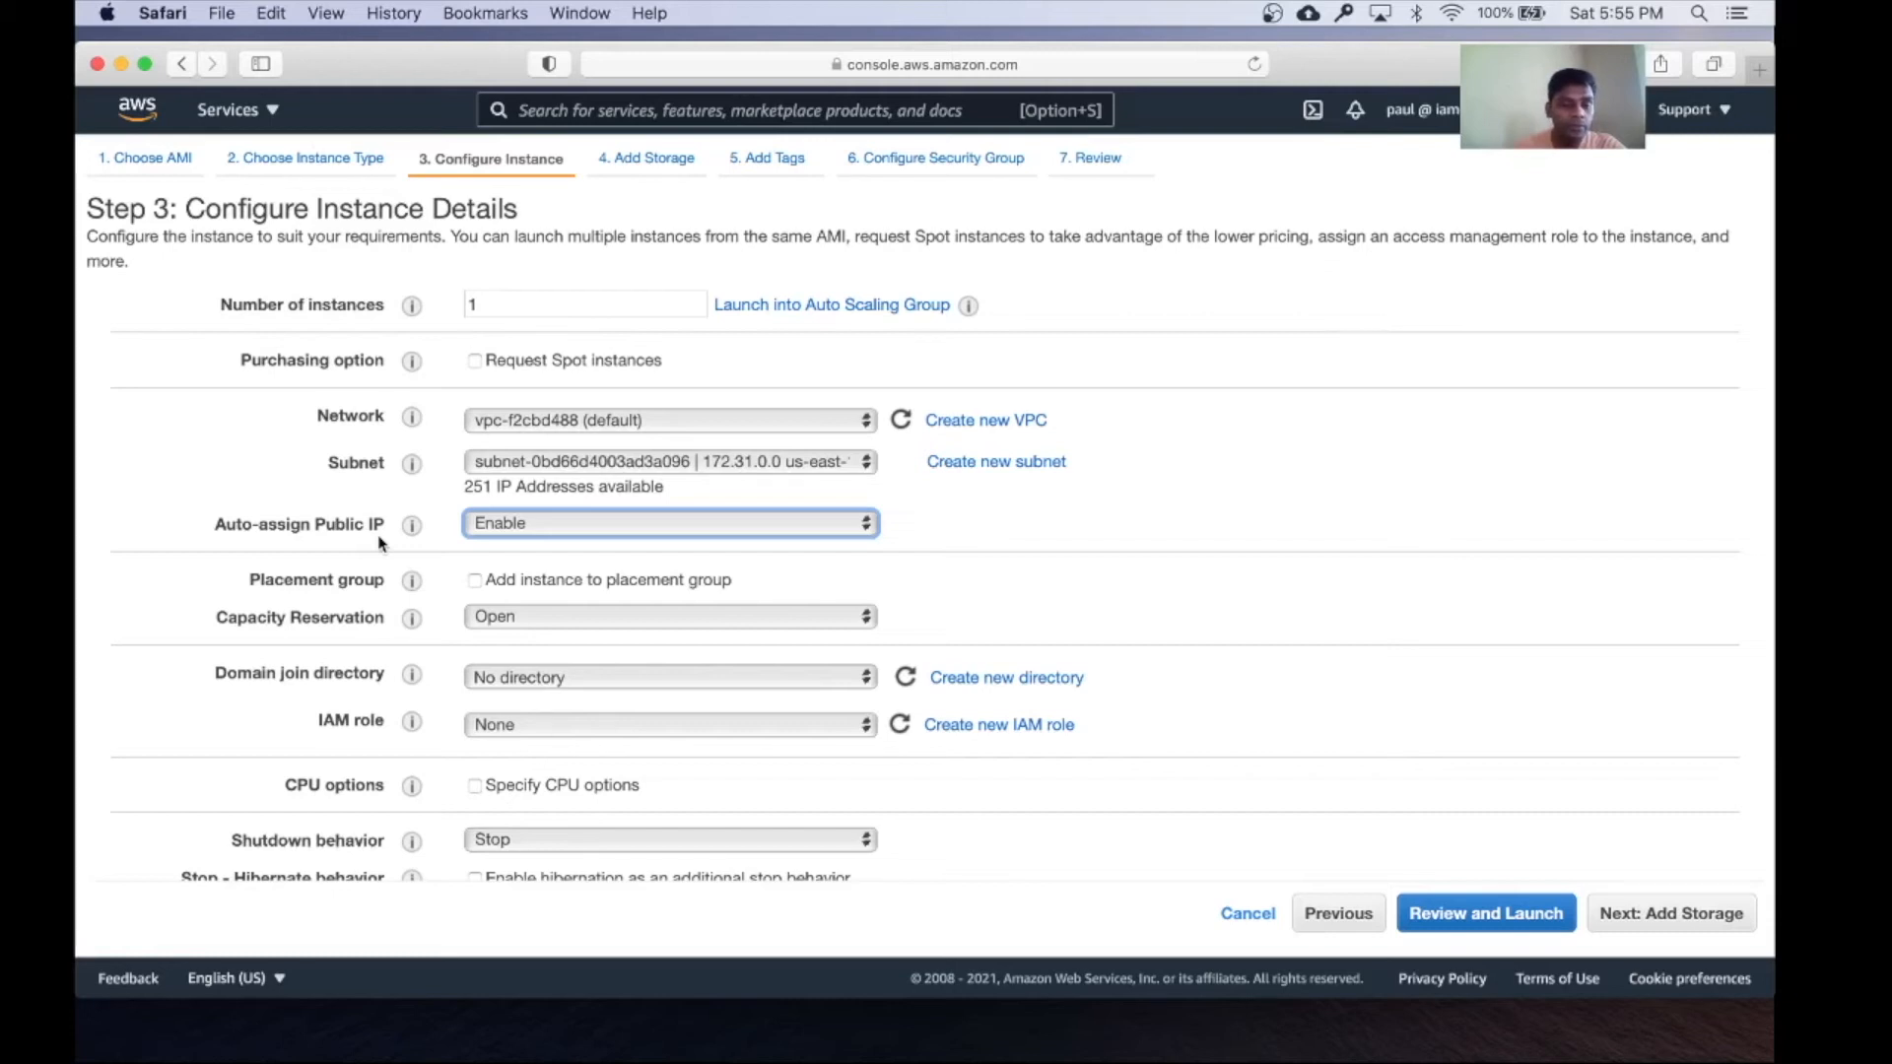
pyautogui.scroll(-3)
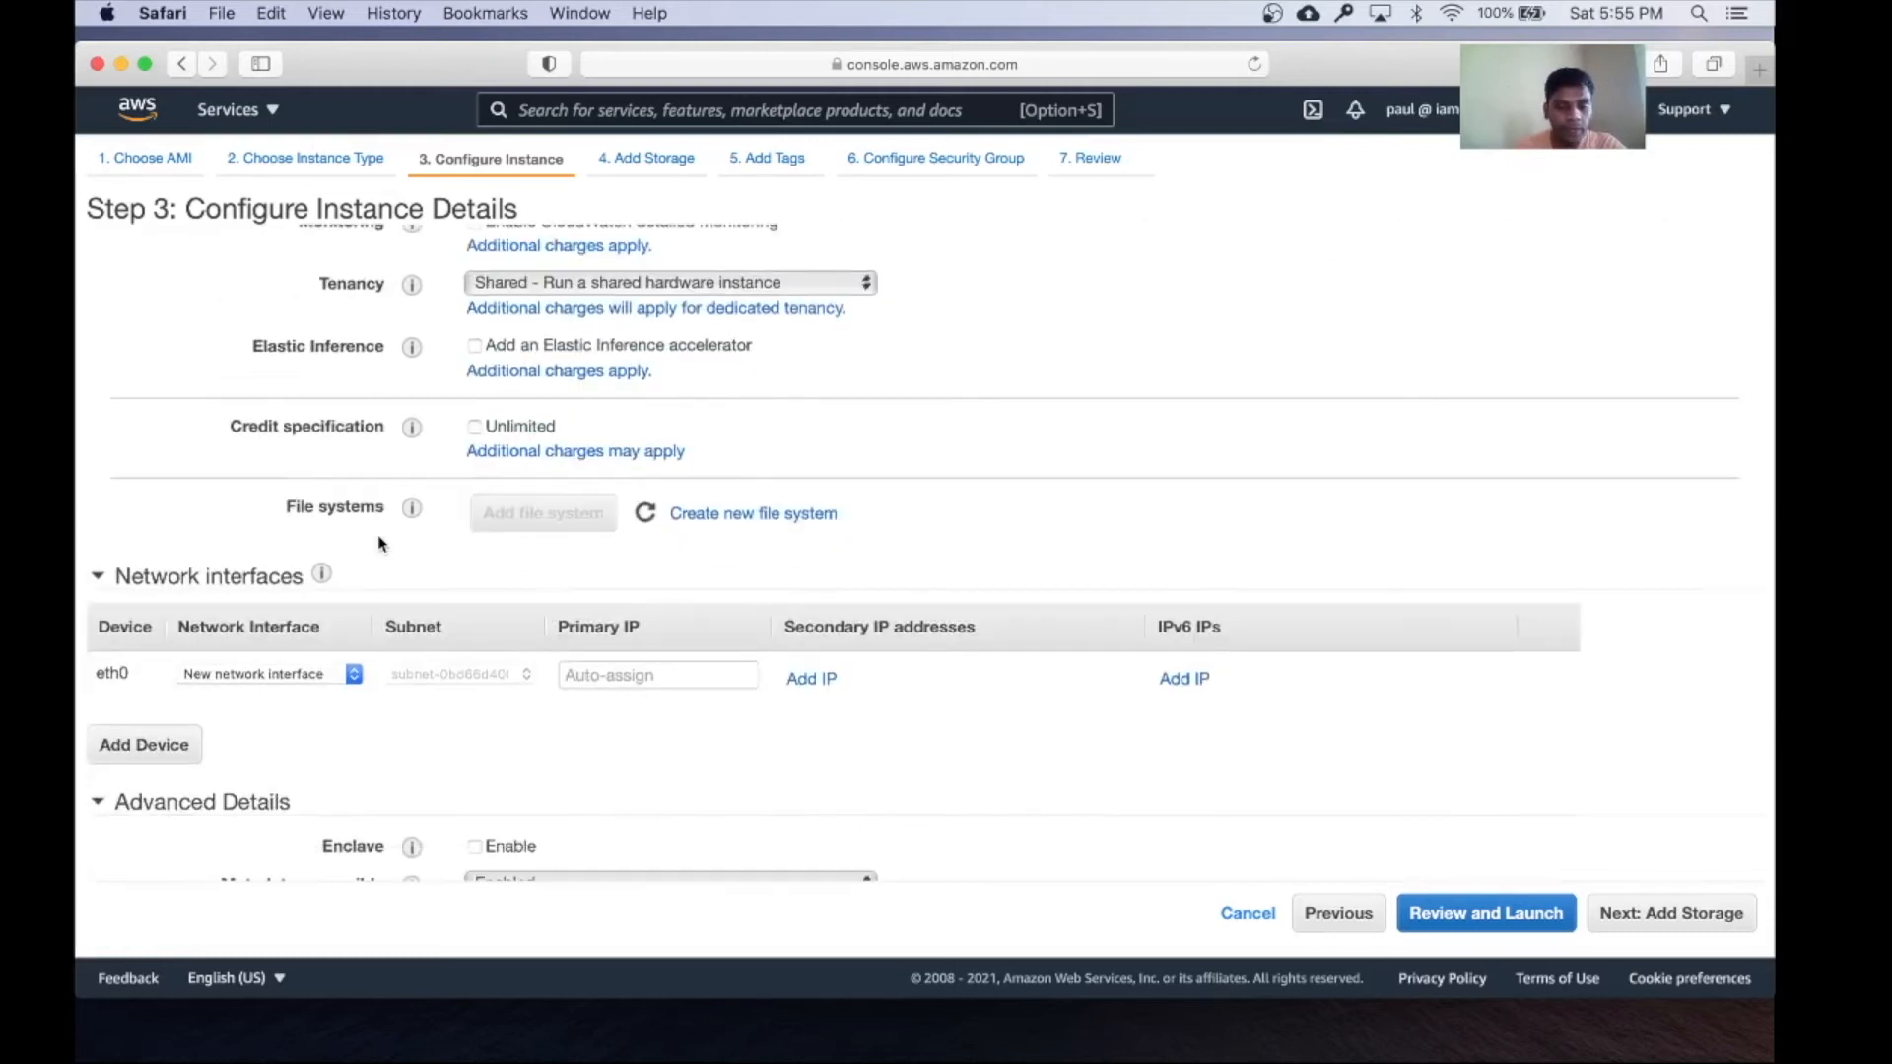
pyautogui.scroll(3)
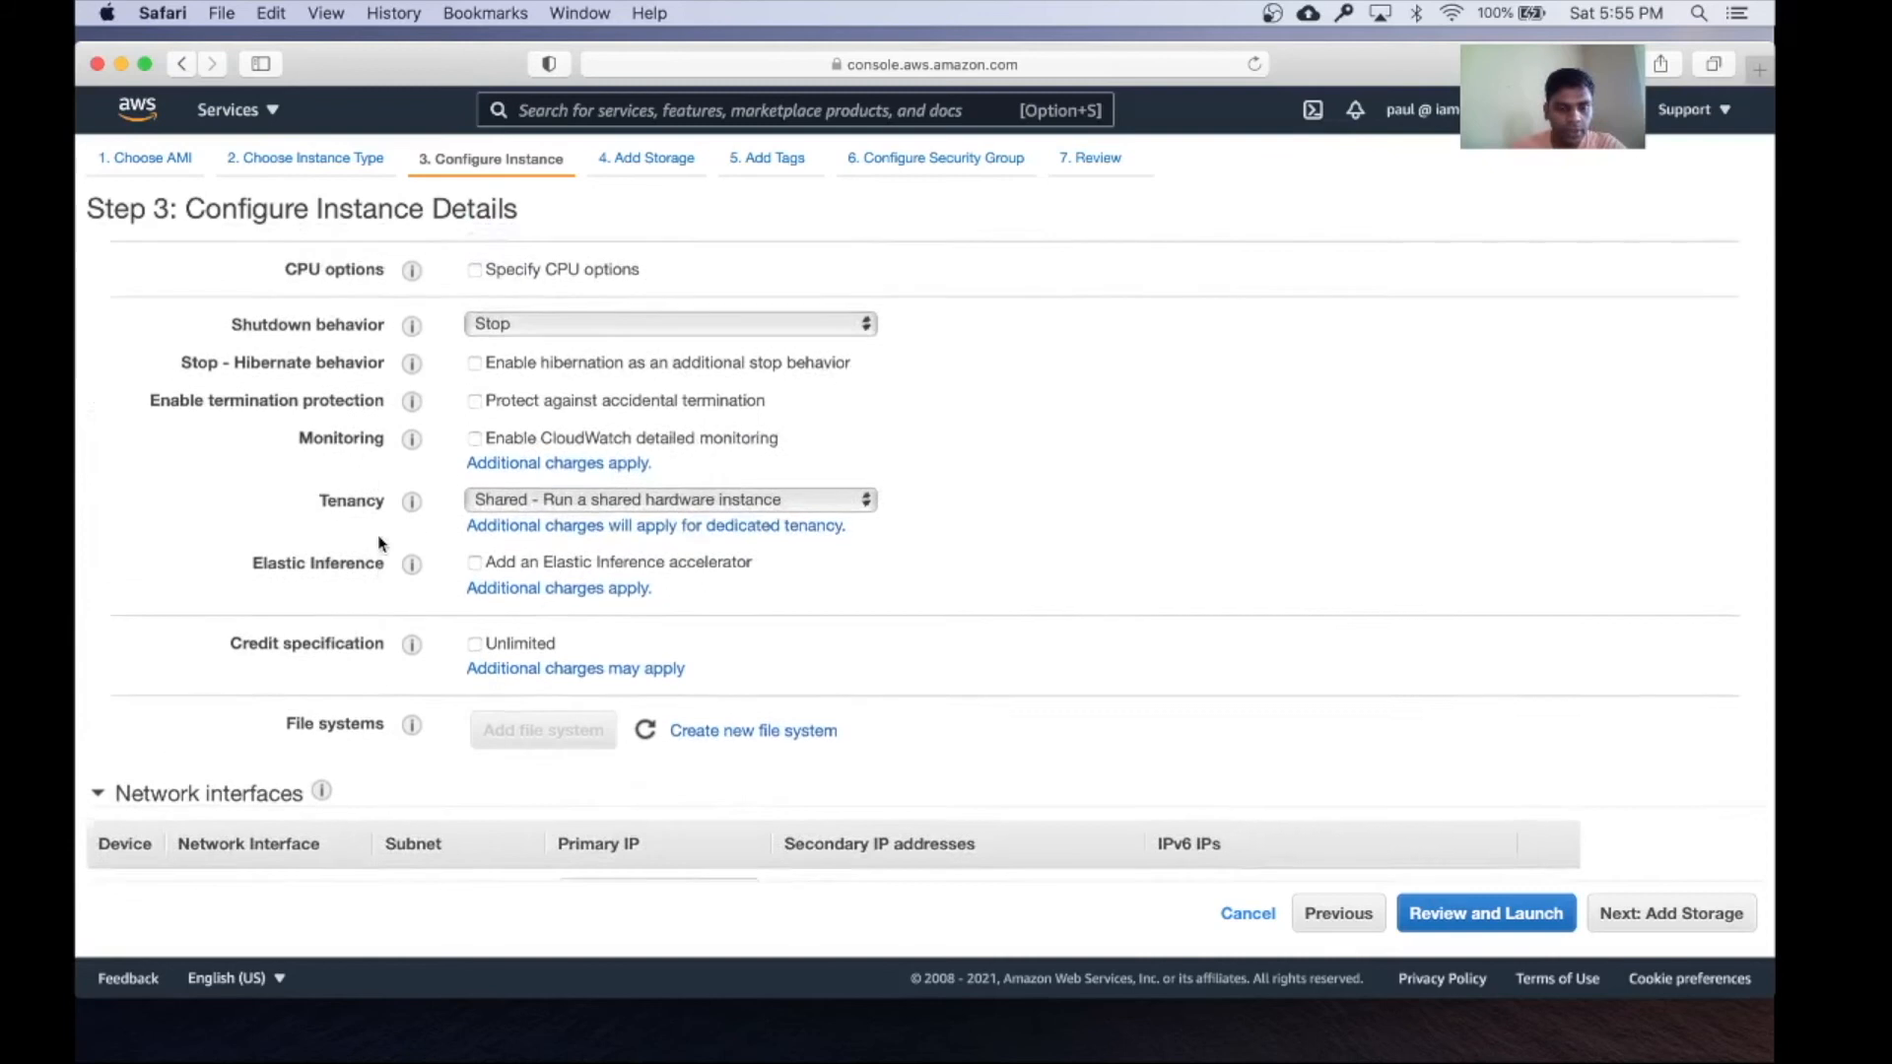
pyautogui.scroll(3)
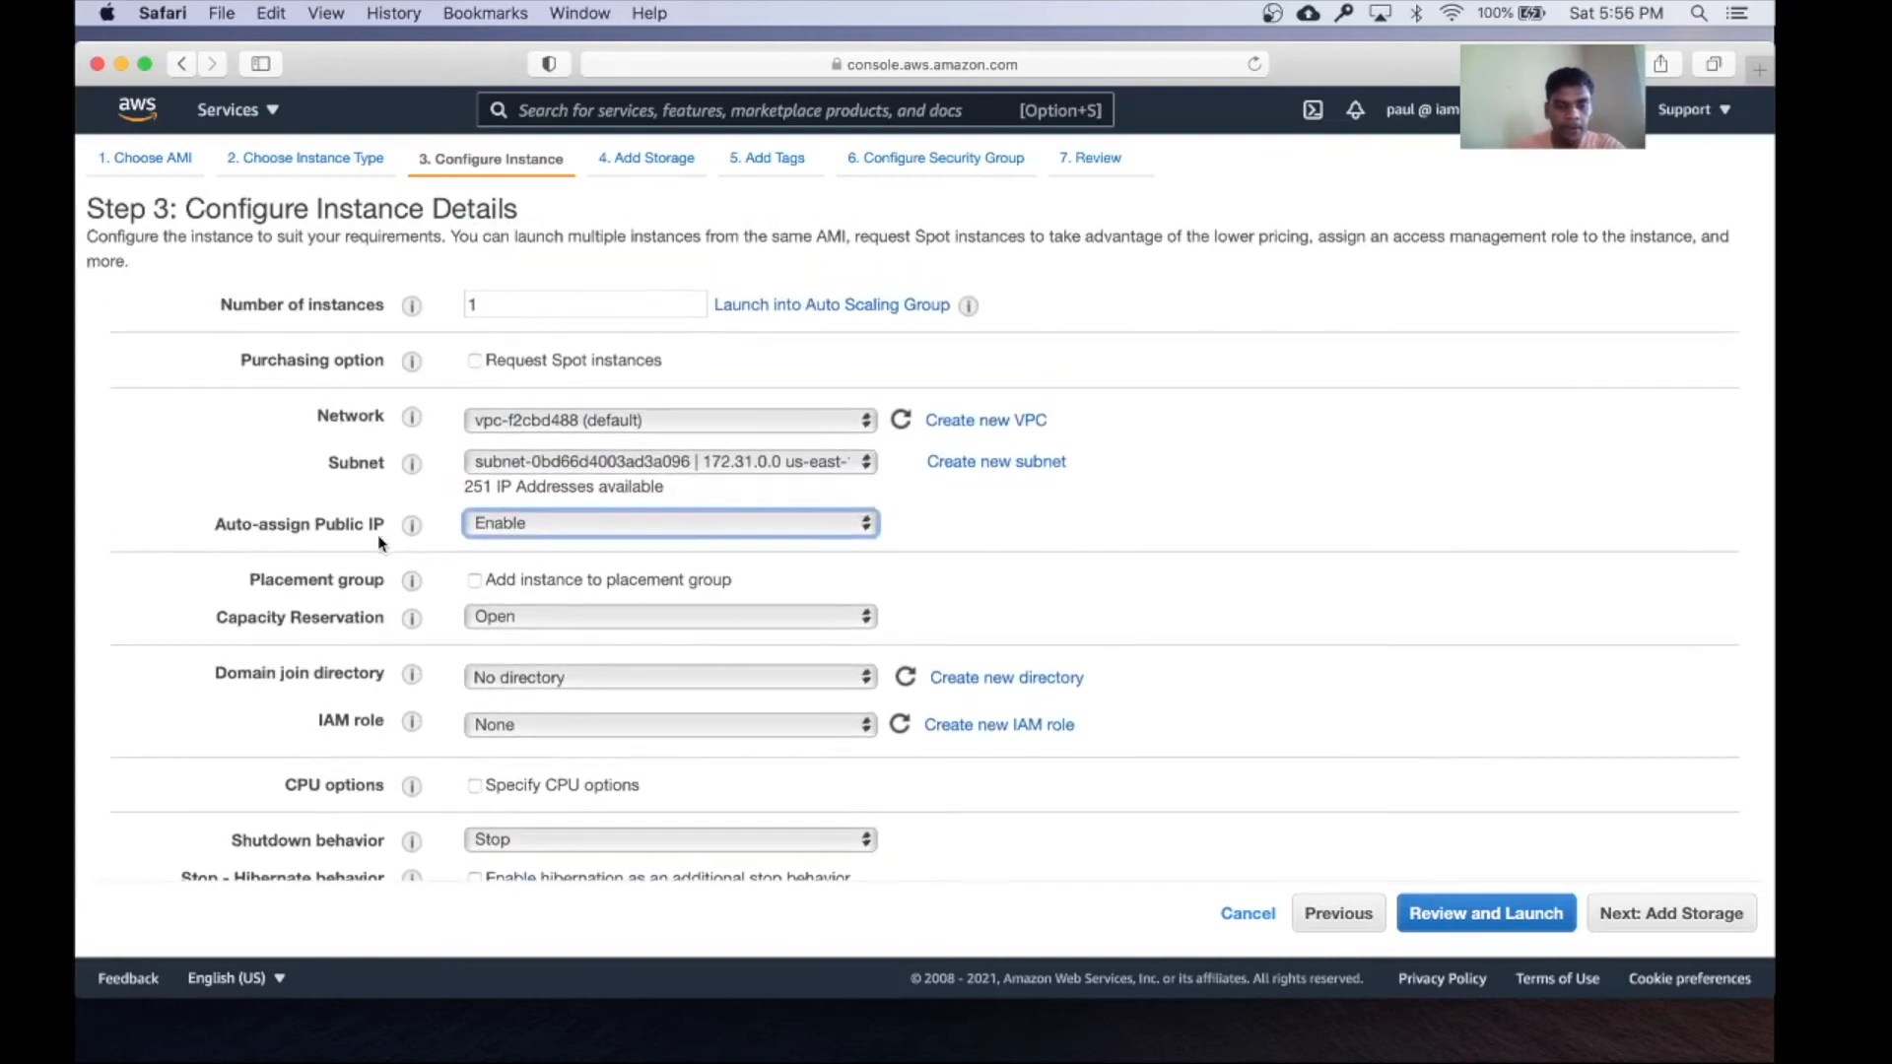
pyautogui.click(1670, 913)
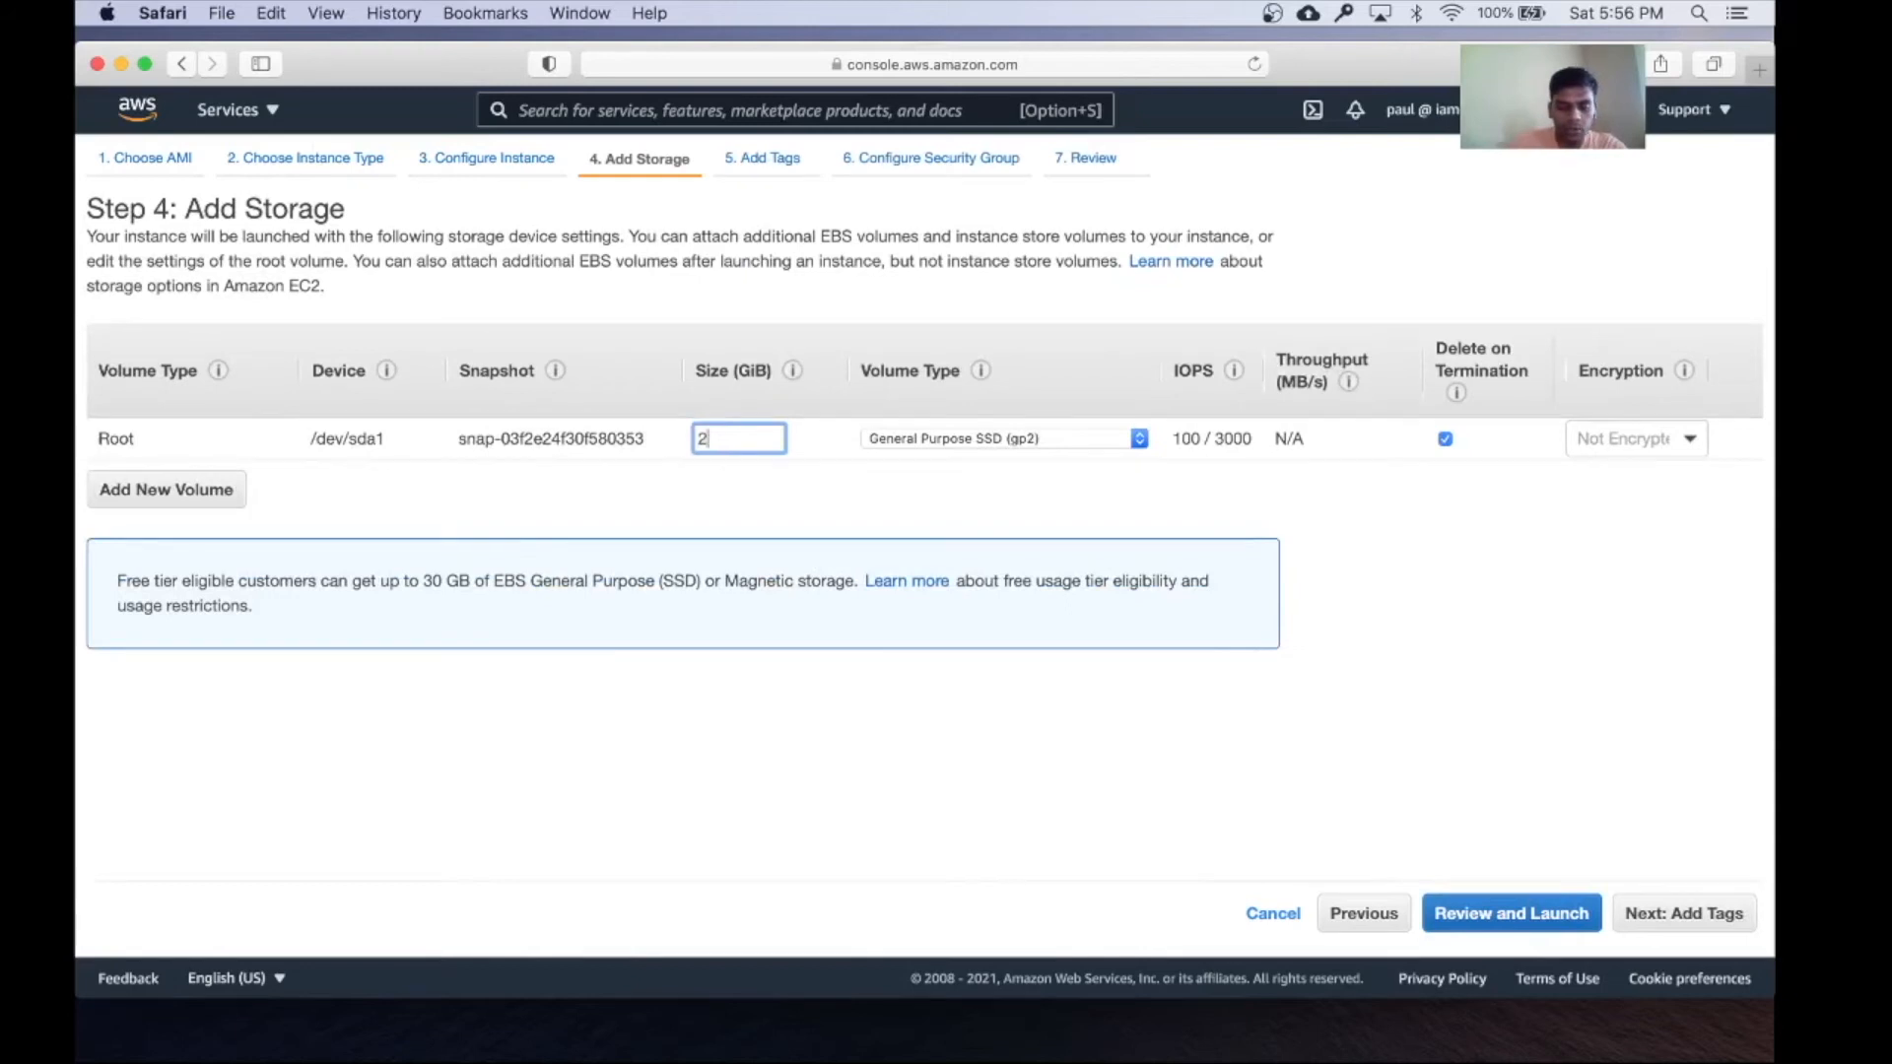
# Set the root volume size to 25 GiB
pyautogui.write('25')
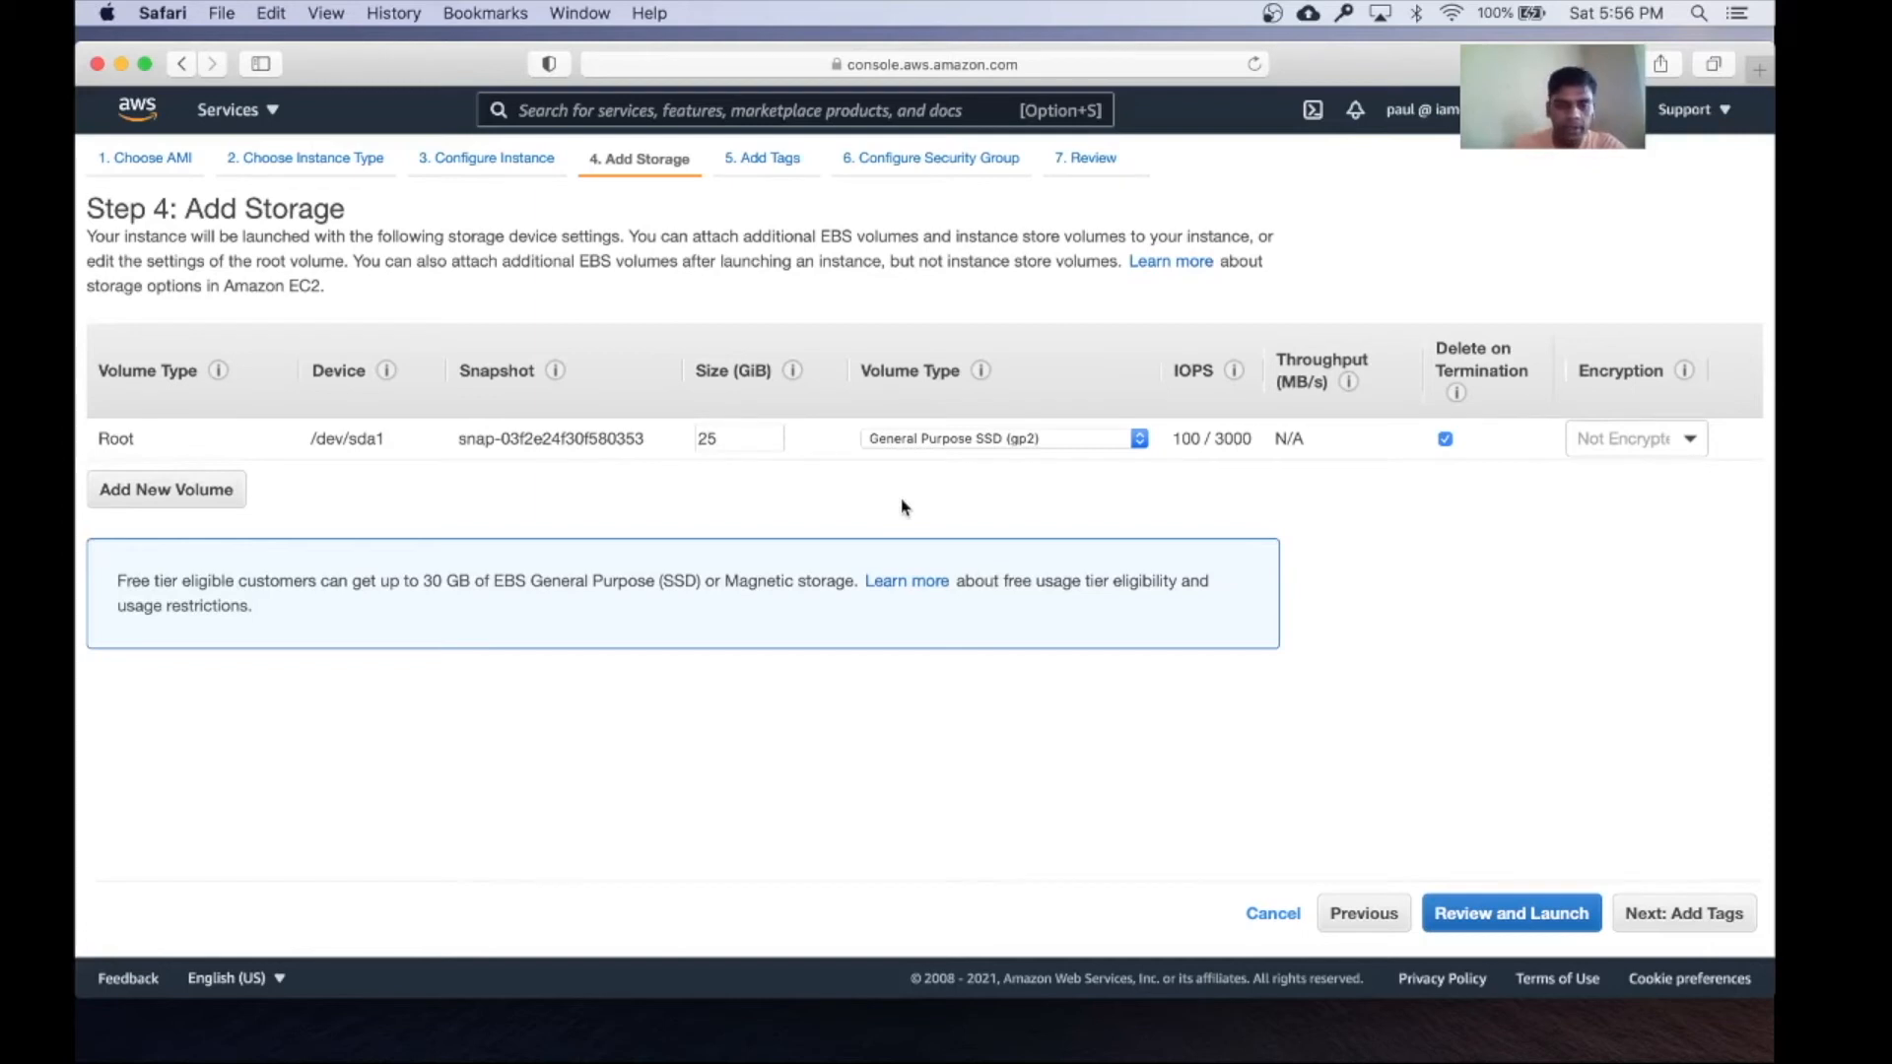
pyautogui.moveTo(999, 503)
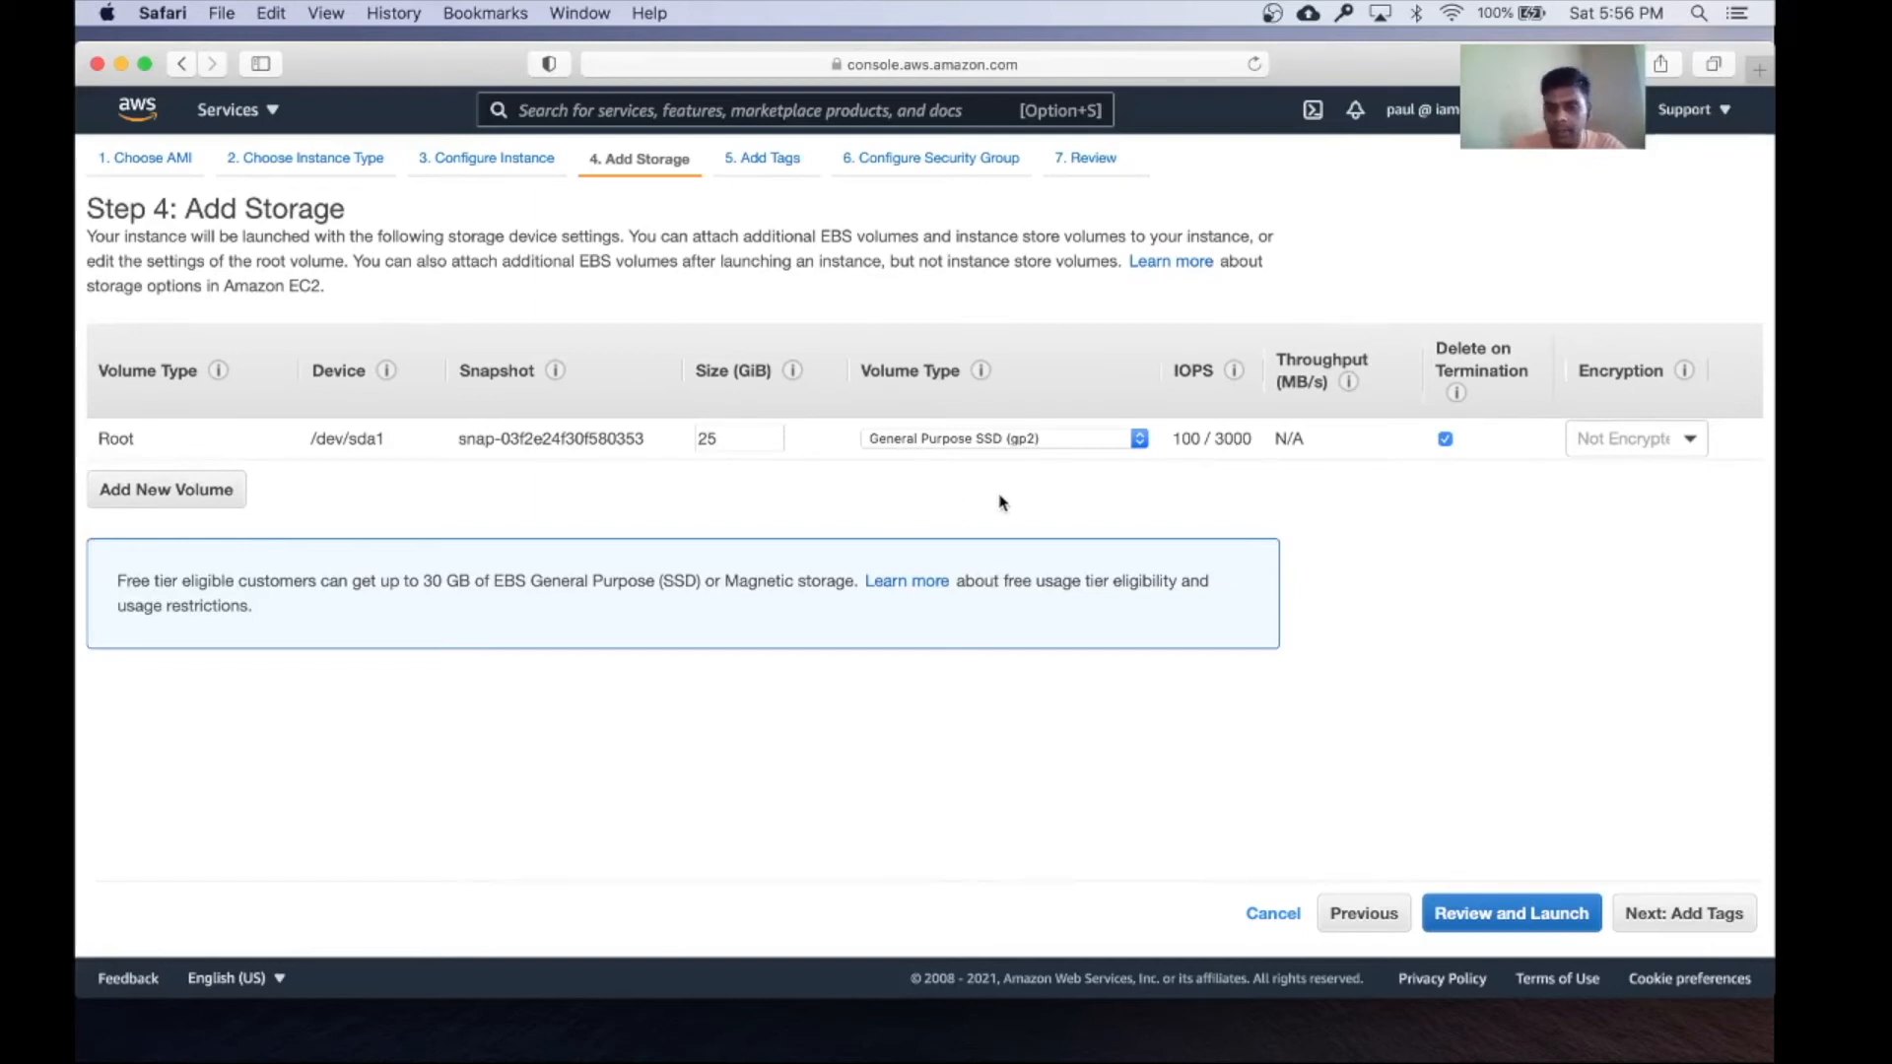
pyautogui.moveTo(1046, 473)
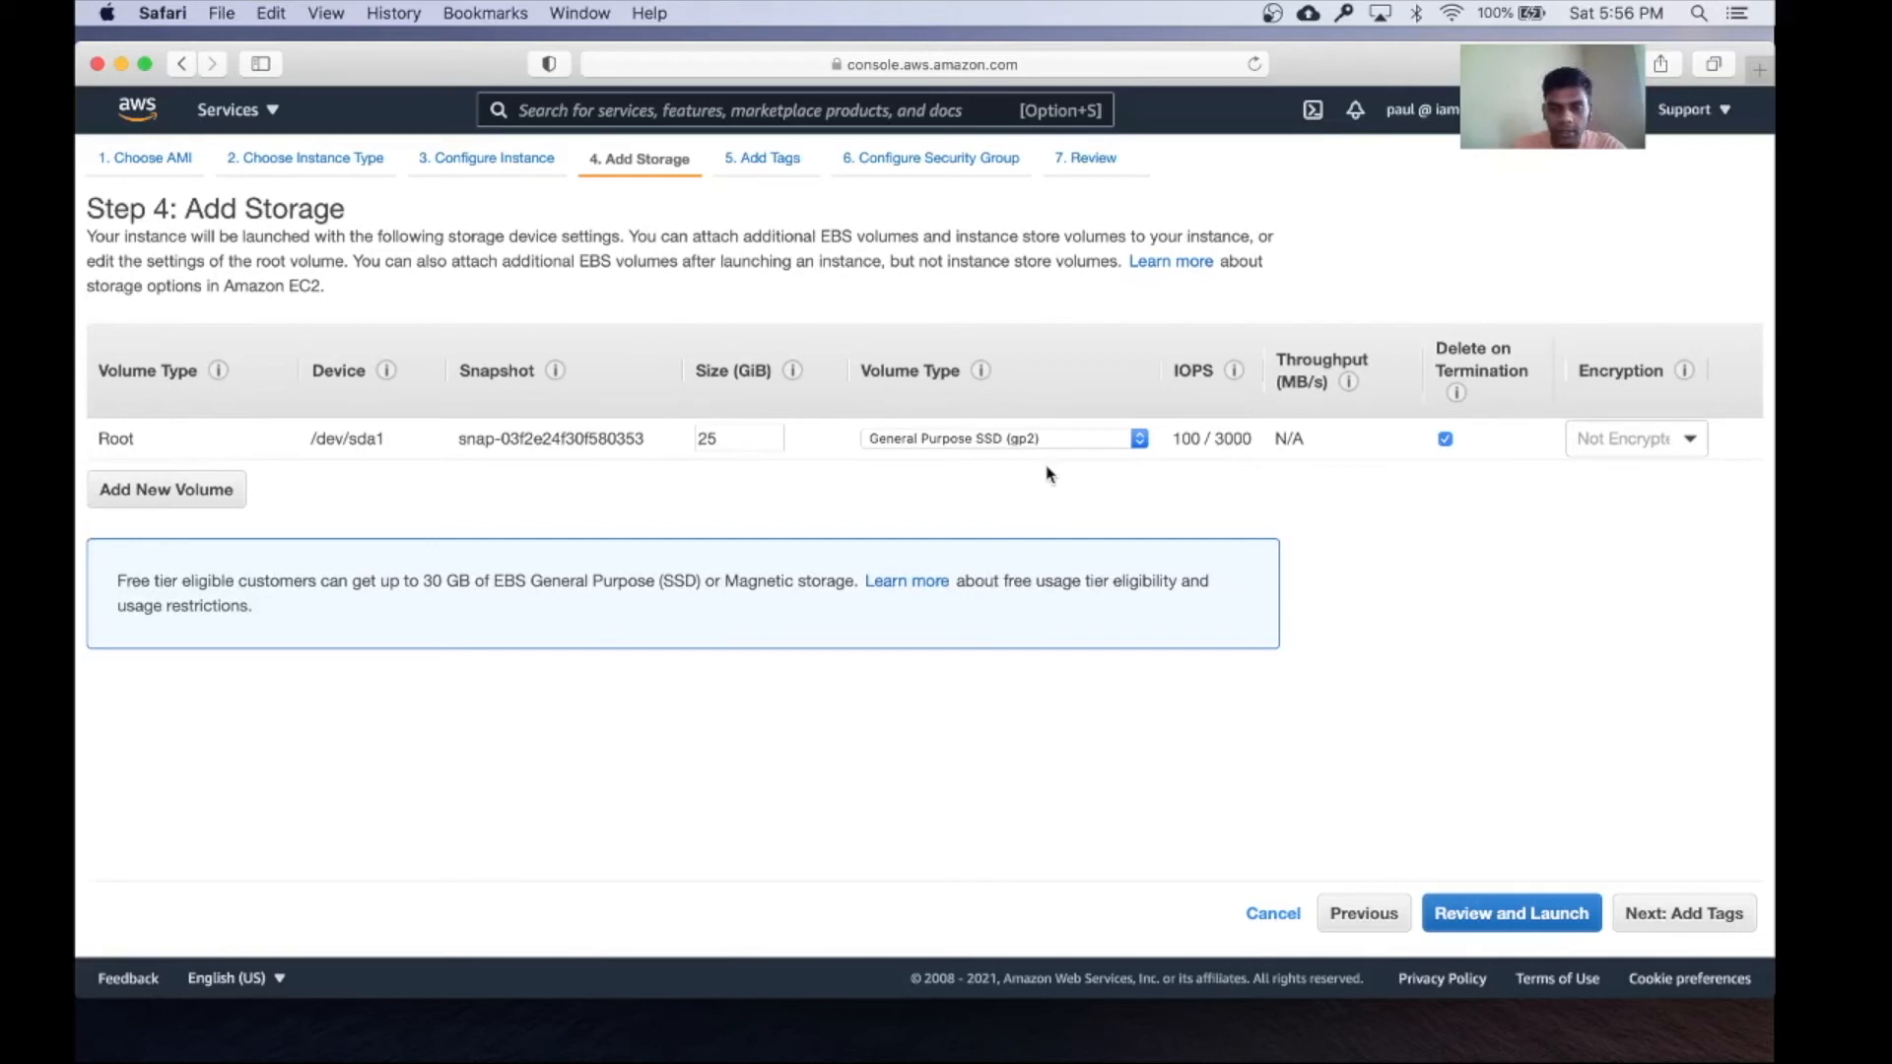
pyautogui.moveTo(1007, 483)
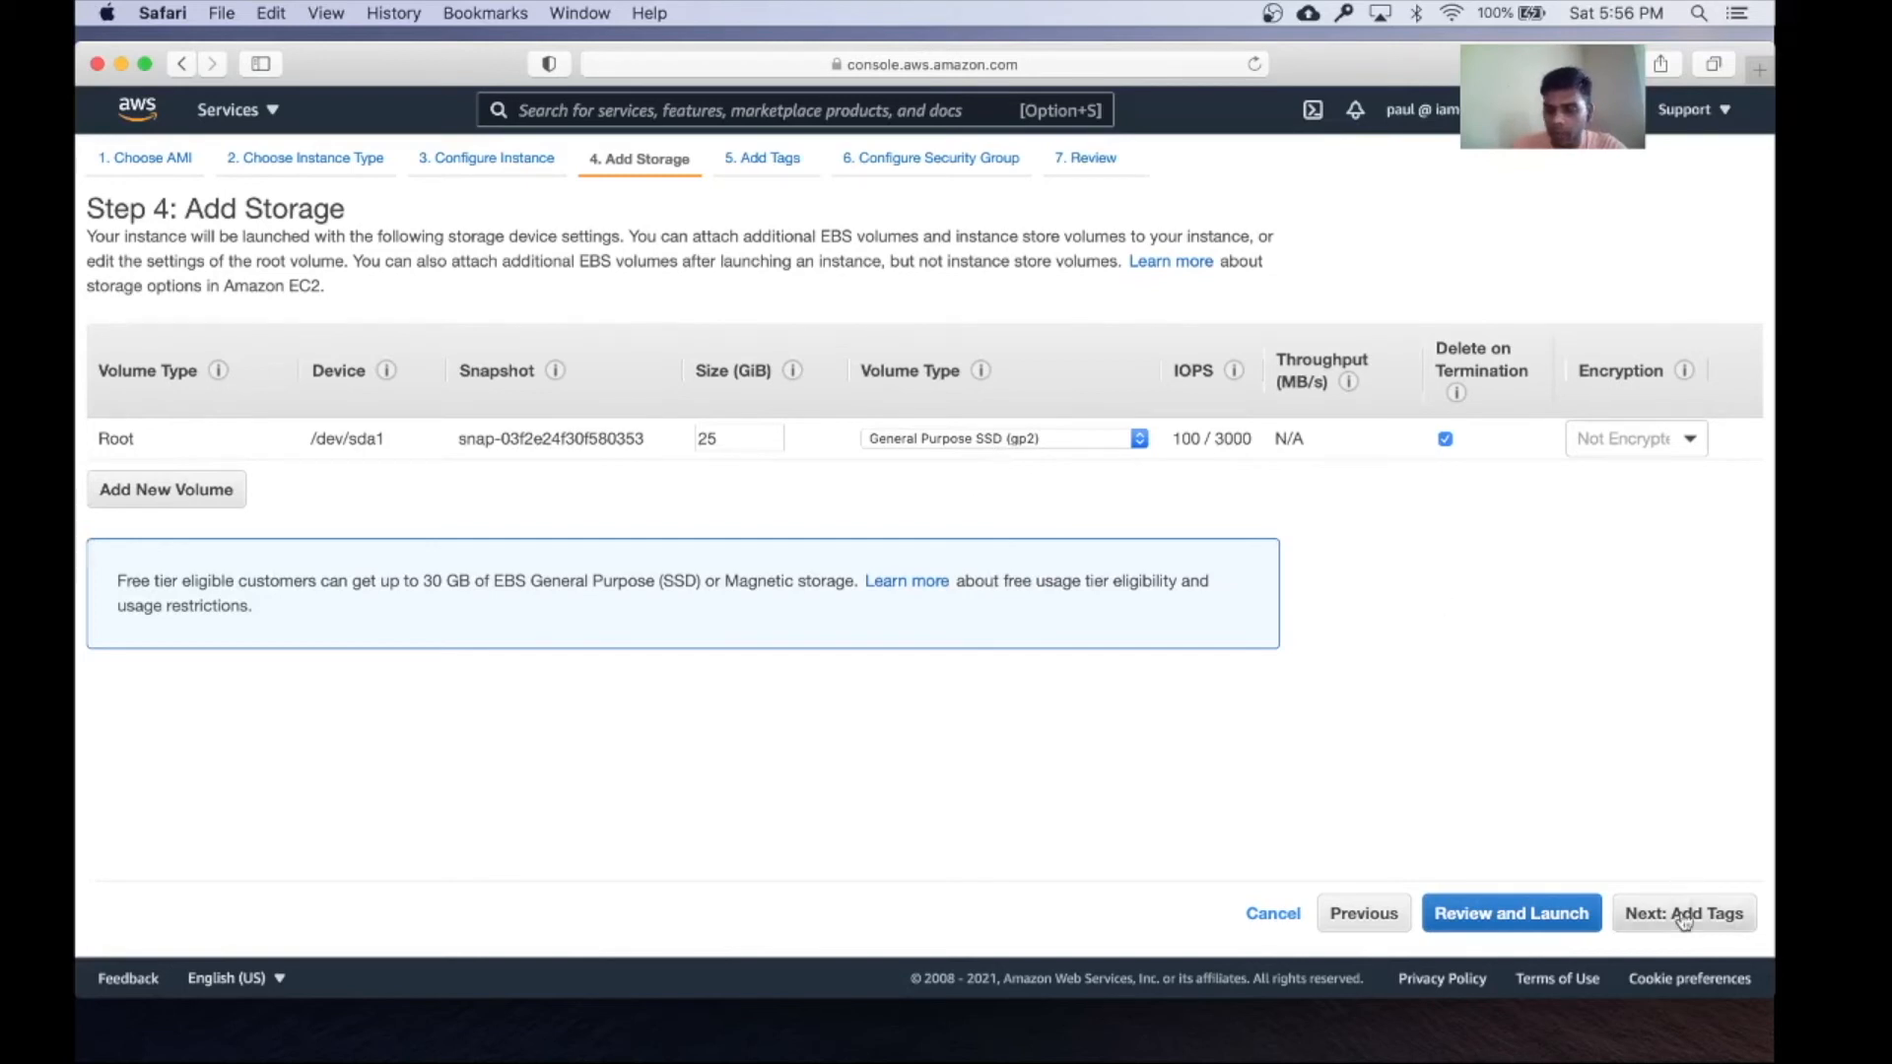
pyautogui.click(1682, 912)
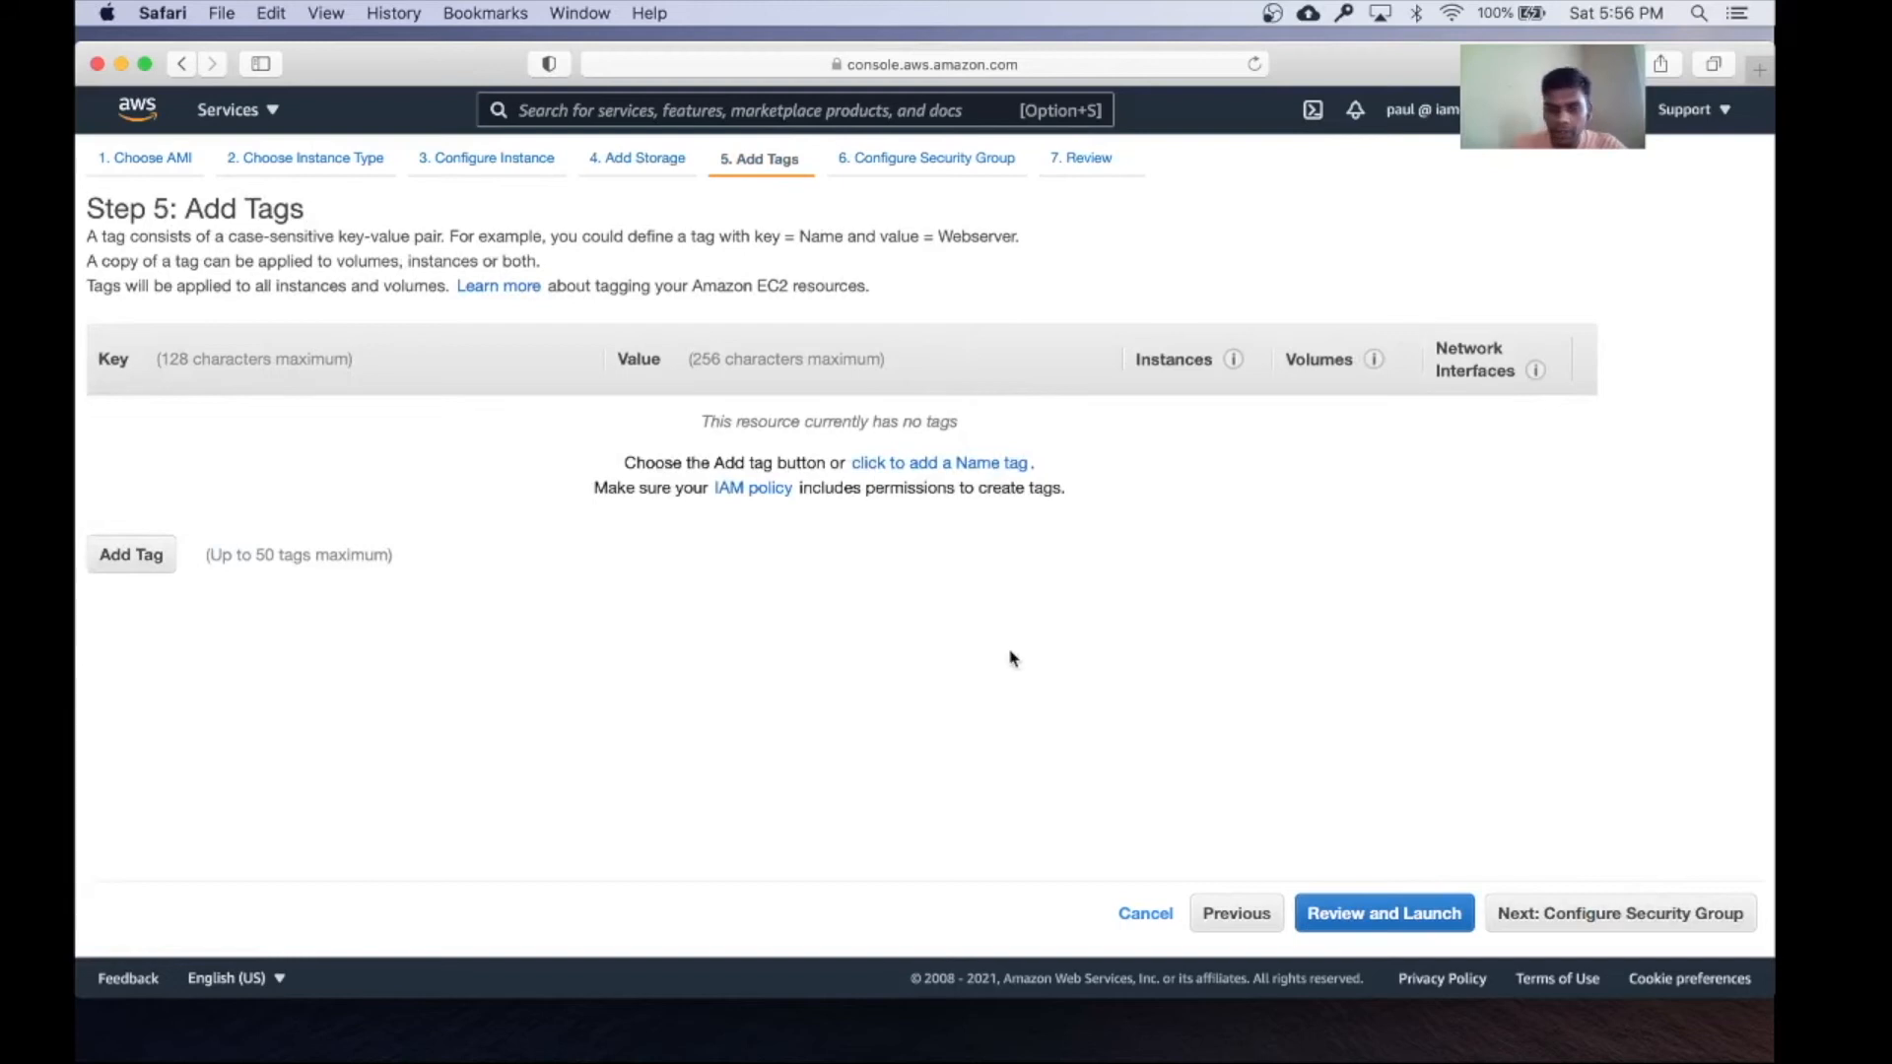
# Add a Name tag with value mysql-instance-1
pyautogui.click(941, 462)
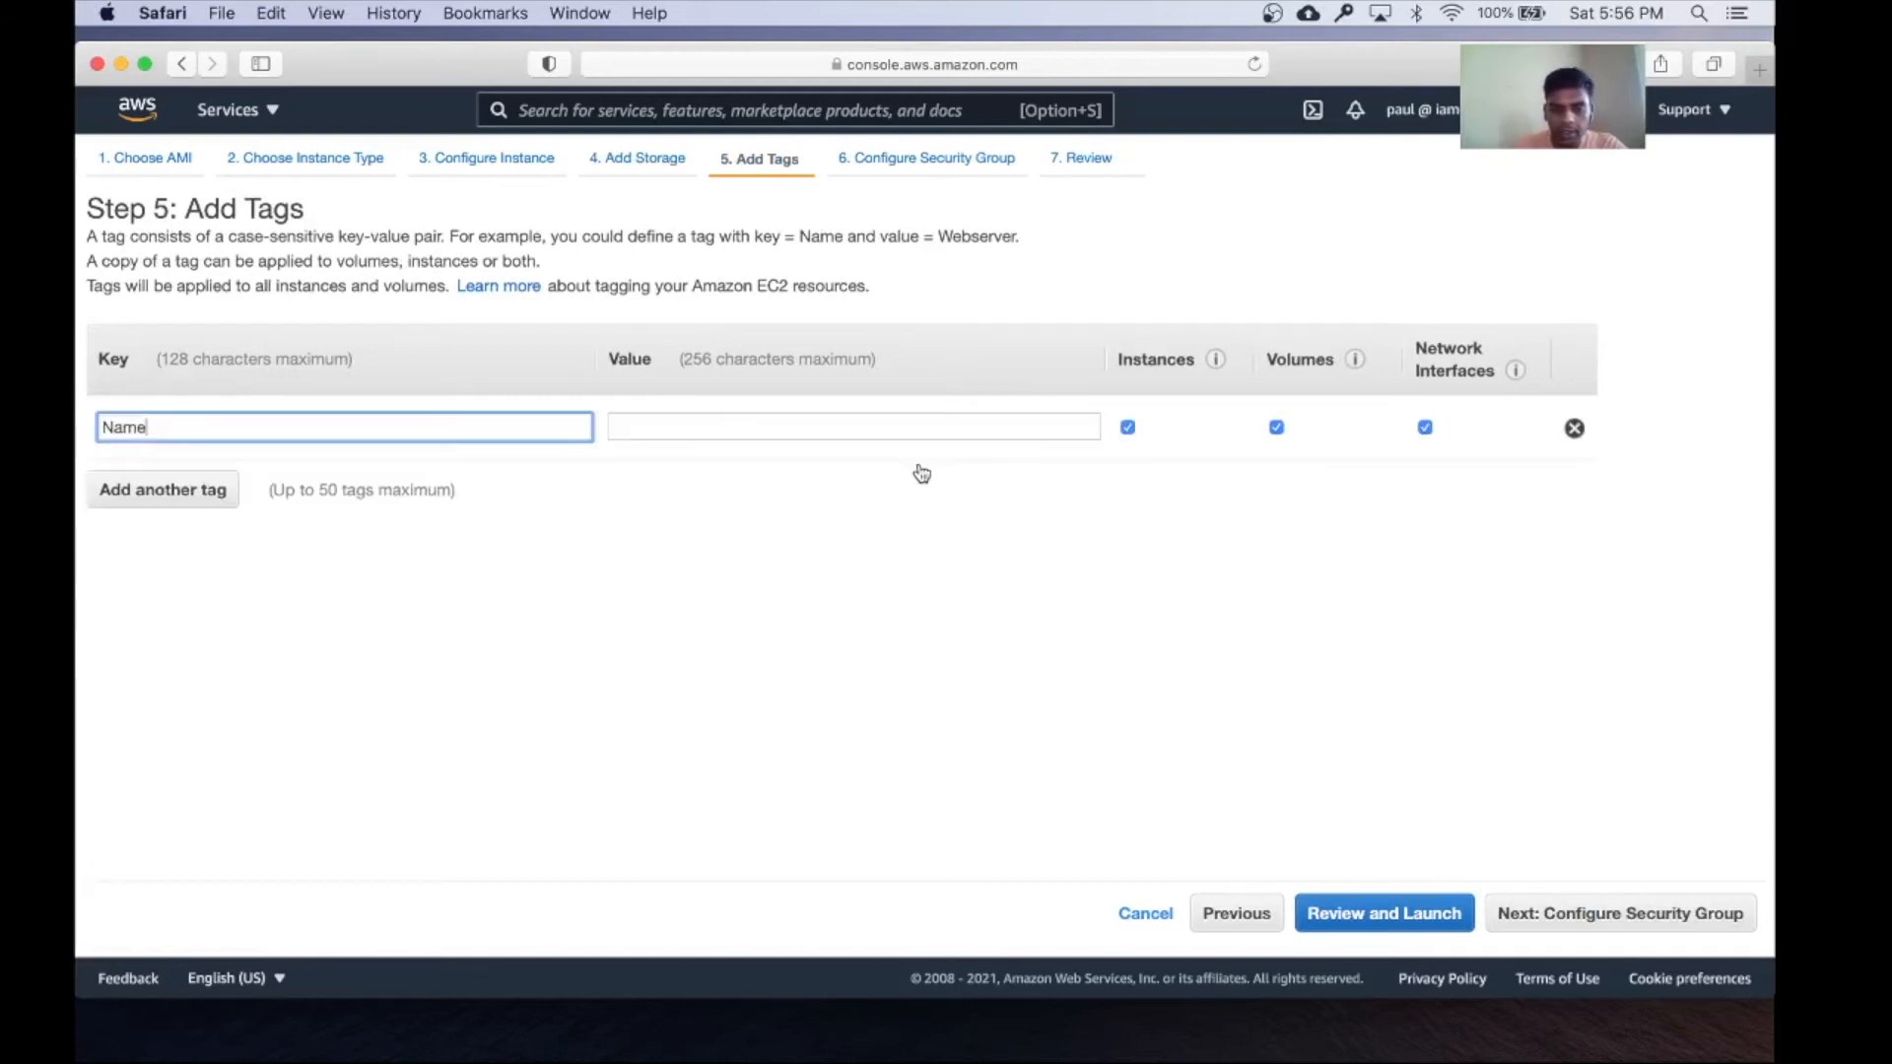
pyautogui.click(852, 427)
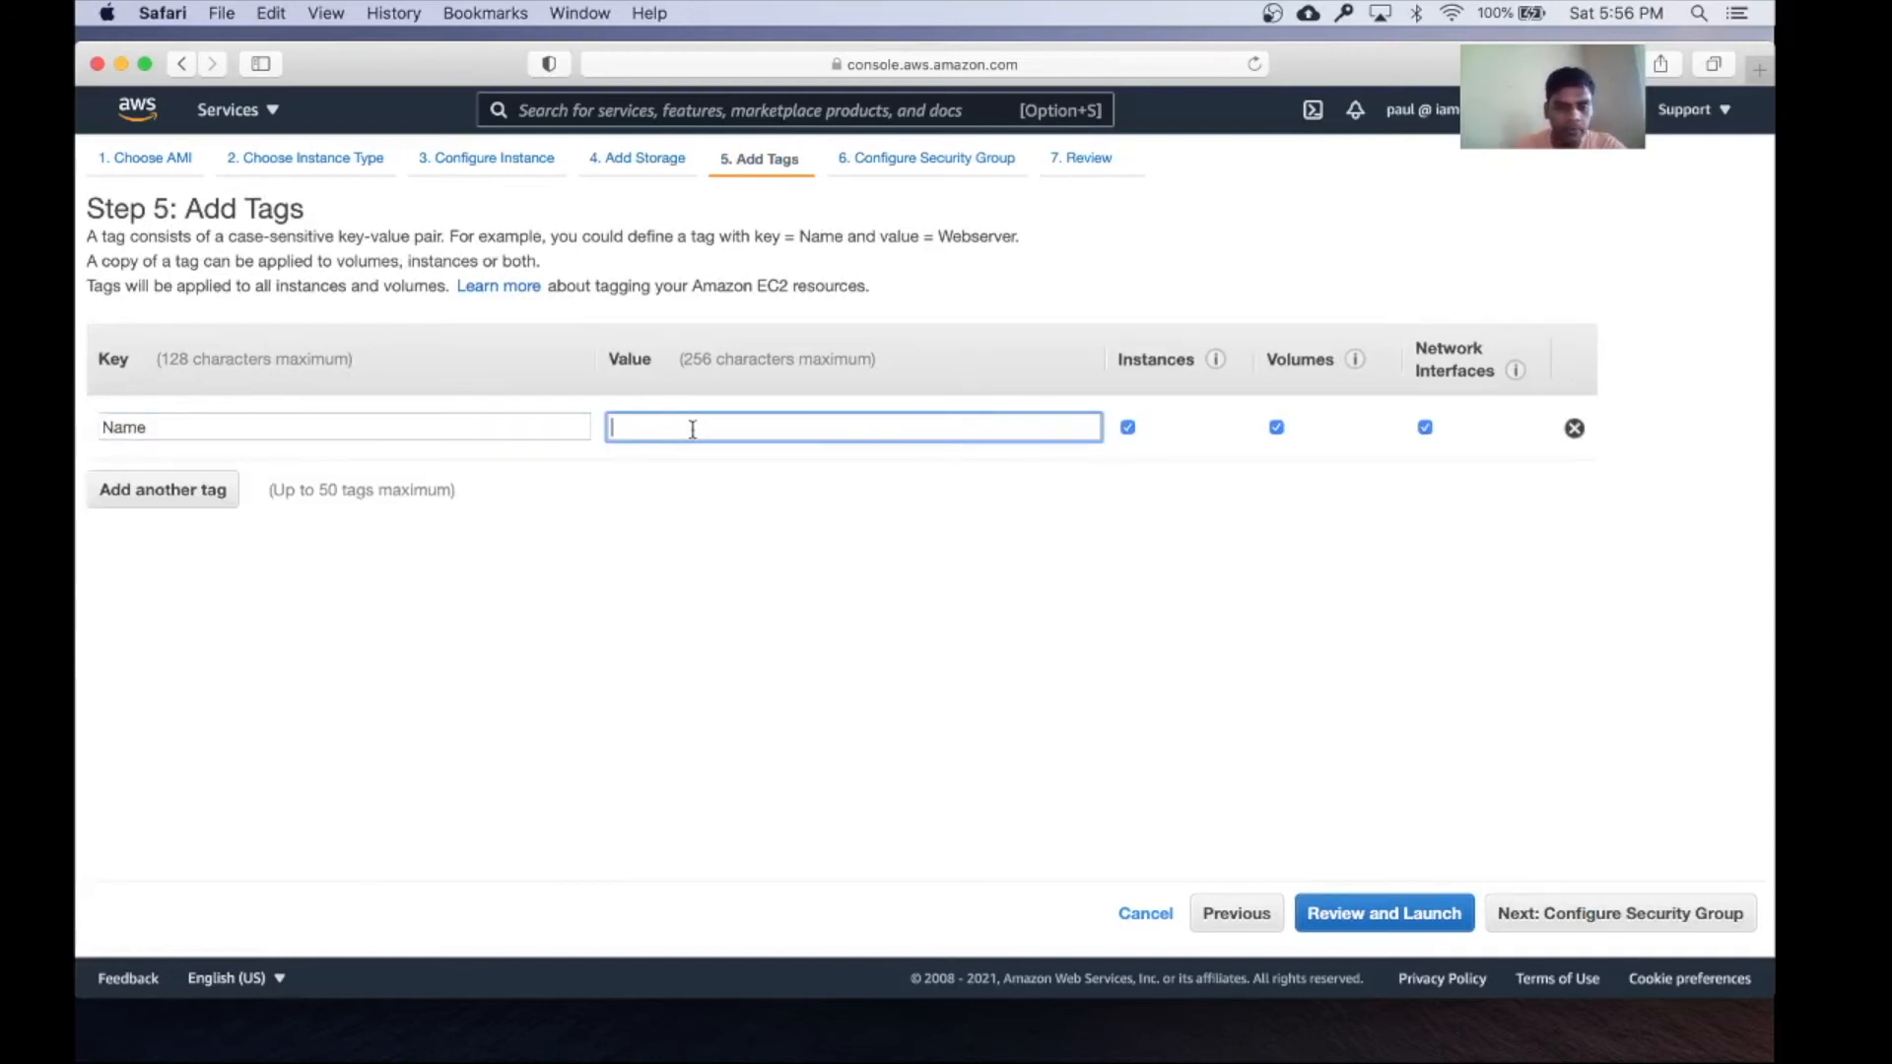
pyautogui.write('mys')
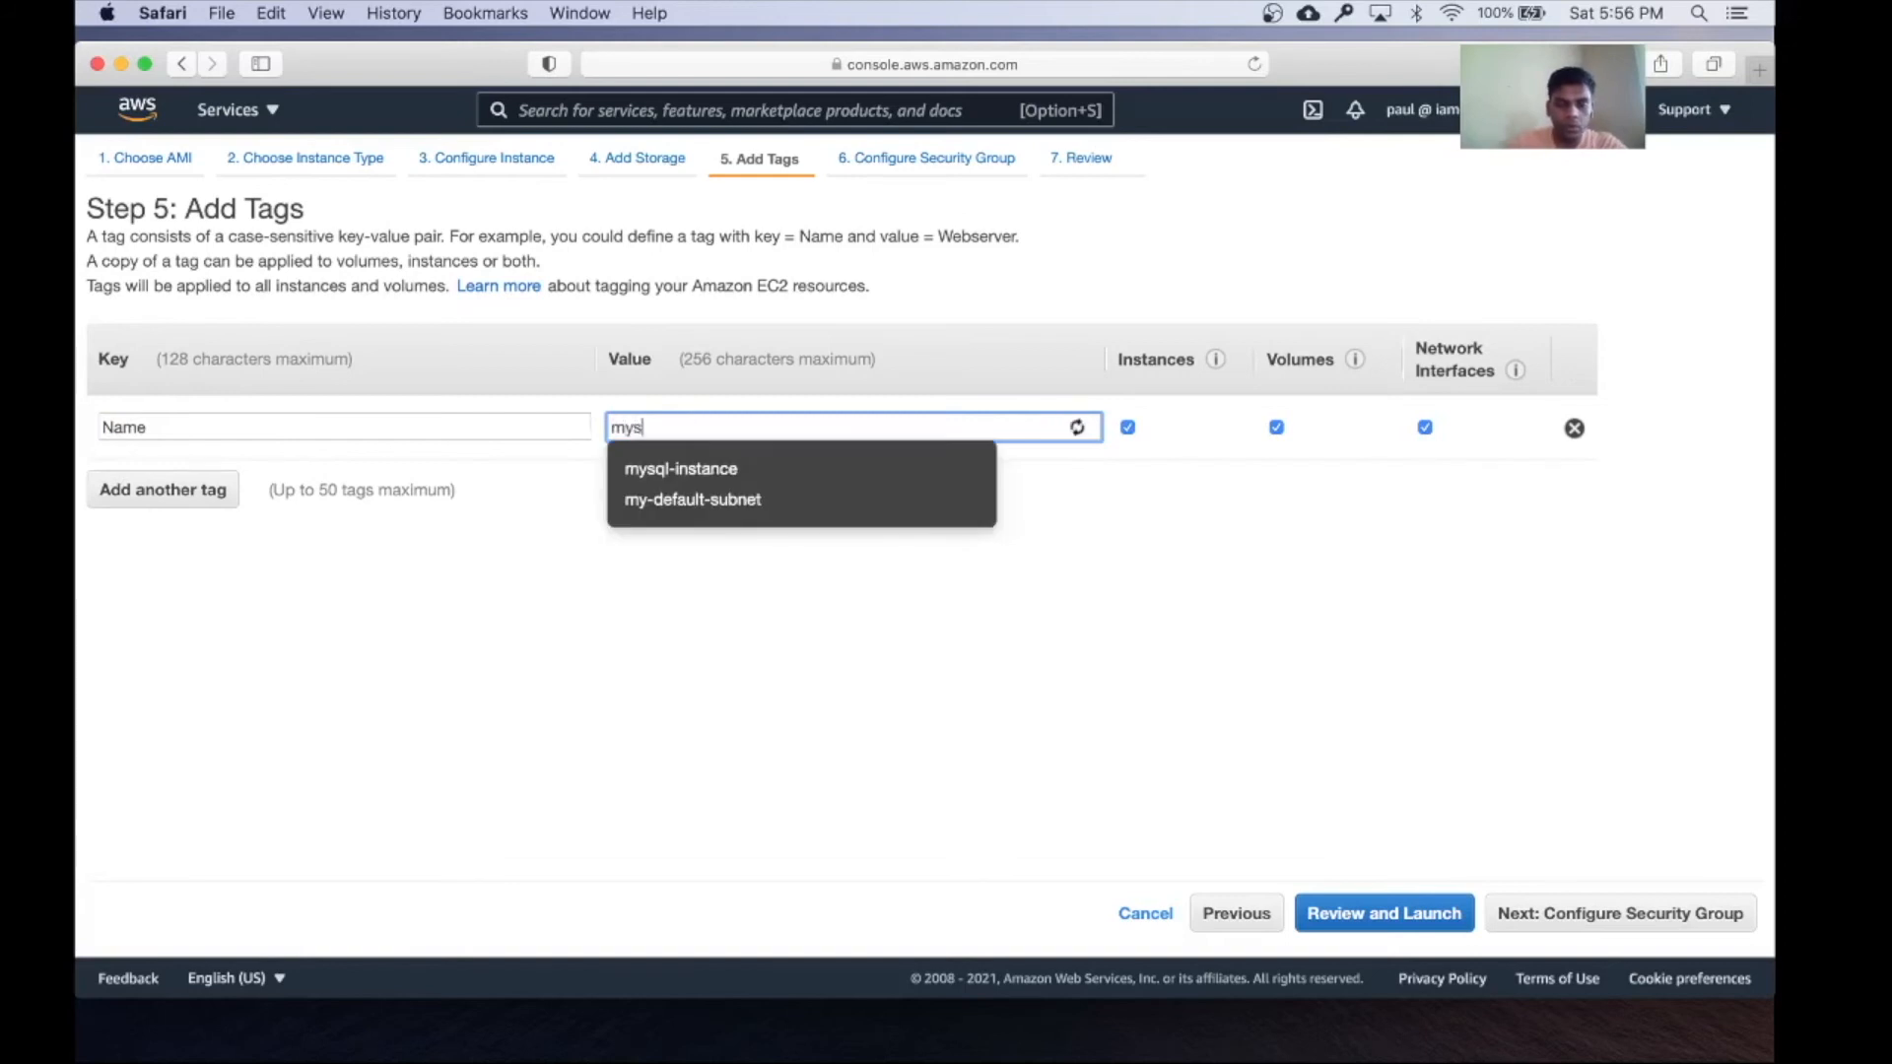
pyautogui.write('ql')
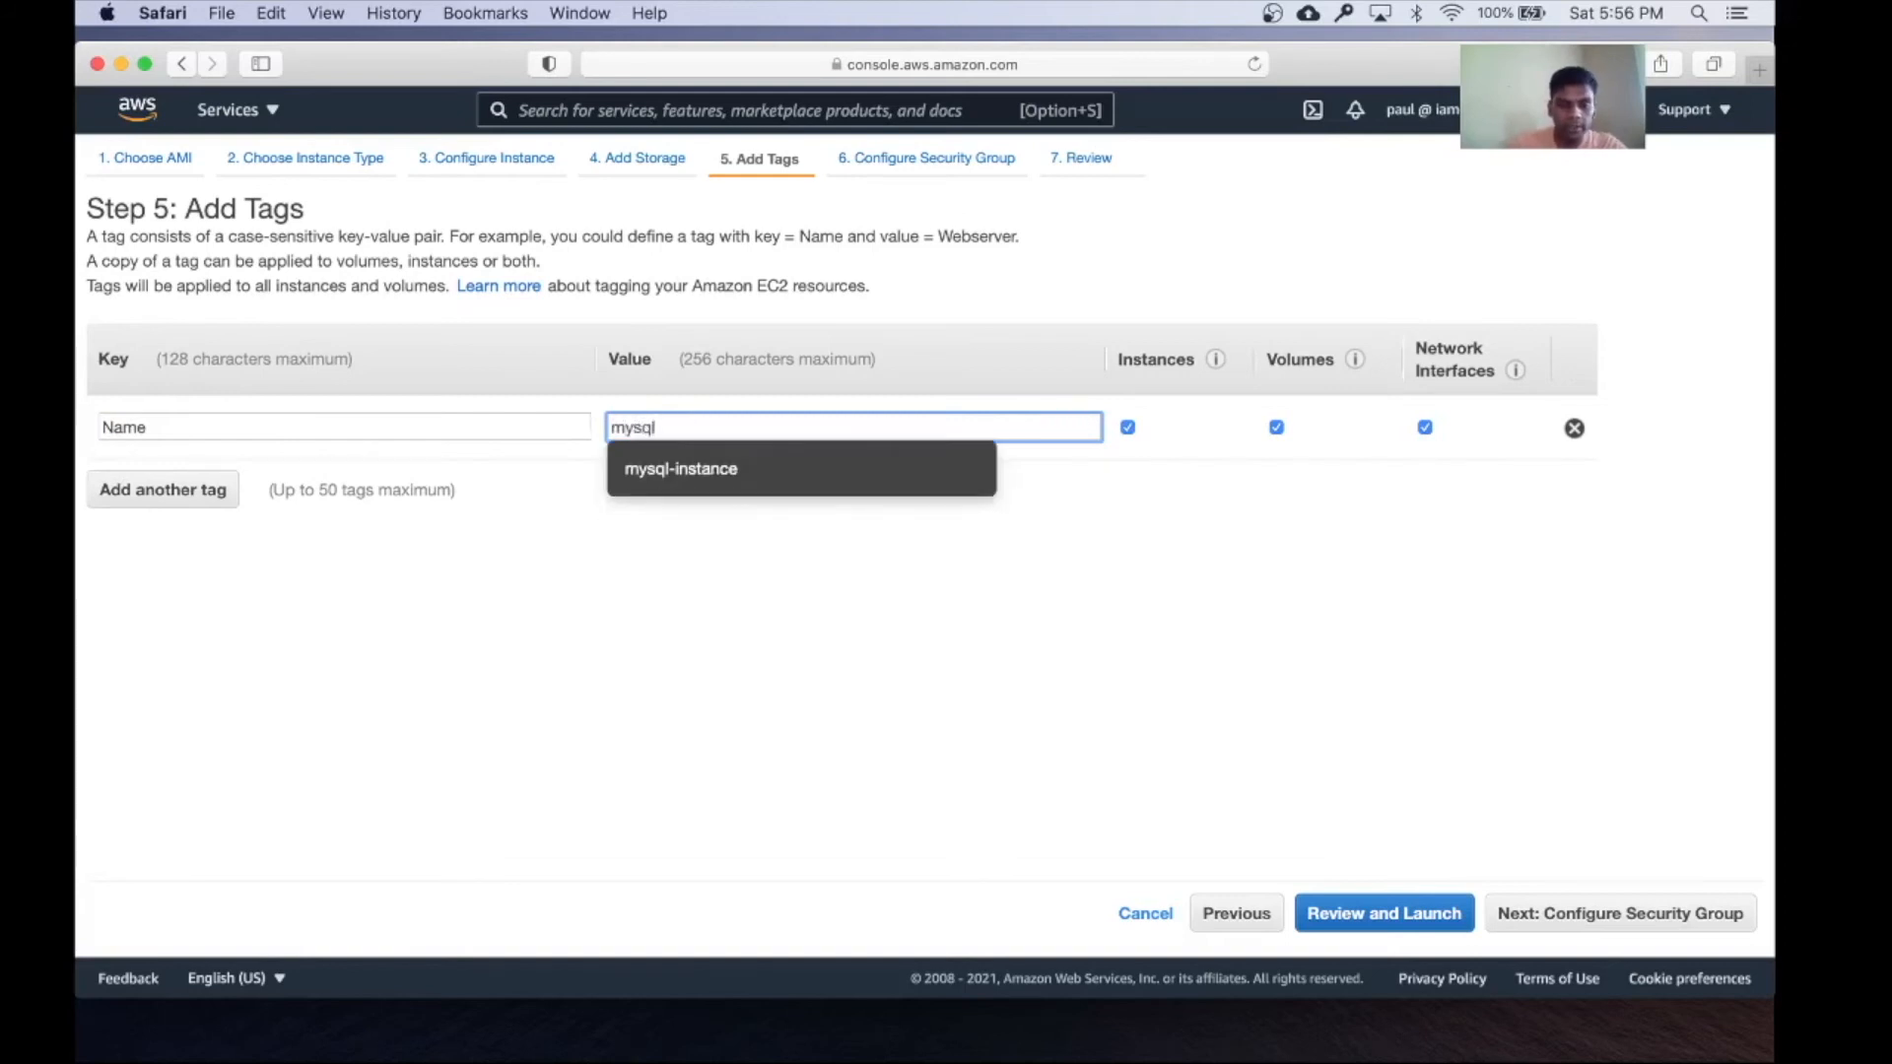
pyautogui.click(680, 468)
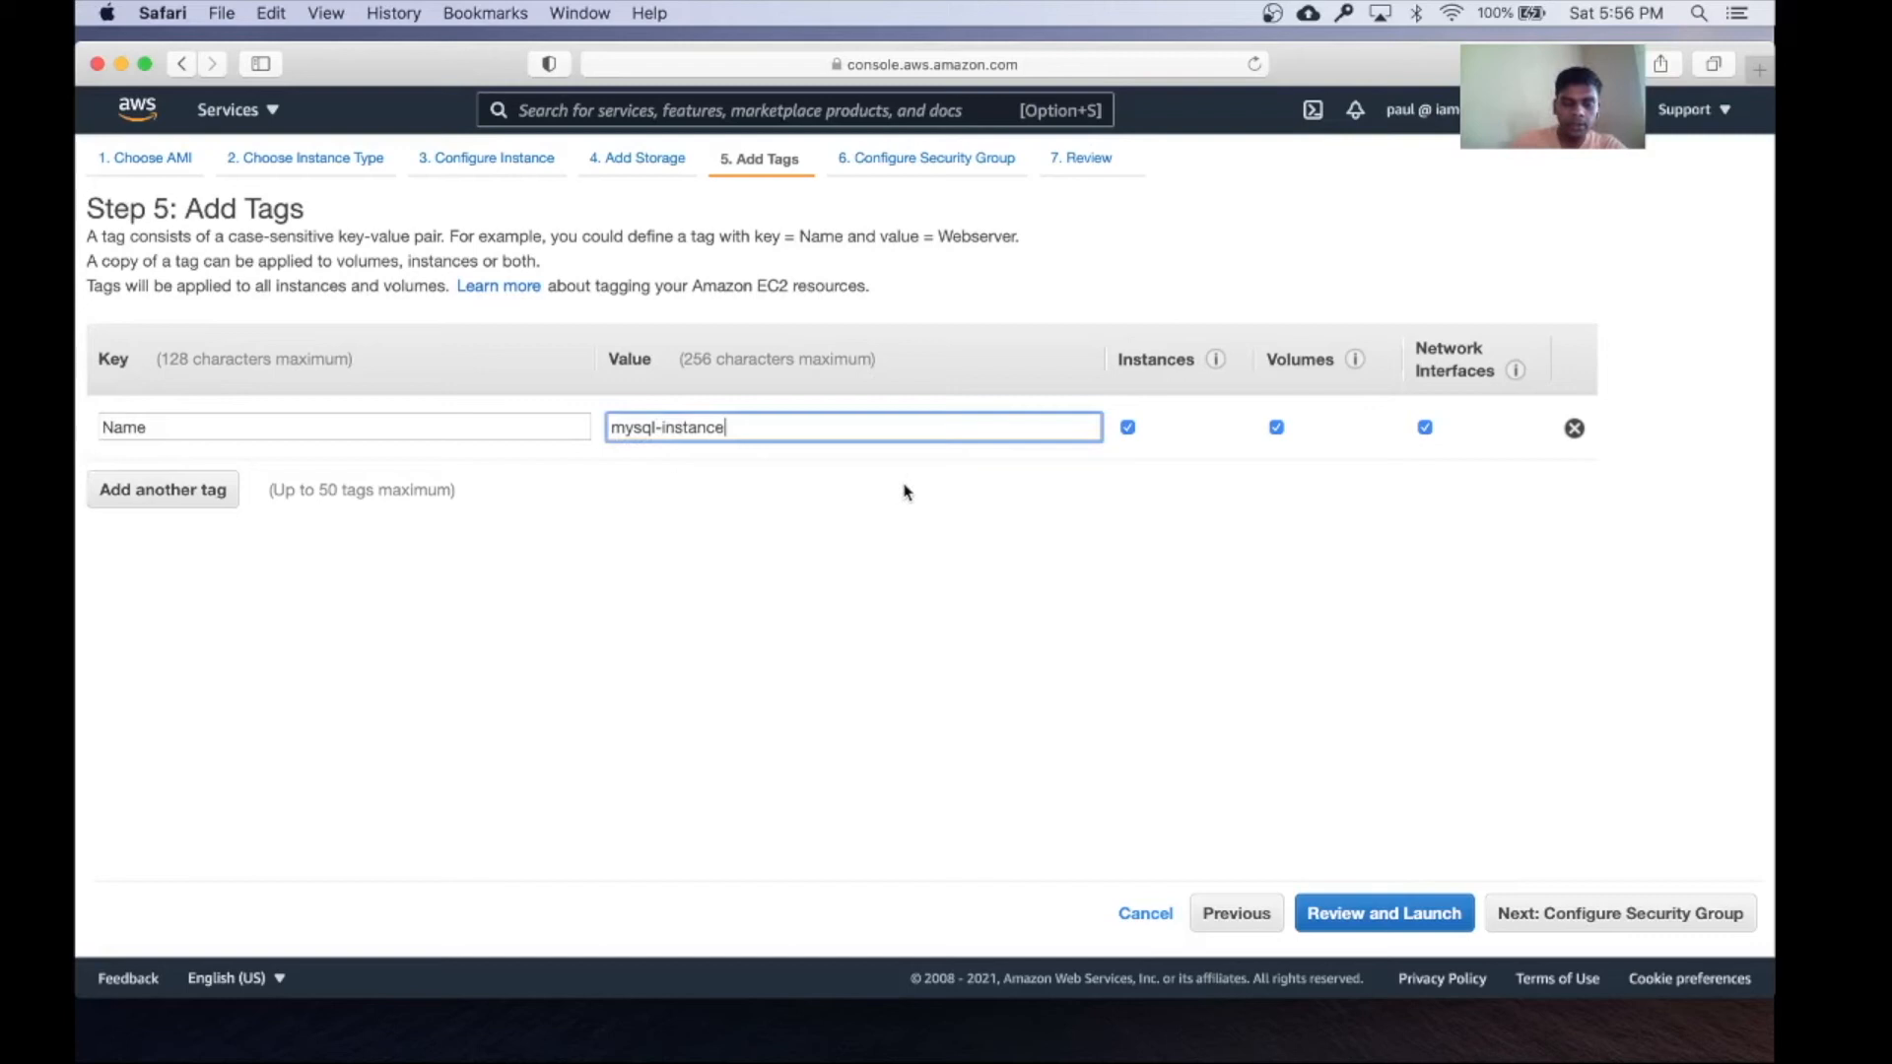
pyautogui.write('-1')
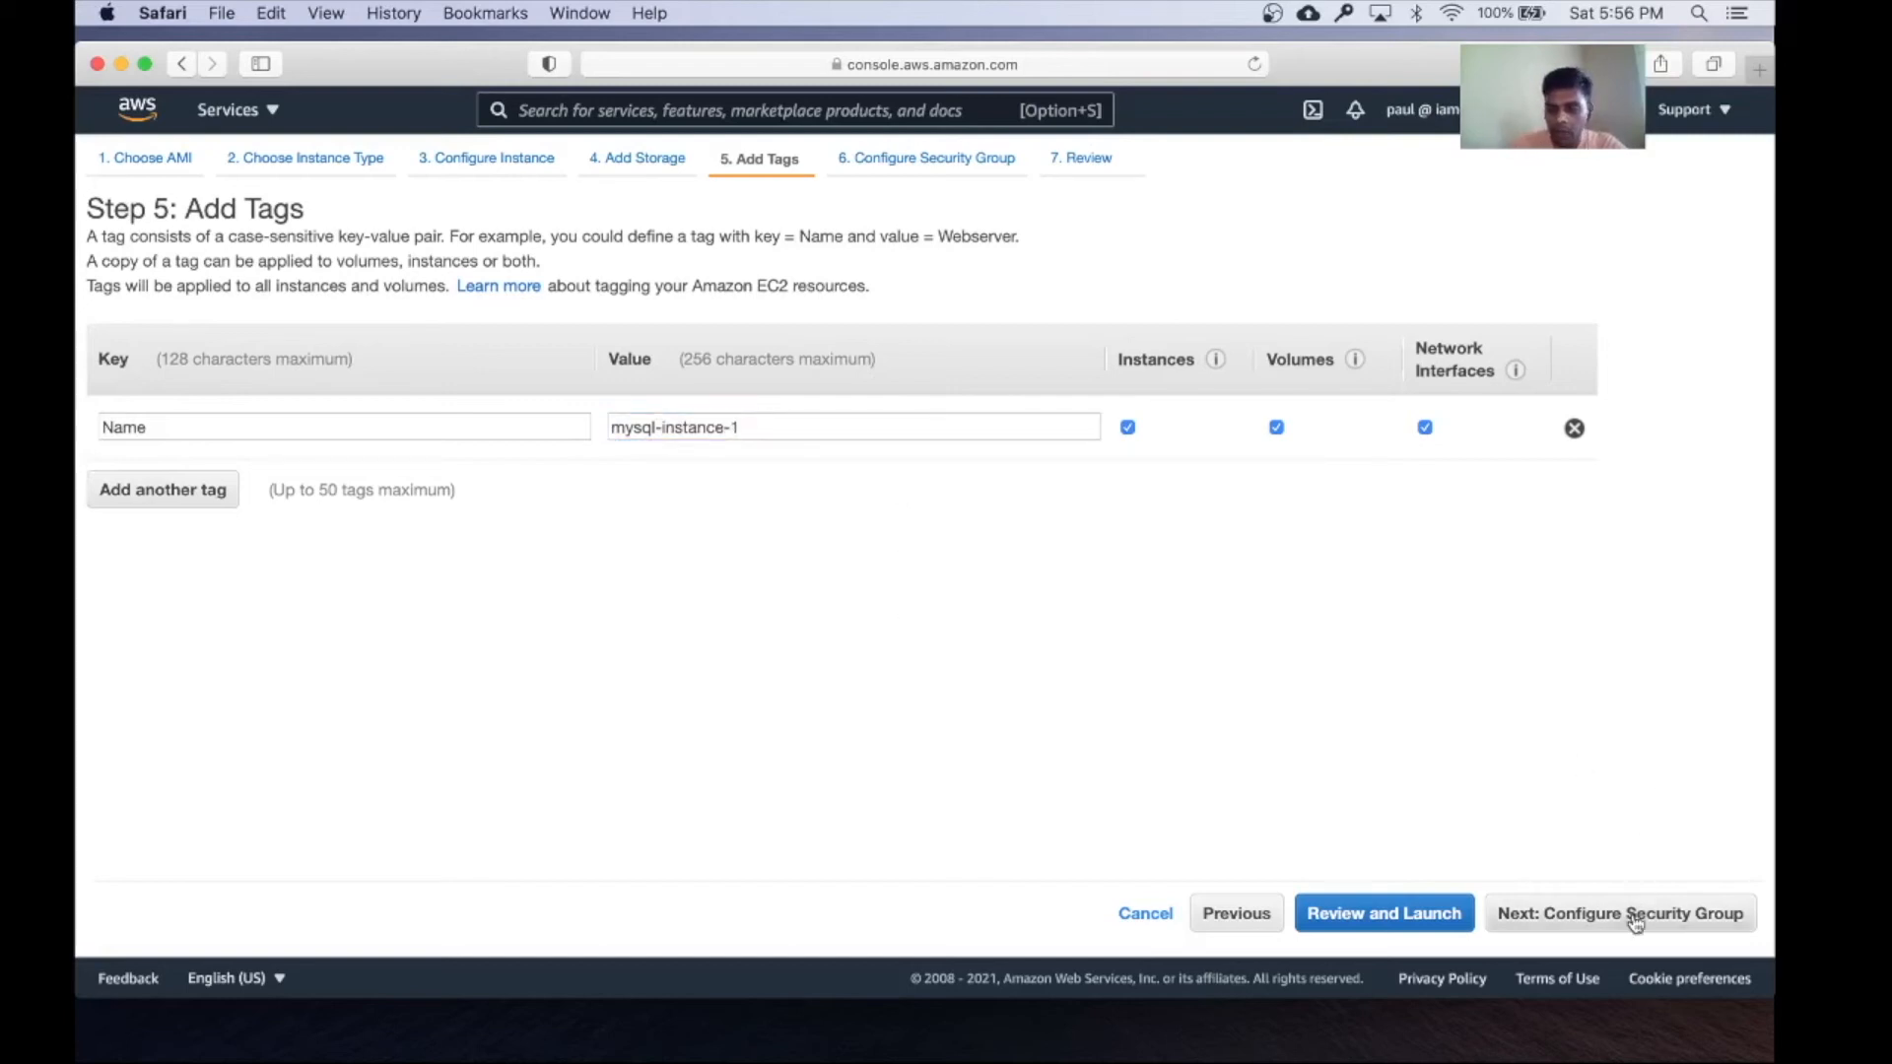
pyautogui.click(1619, 912)
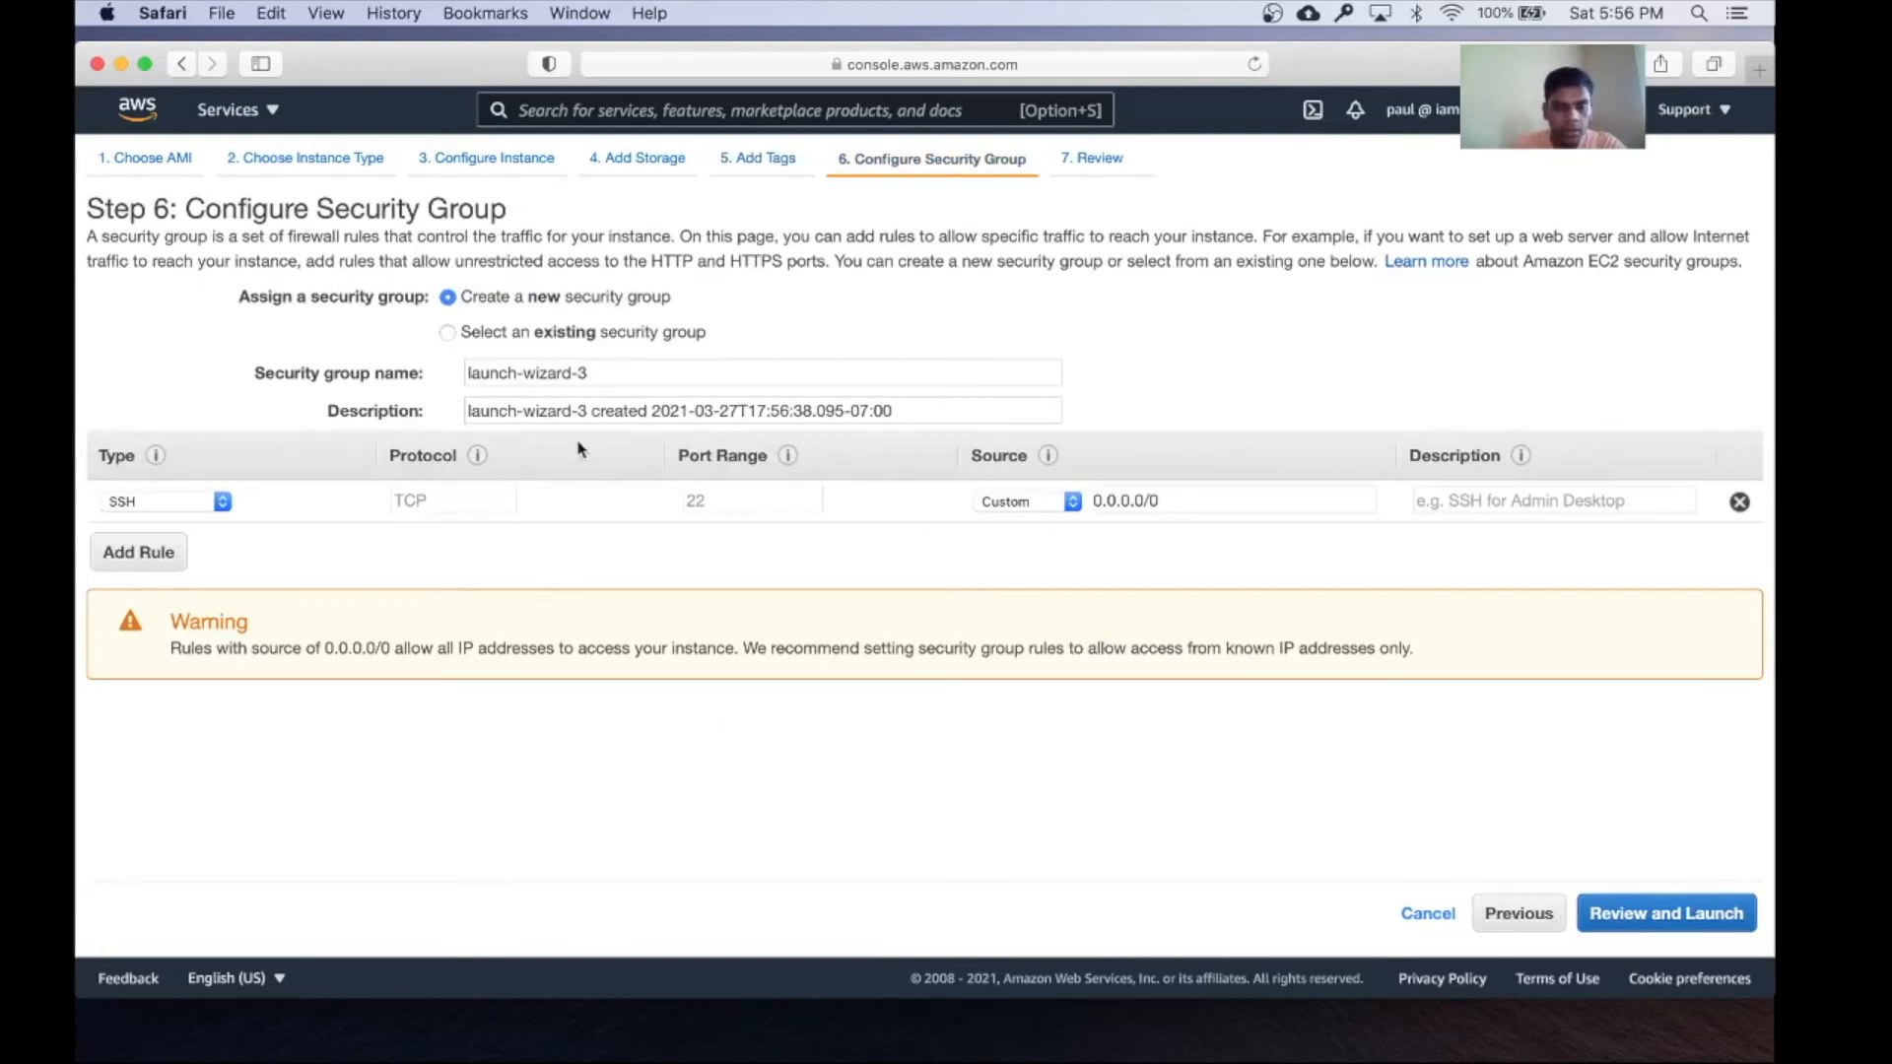
pyautogui.moveTo(586, 570)
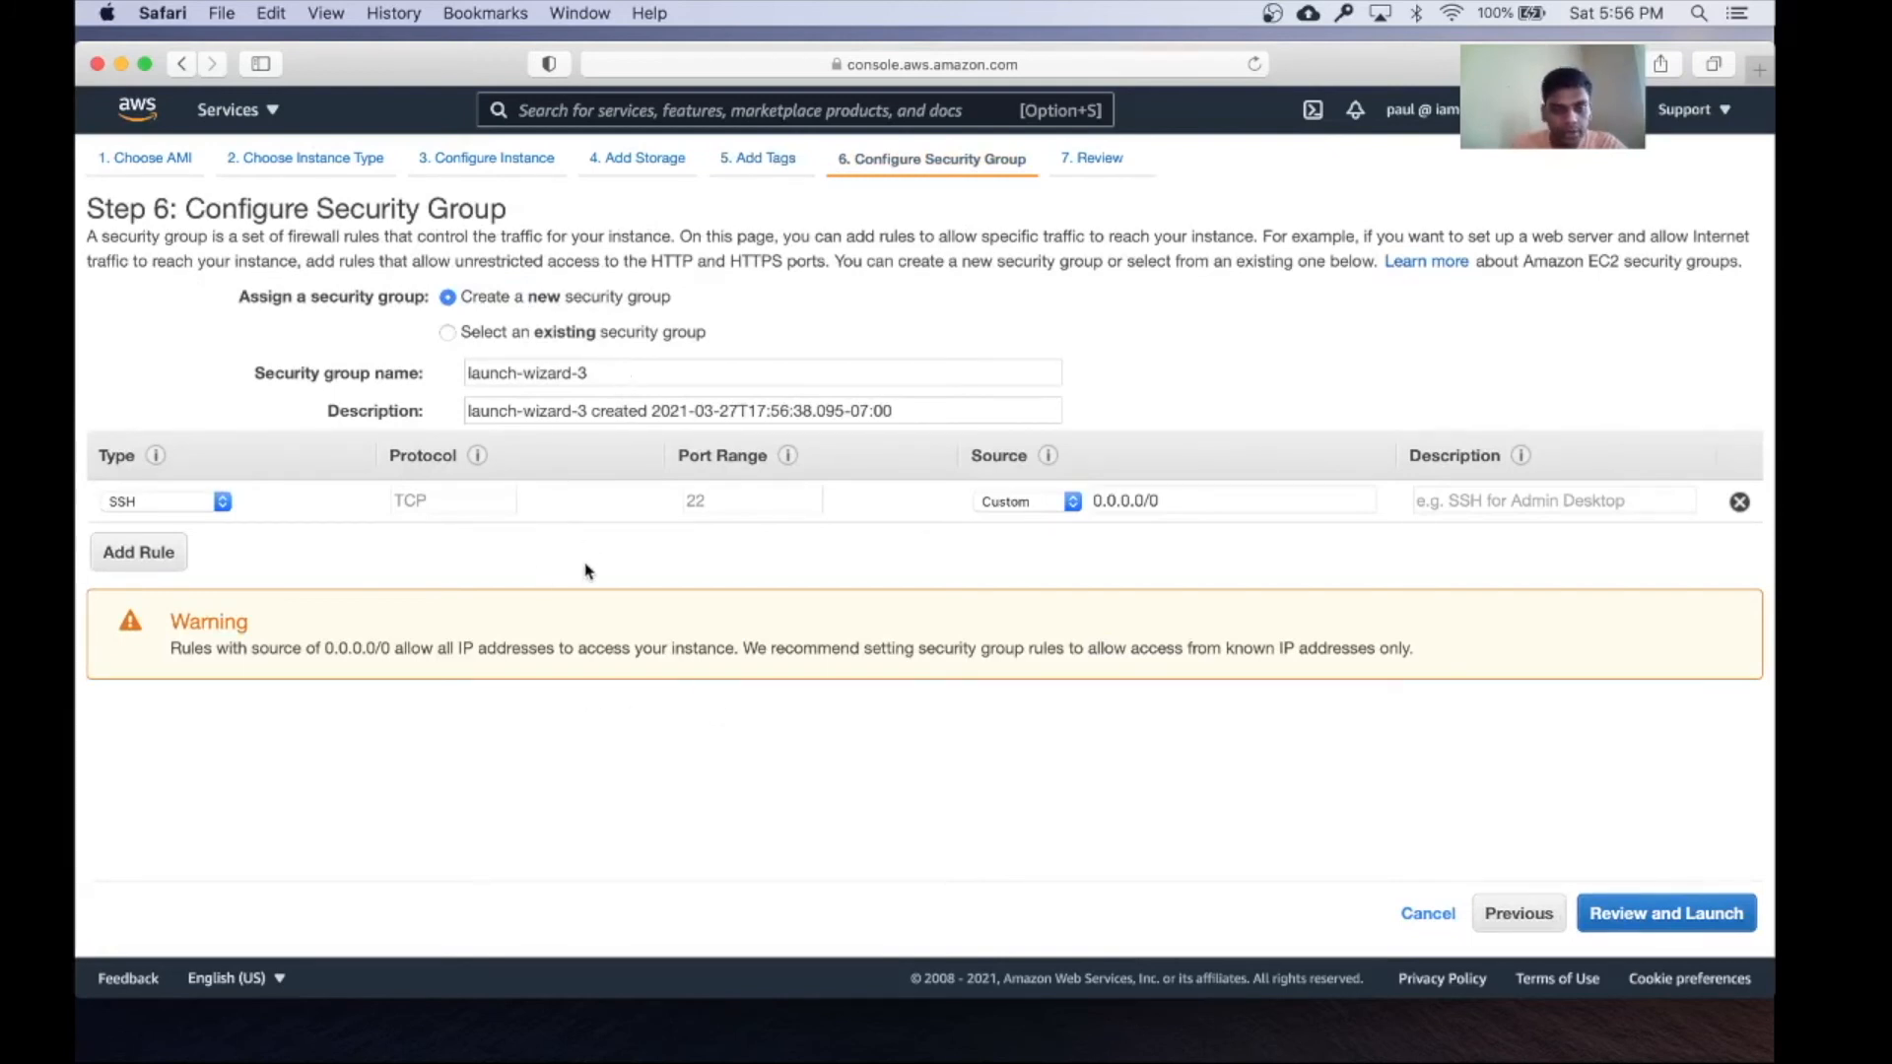
pyautogui.moveTo(682, 568)
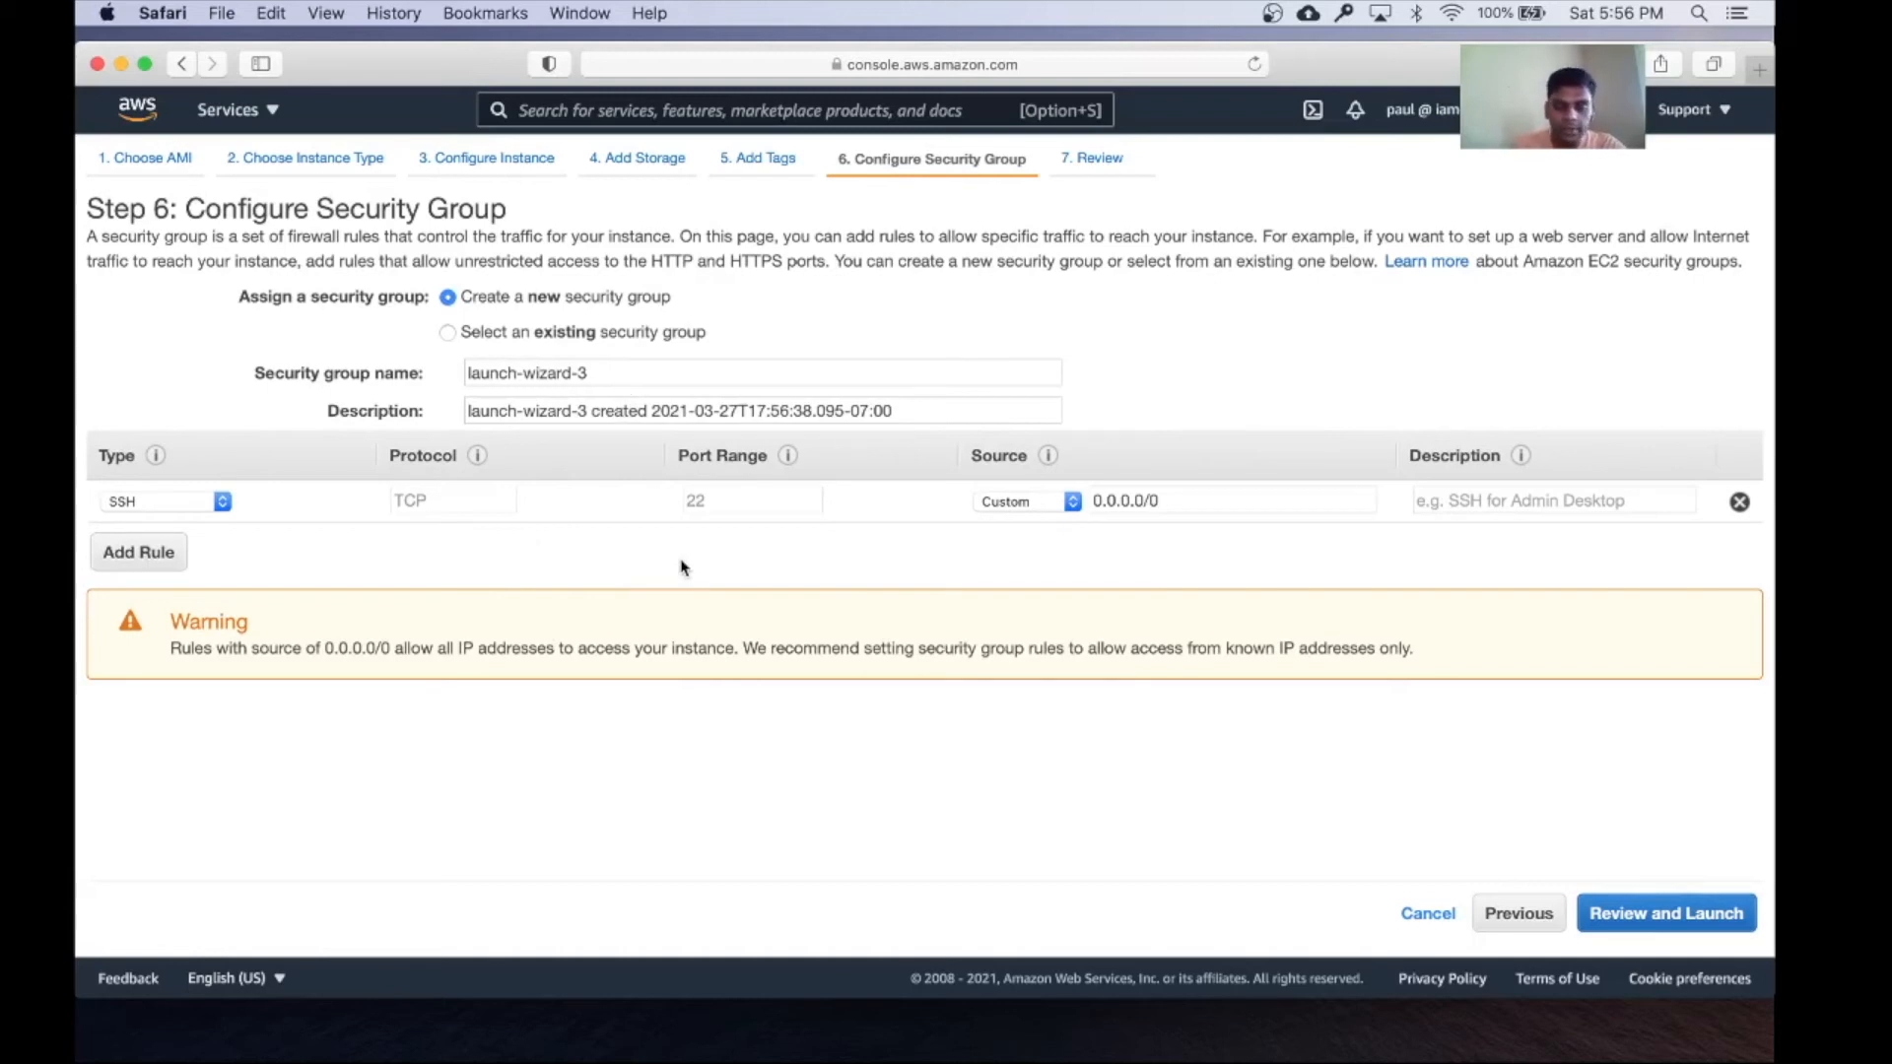
pyautogui.moveTo(1138, 558)
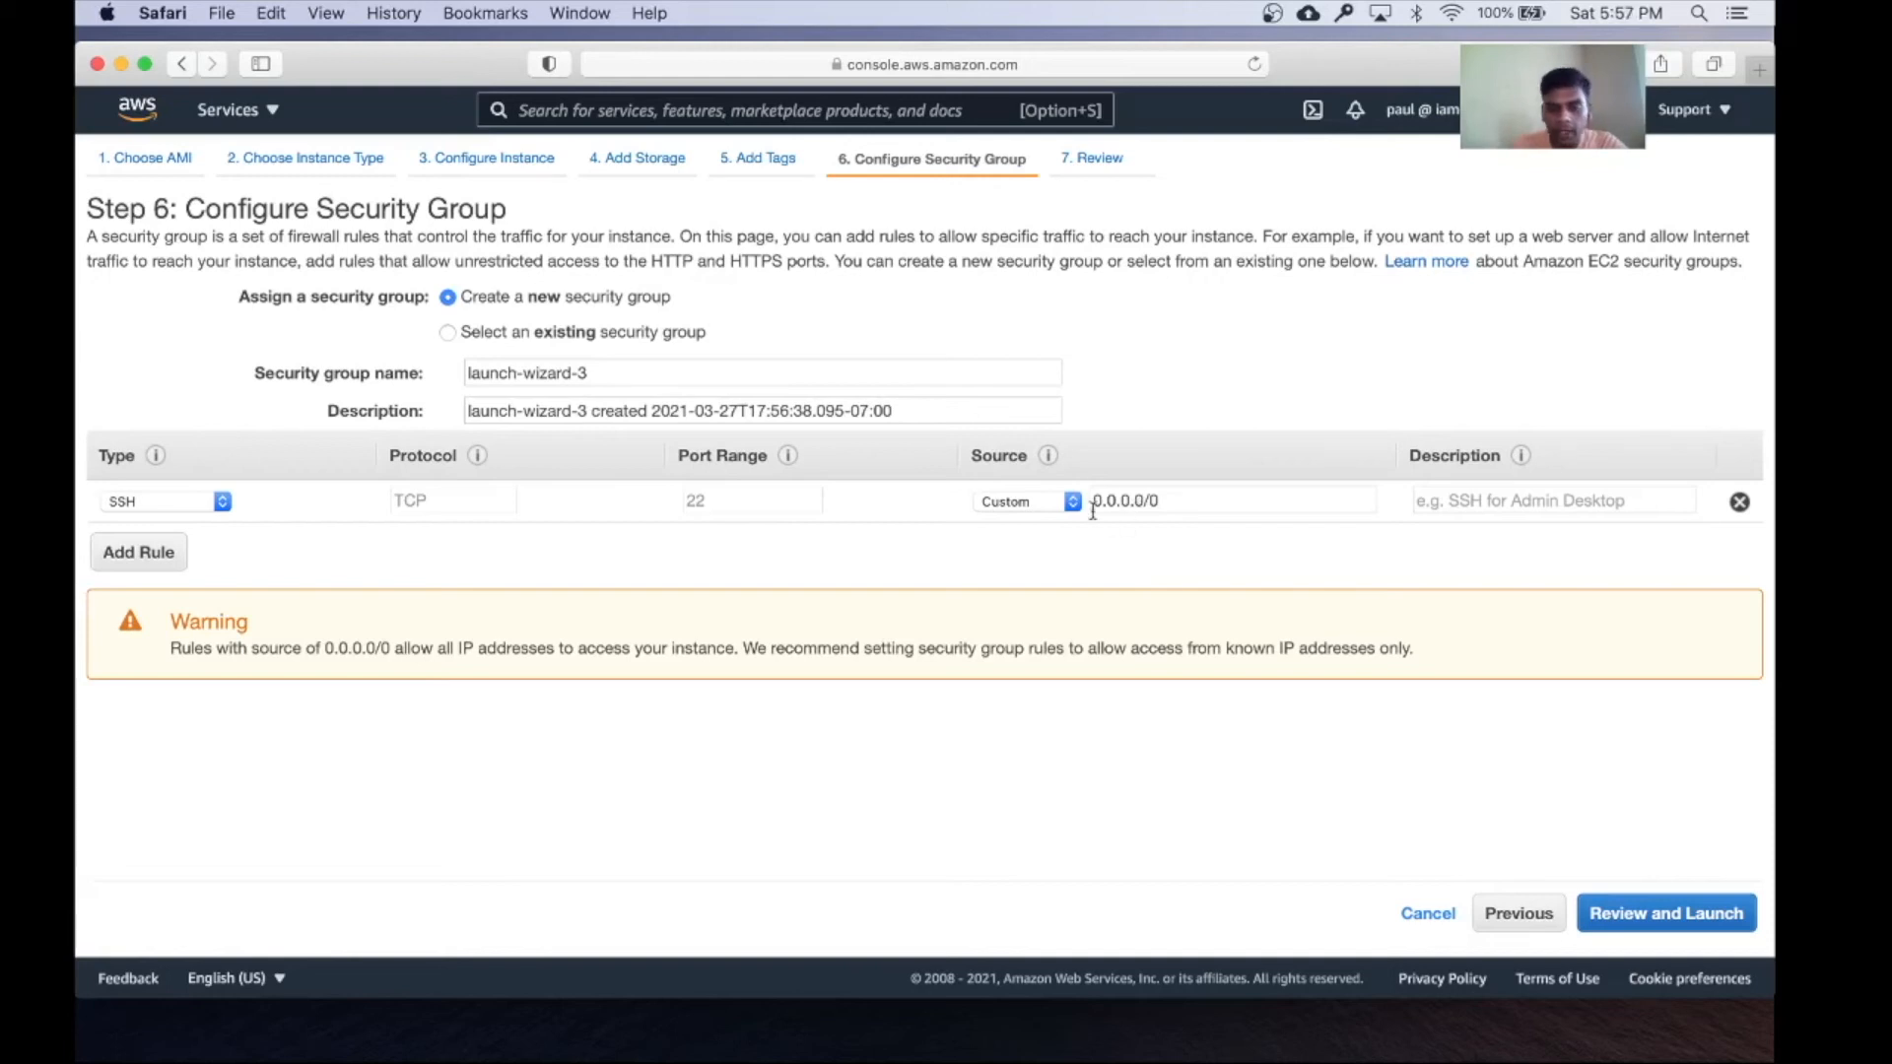
pyautogui.moveTo(869, 618)
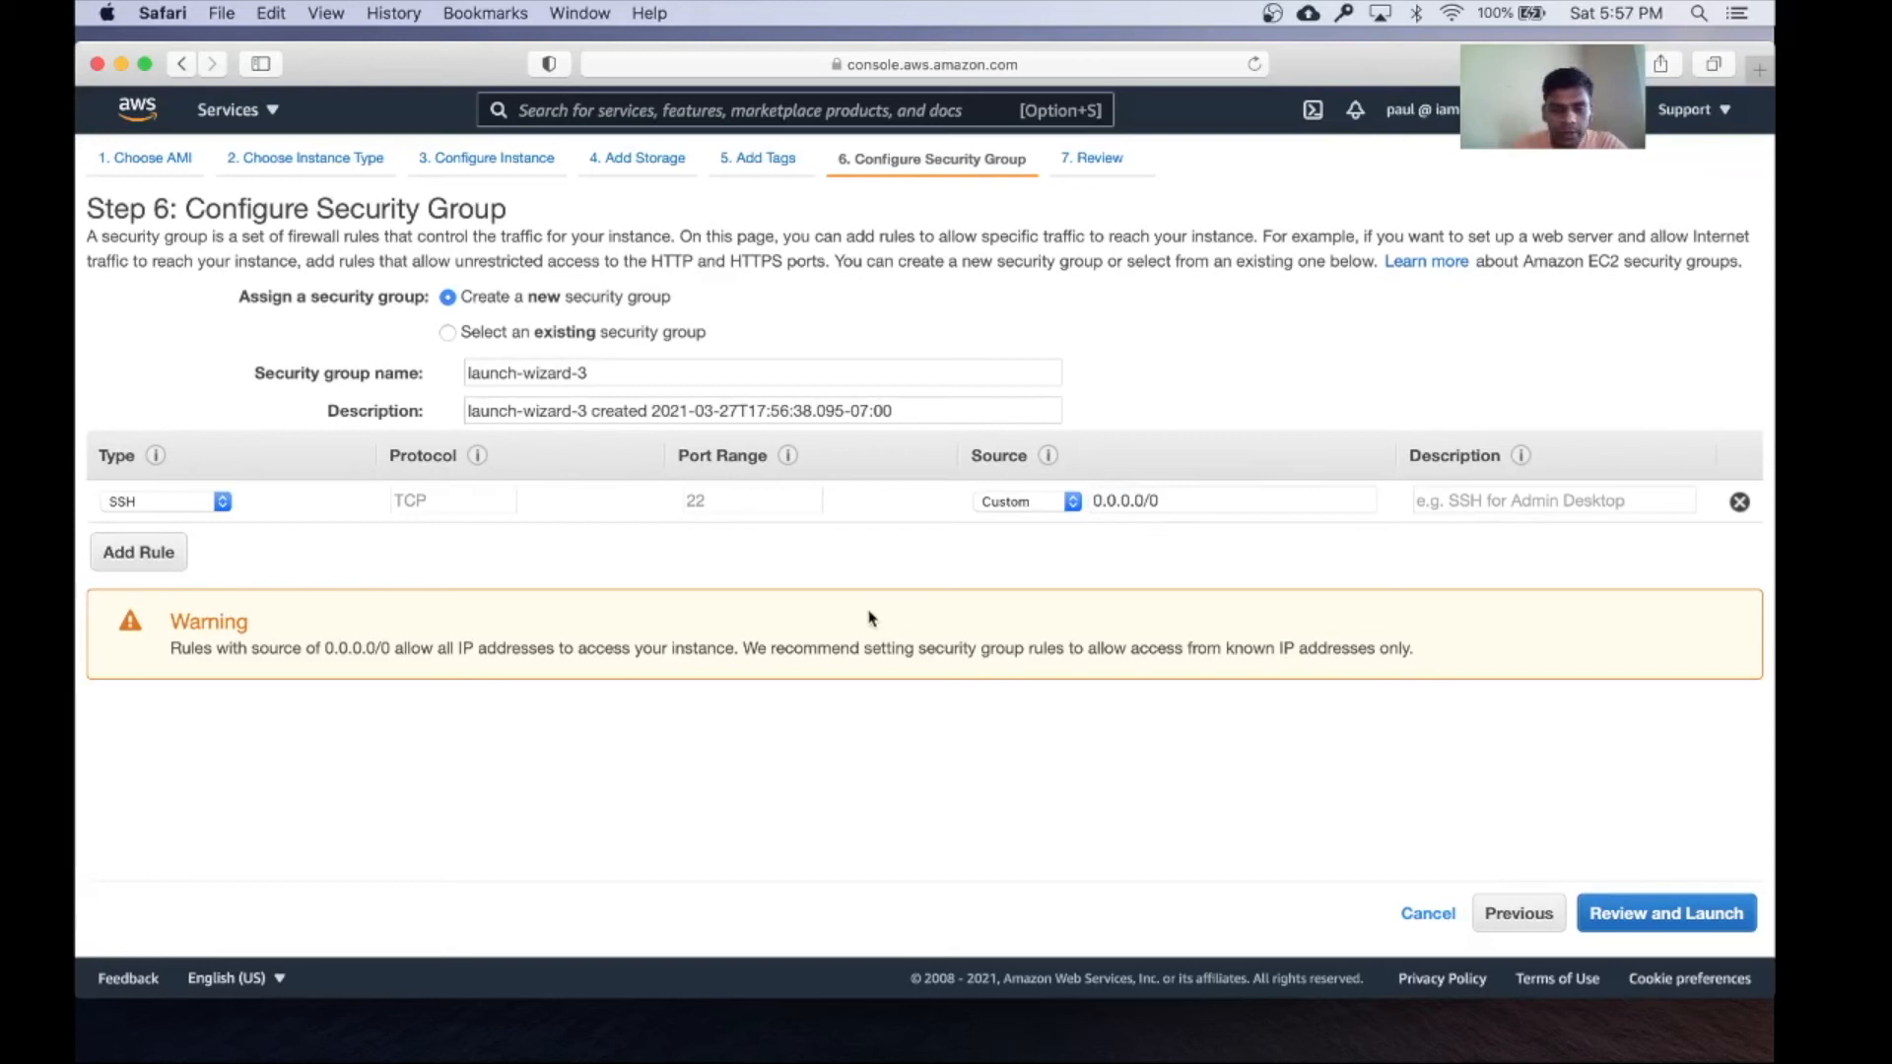
pyautogui.moveTo(483, 619)
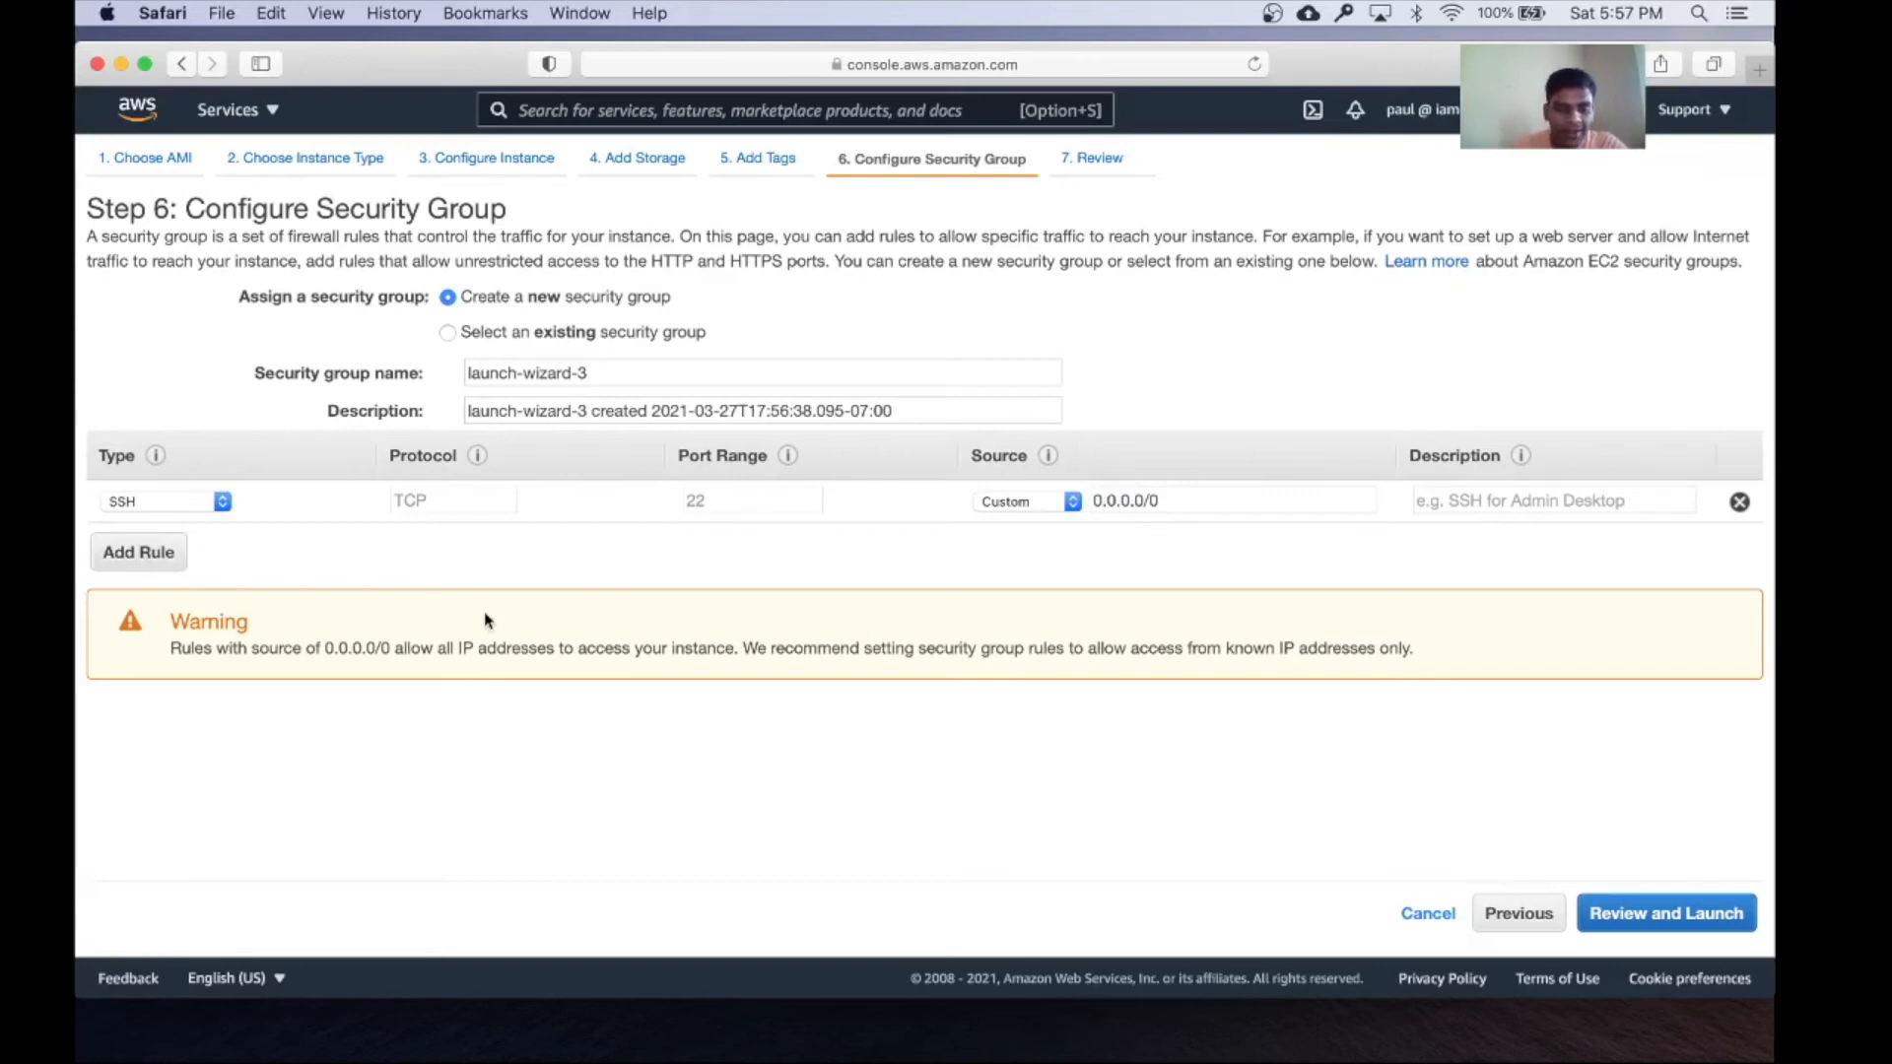
pyautogui.moveTo(693, 526)
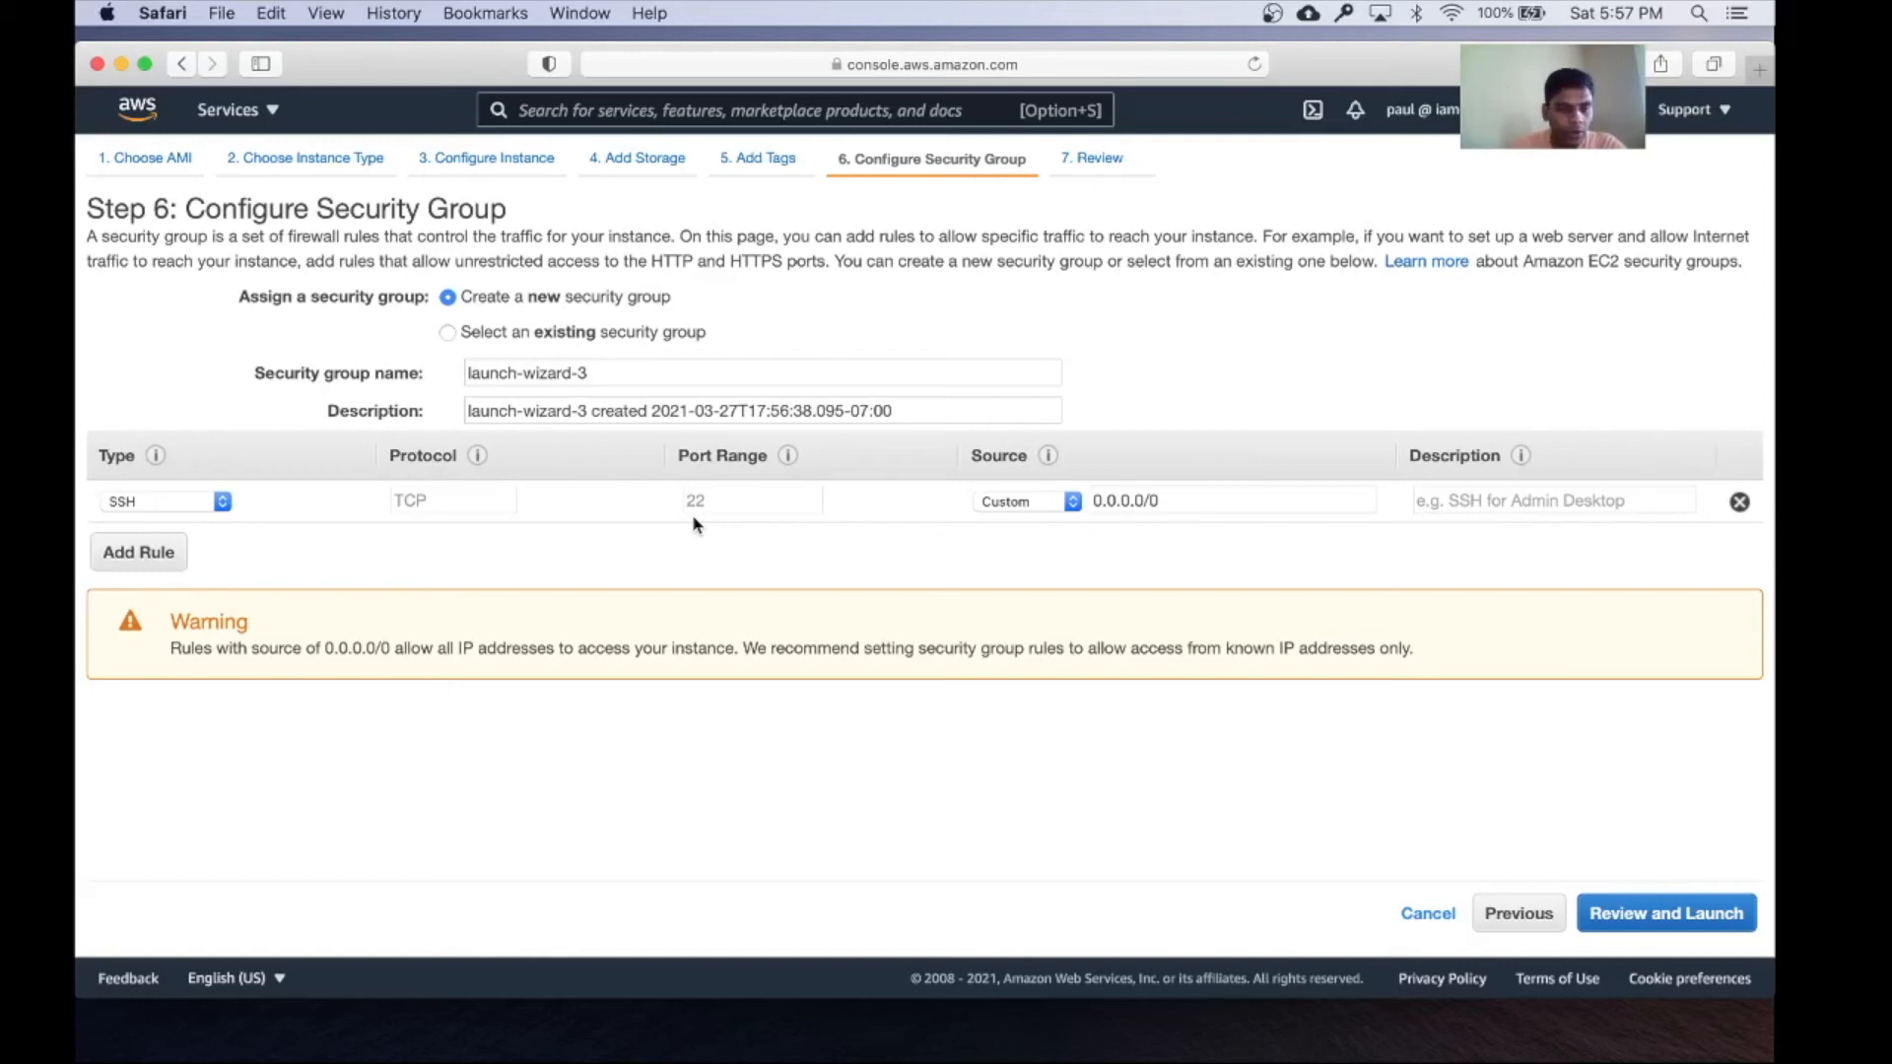
pyautogui.moveTo(1096, 543)
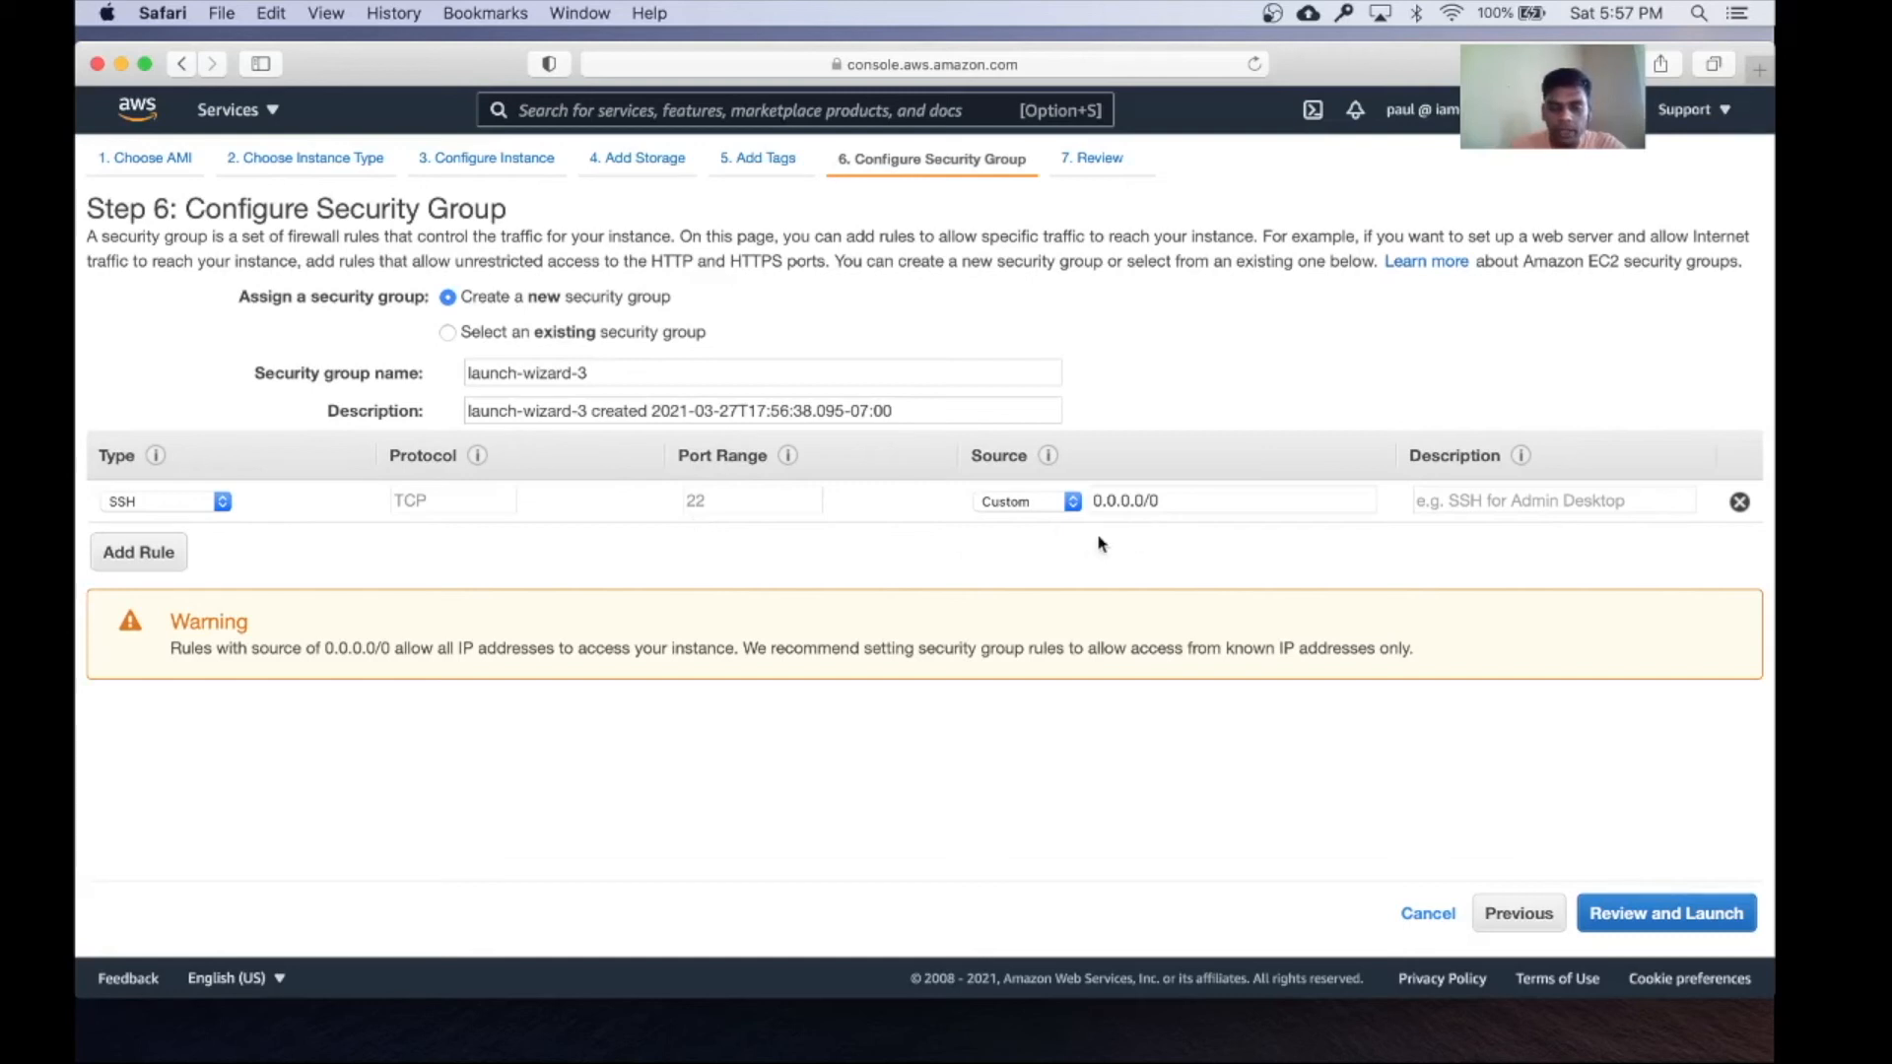
pyautogui.moveTo(1159, 456)
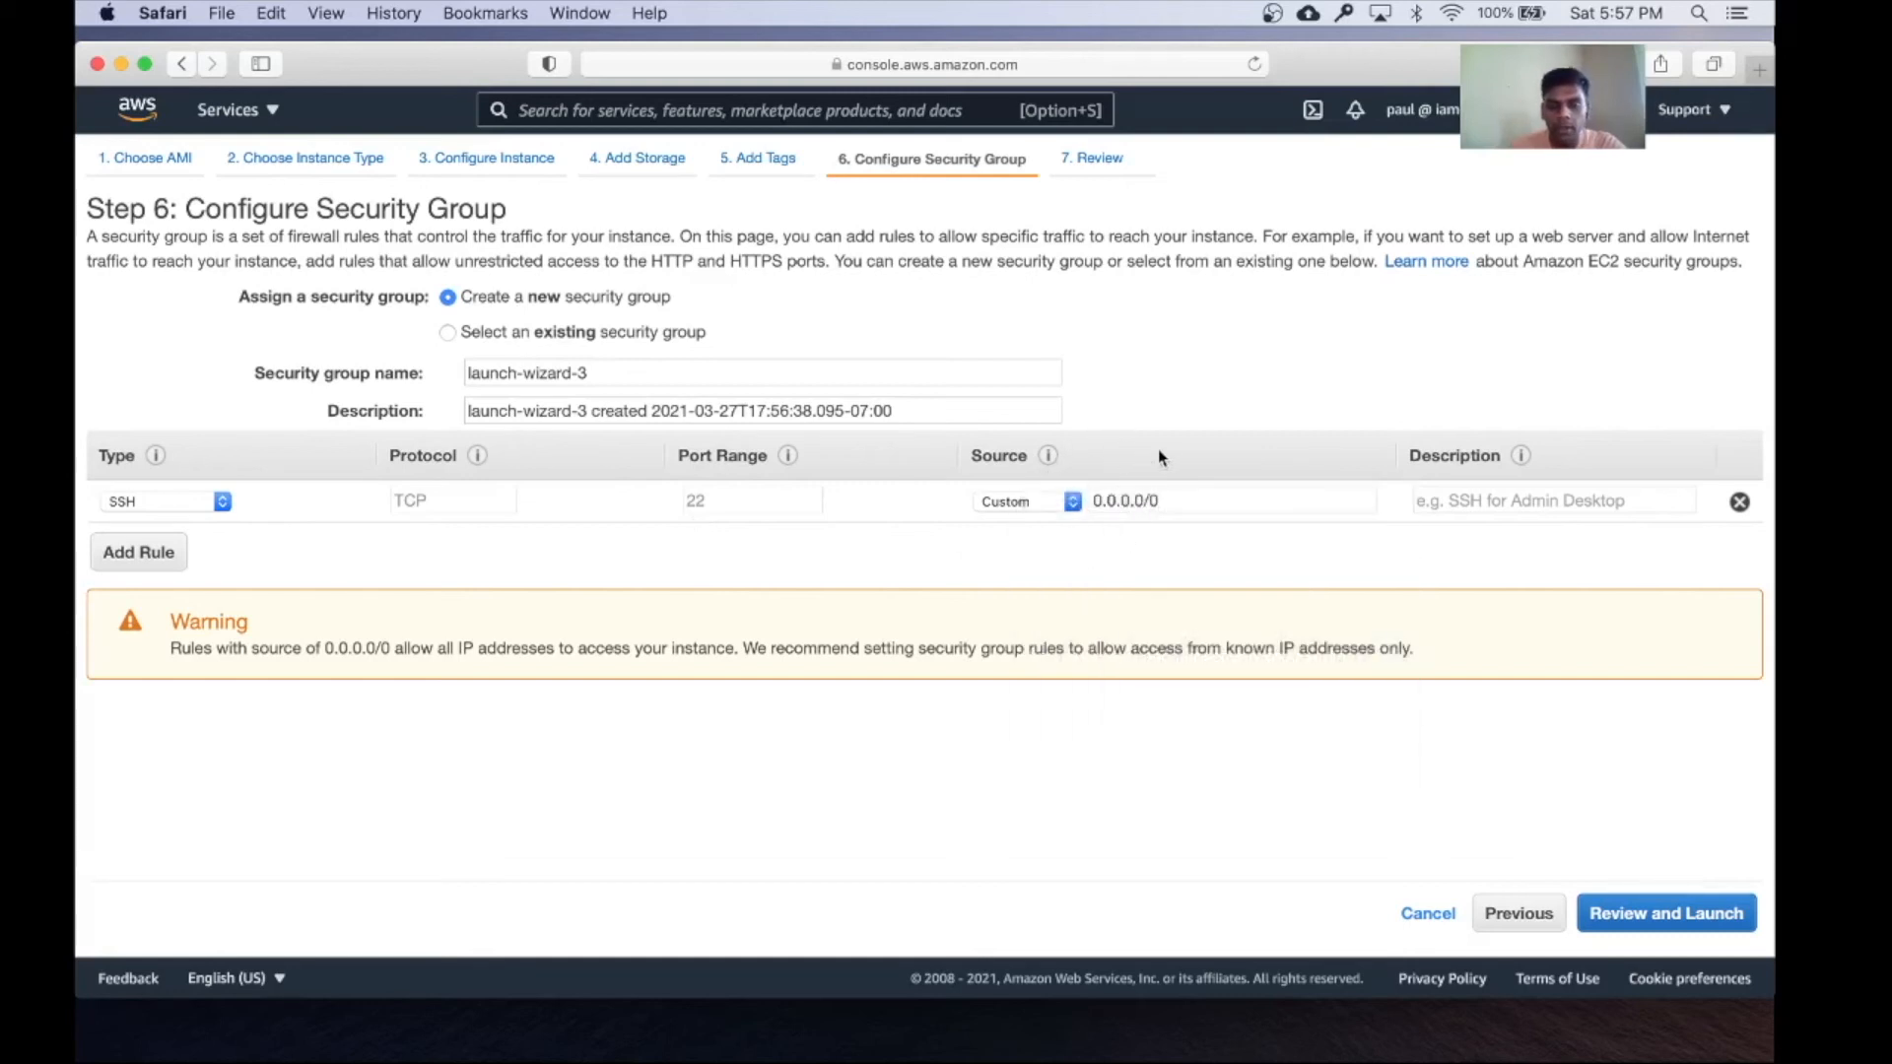
pyautogui.moveTo(1215, 546)
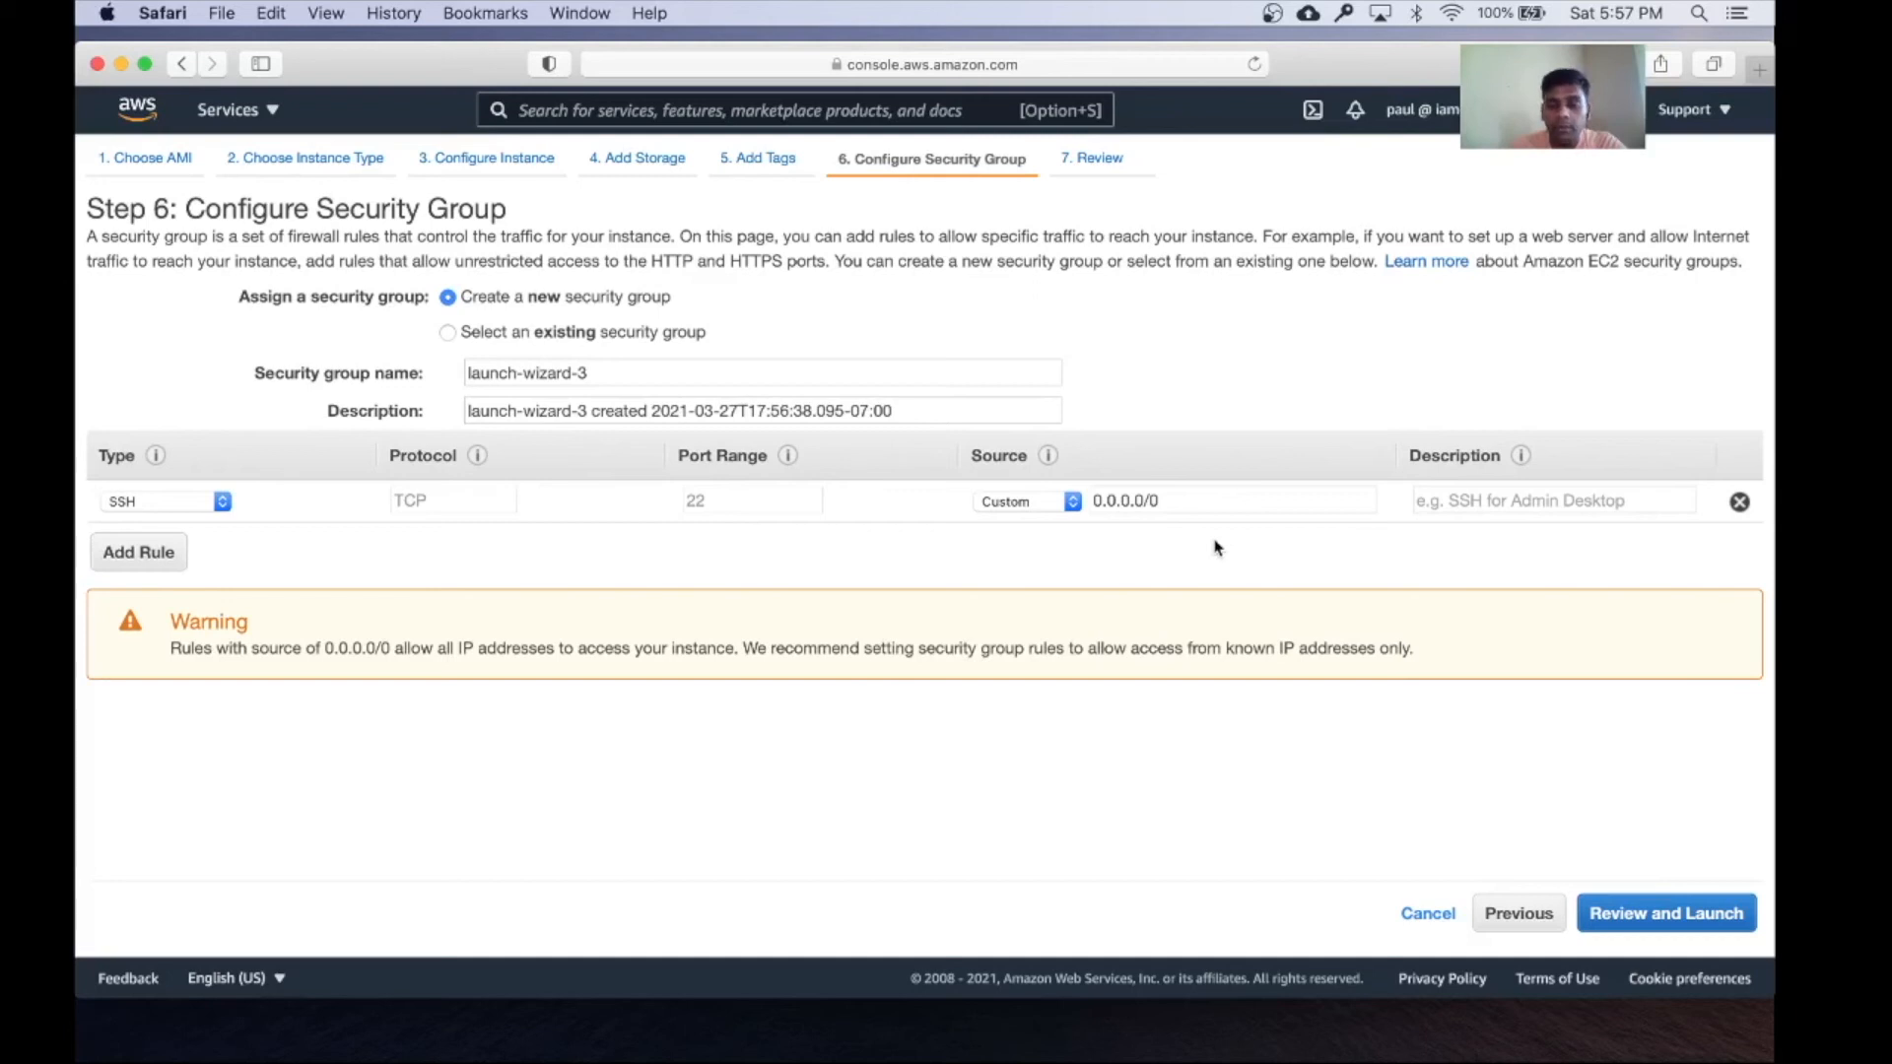
# Review the launch summary and bring up the key pair prompt
pyautogui.click(1664, 913)
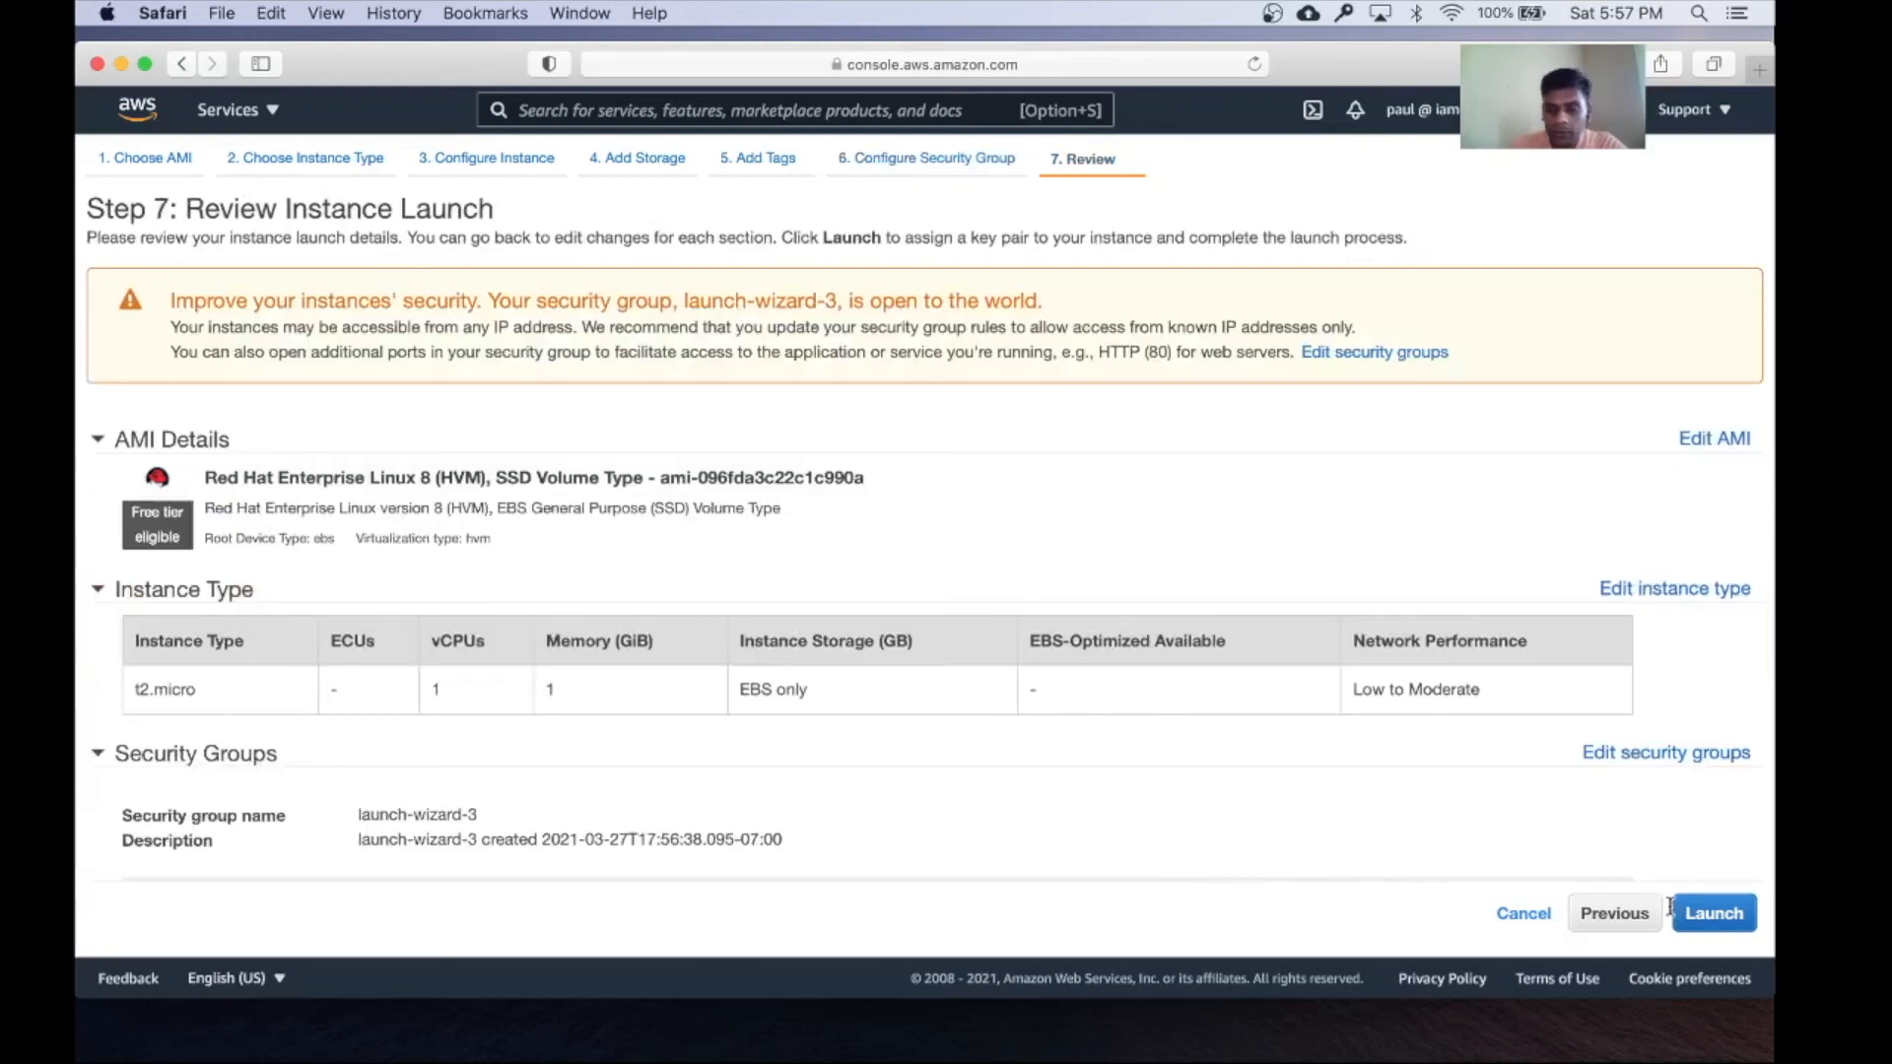
pyautogui.scroll(-3)
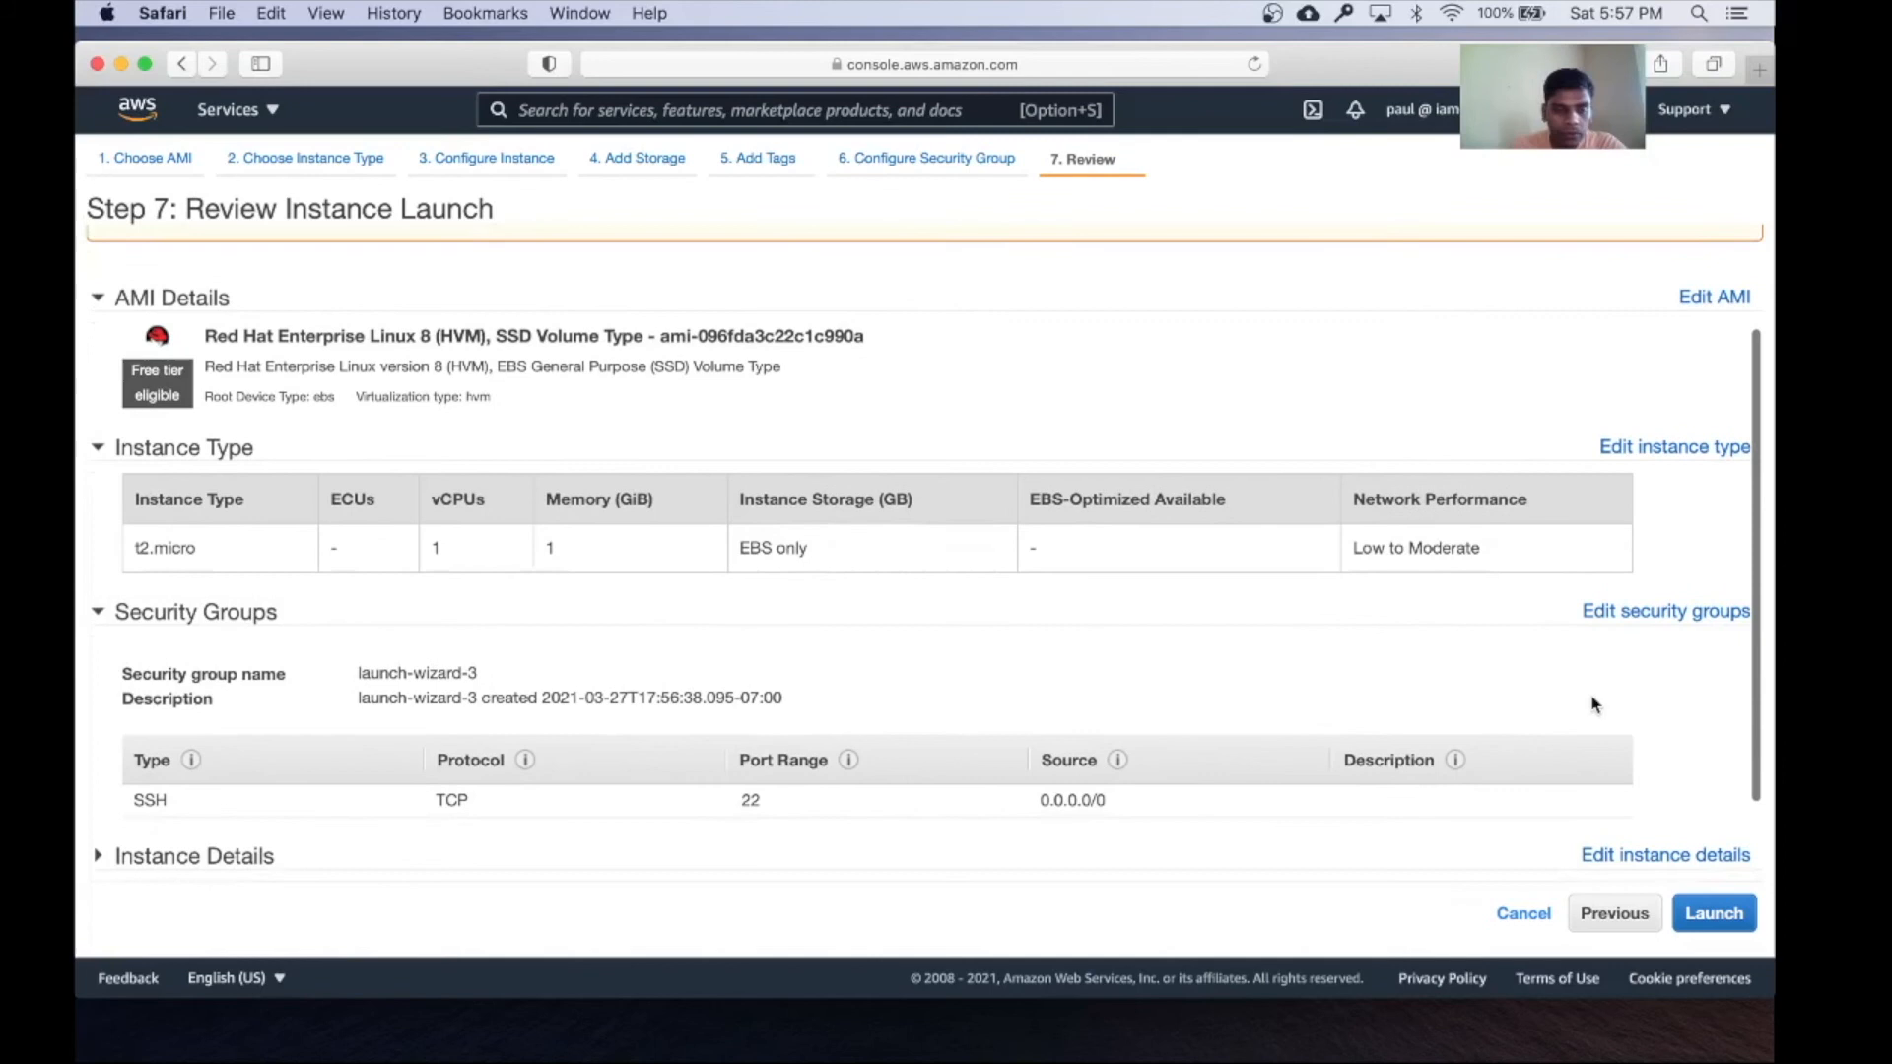
pyautogui.scroll(-3)
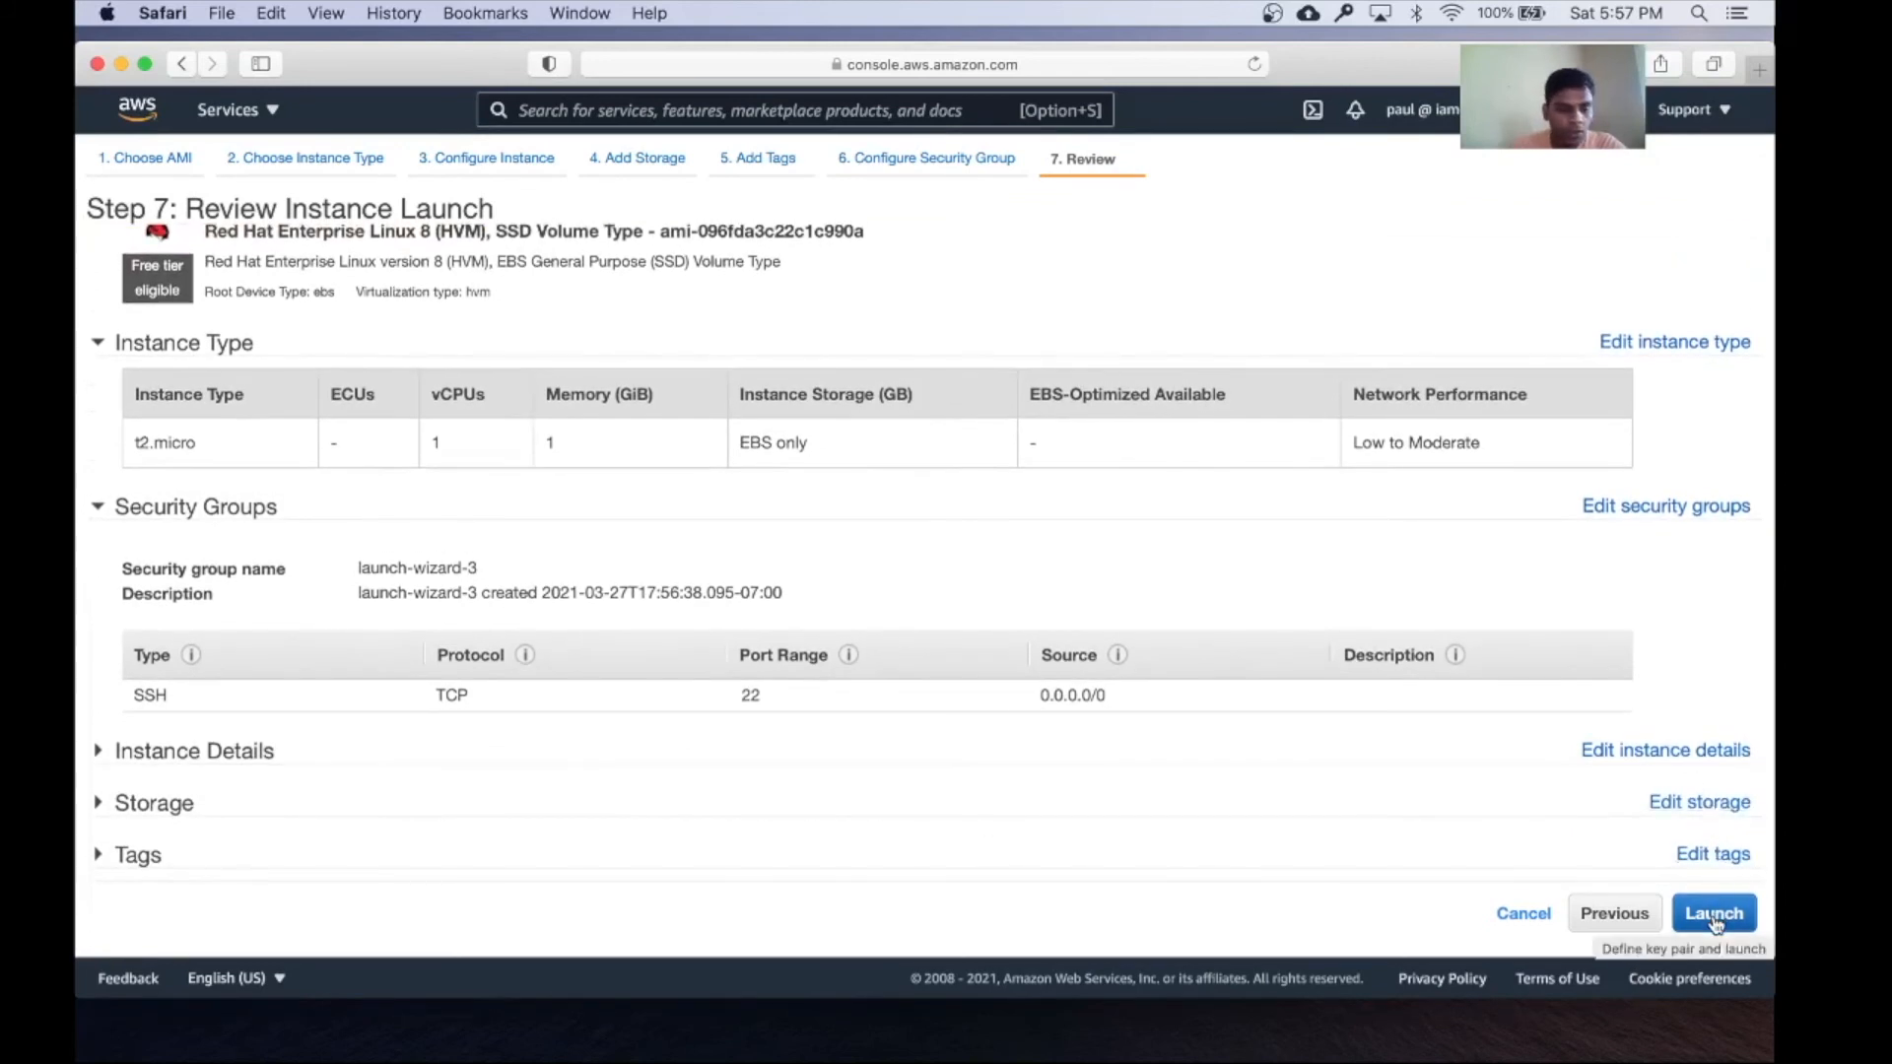
pyautogui.click(1712, 914)
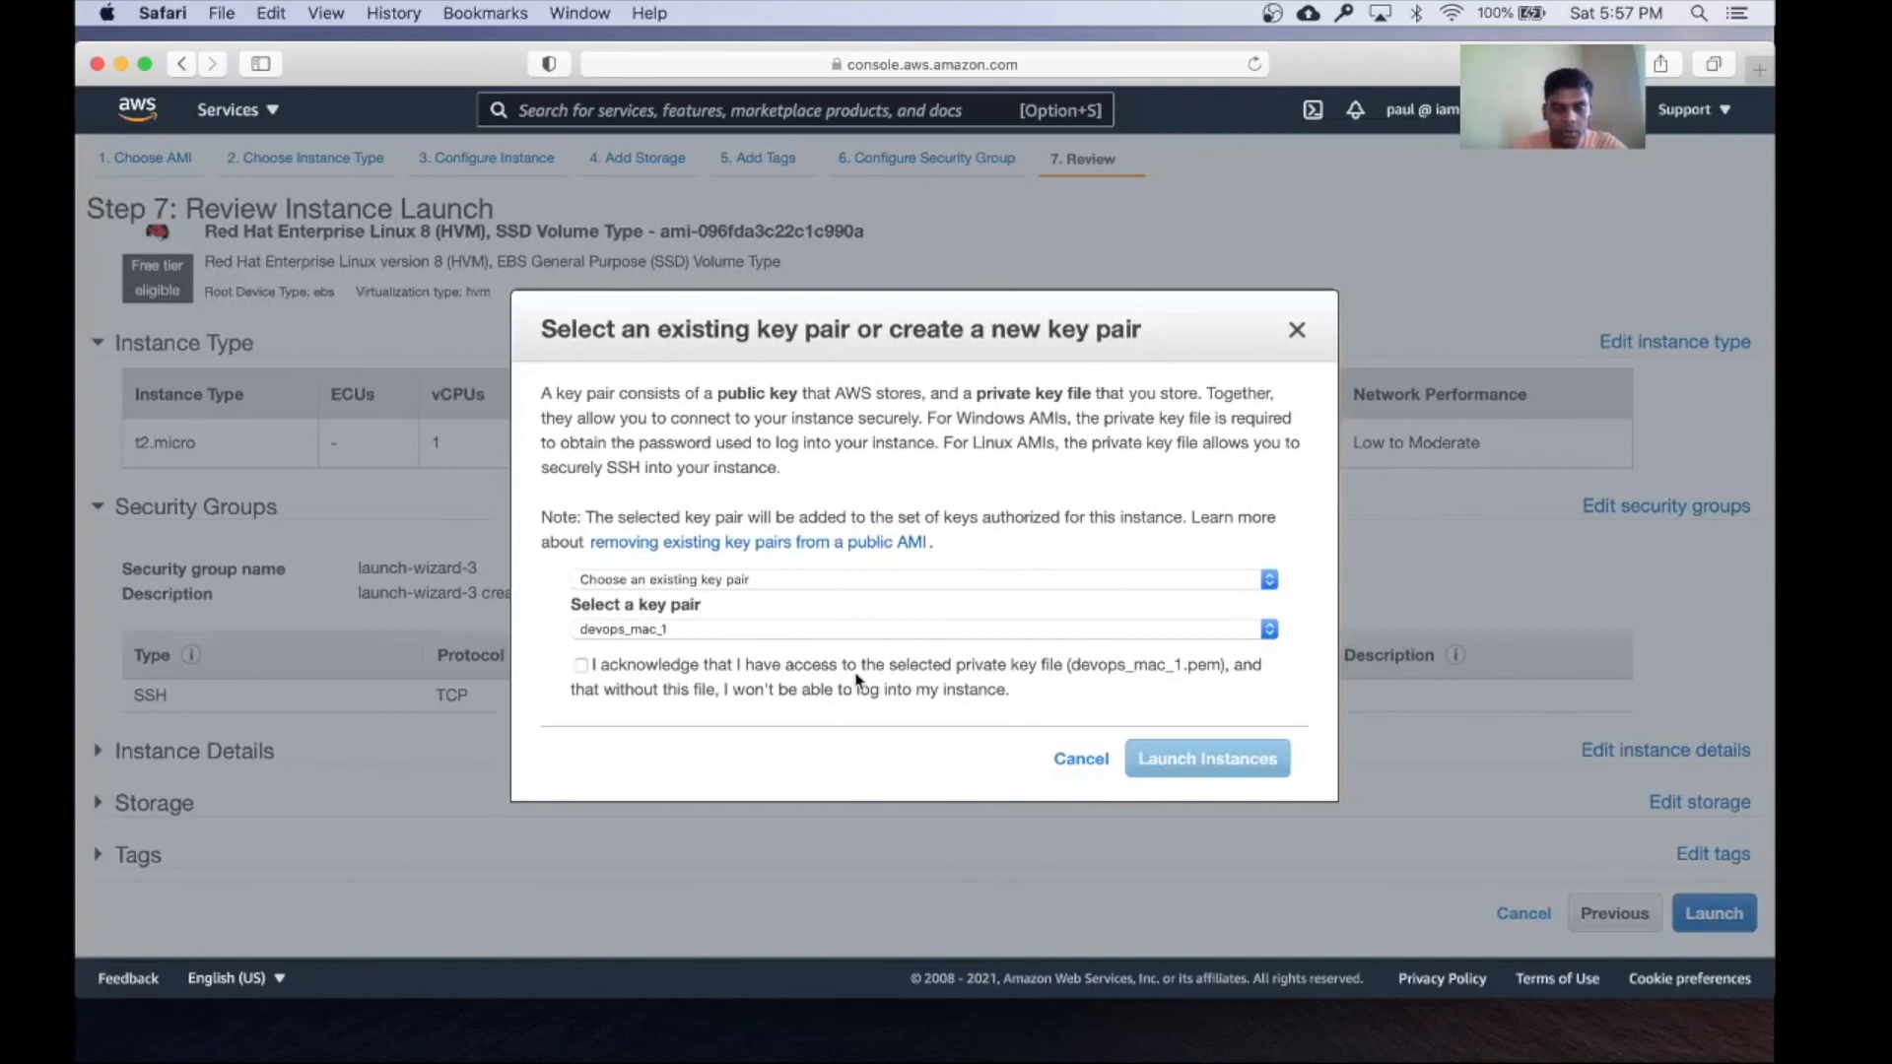
# Use existing key pair temp_key, acknowledge the private key file, and launch
pyautogui.click(920, 579)
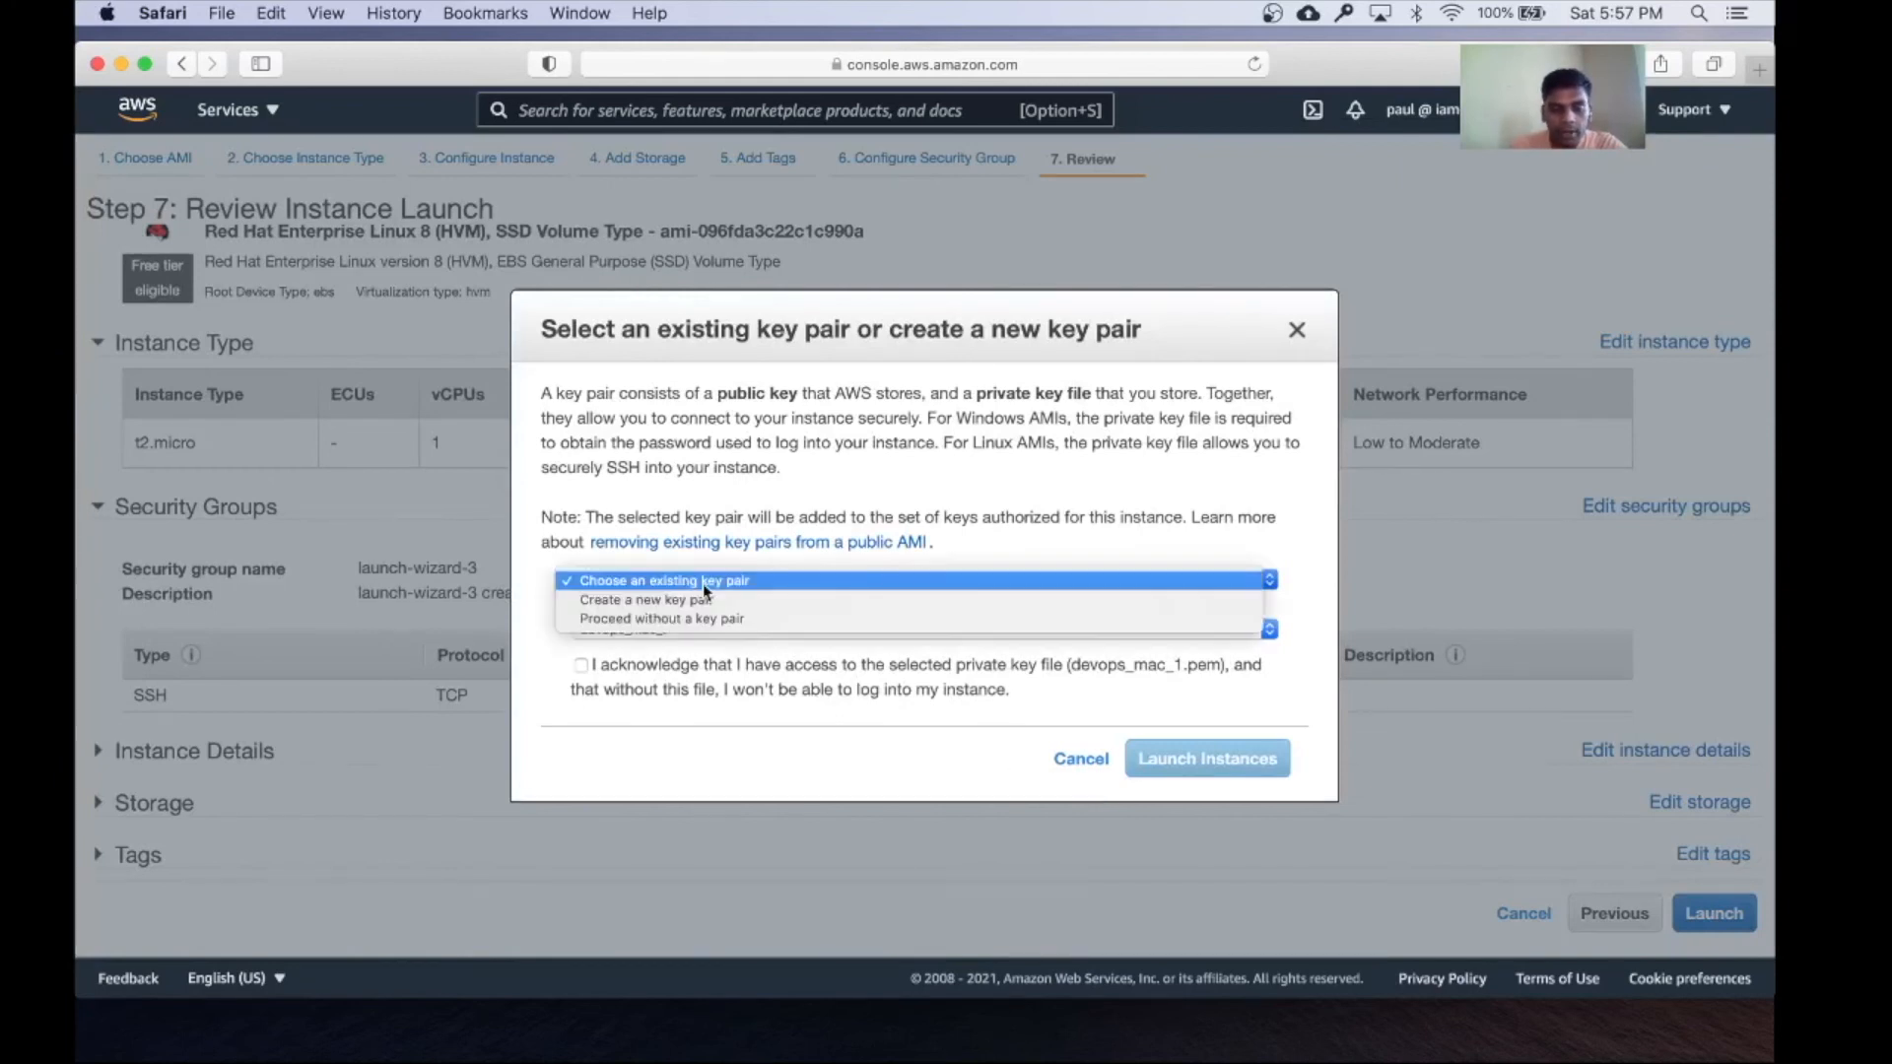
pyautogui.click(644, 600)
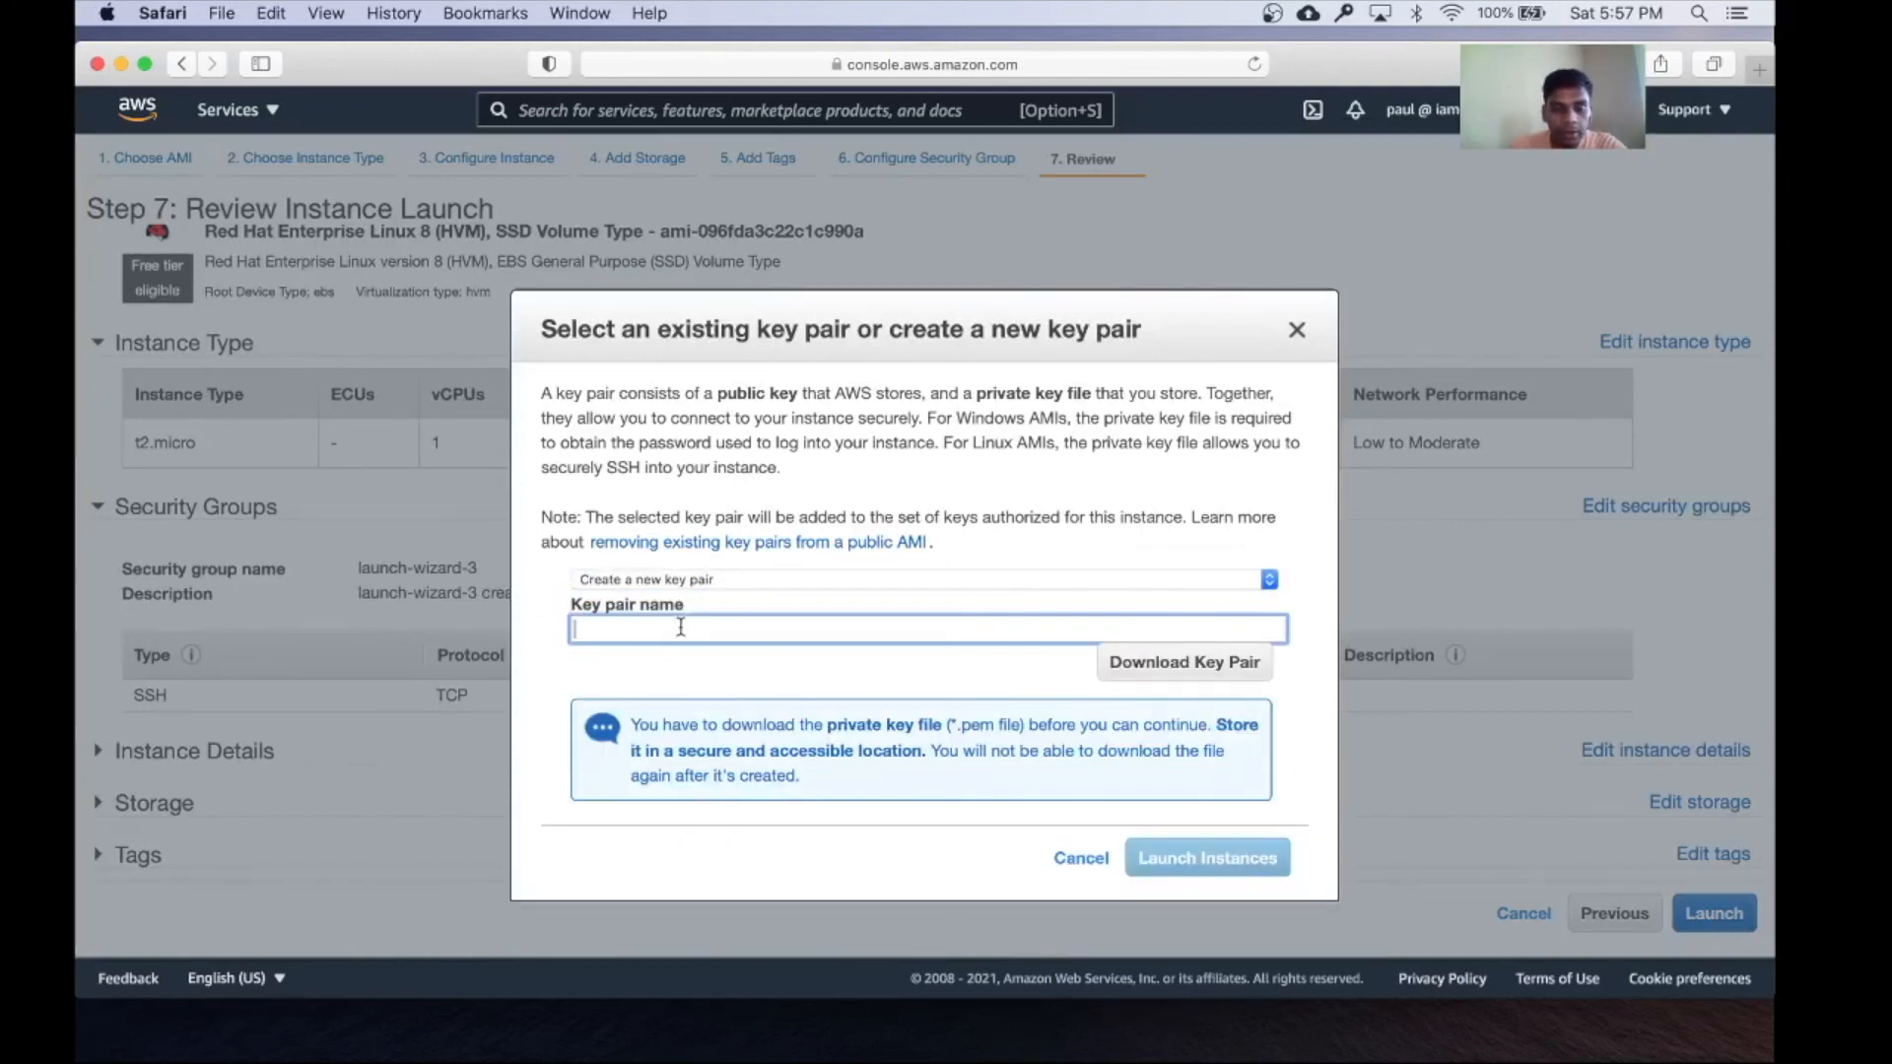
pyautogui.write('asdfasd')
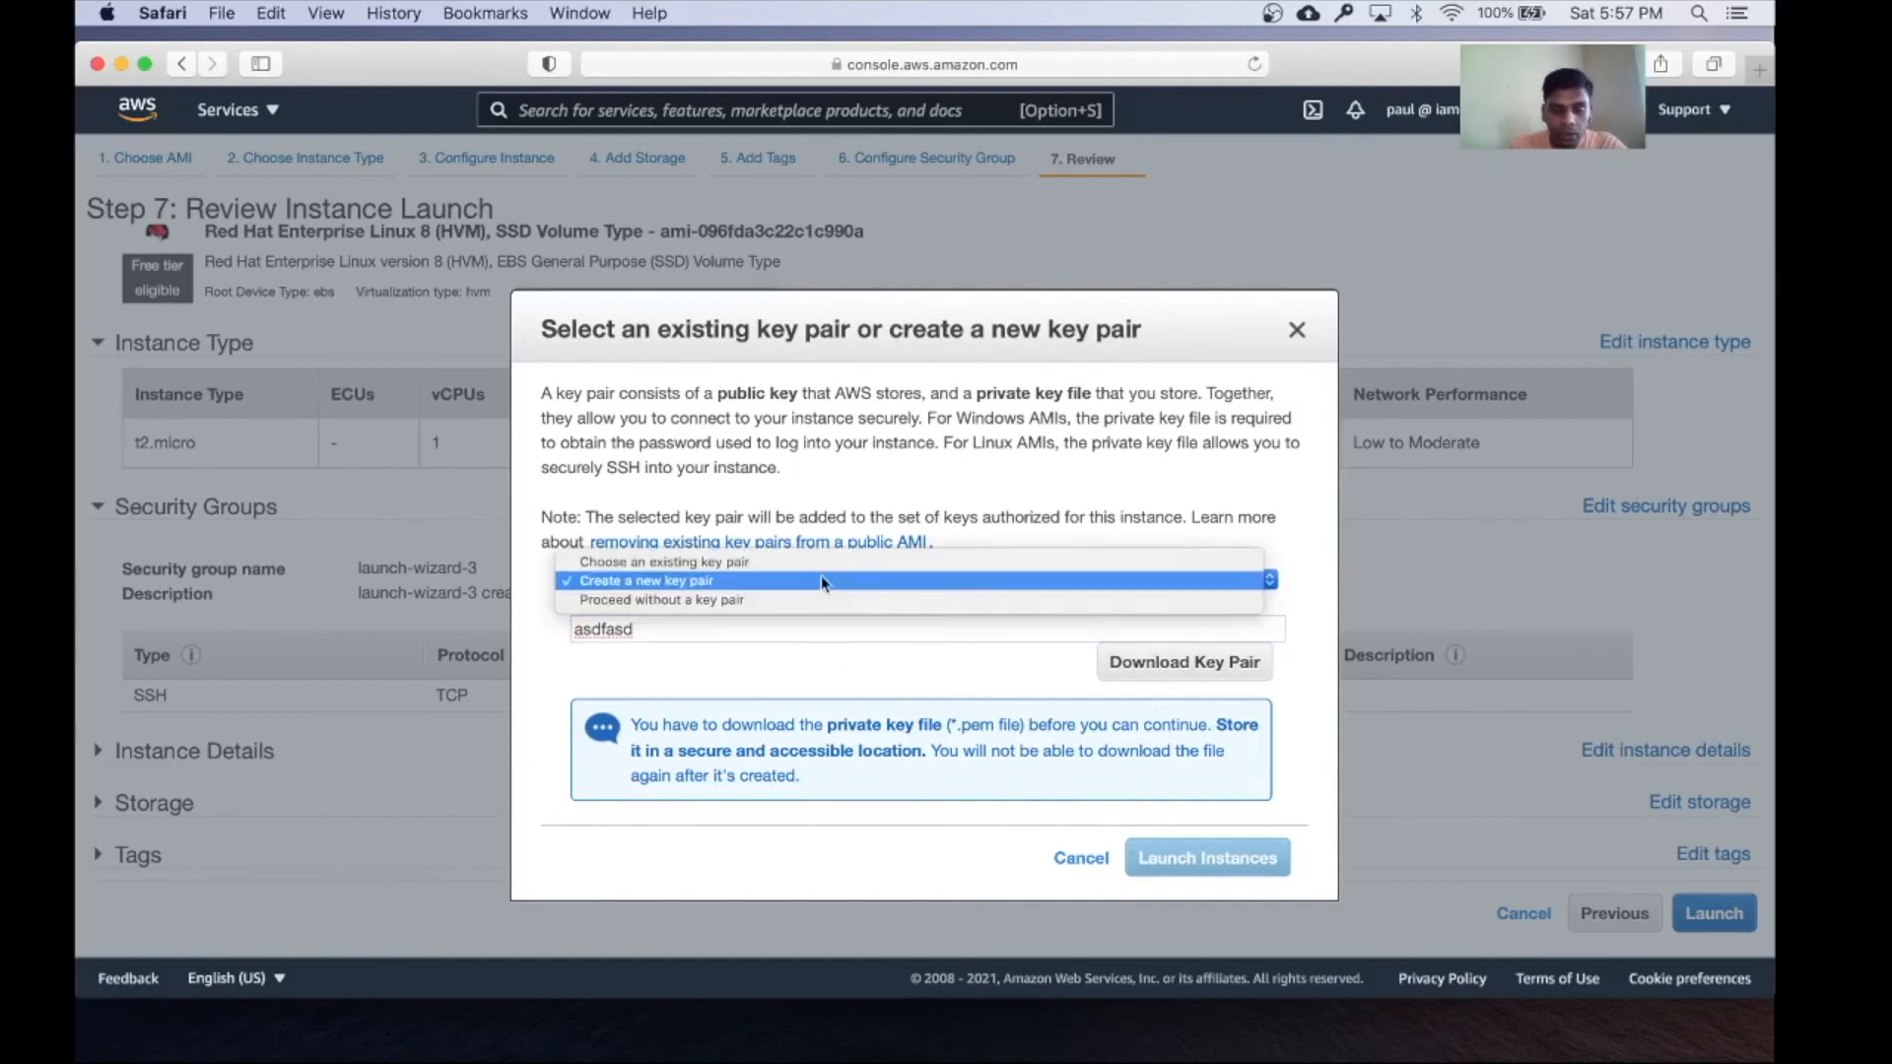
pyautogui.click(661, 561)
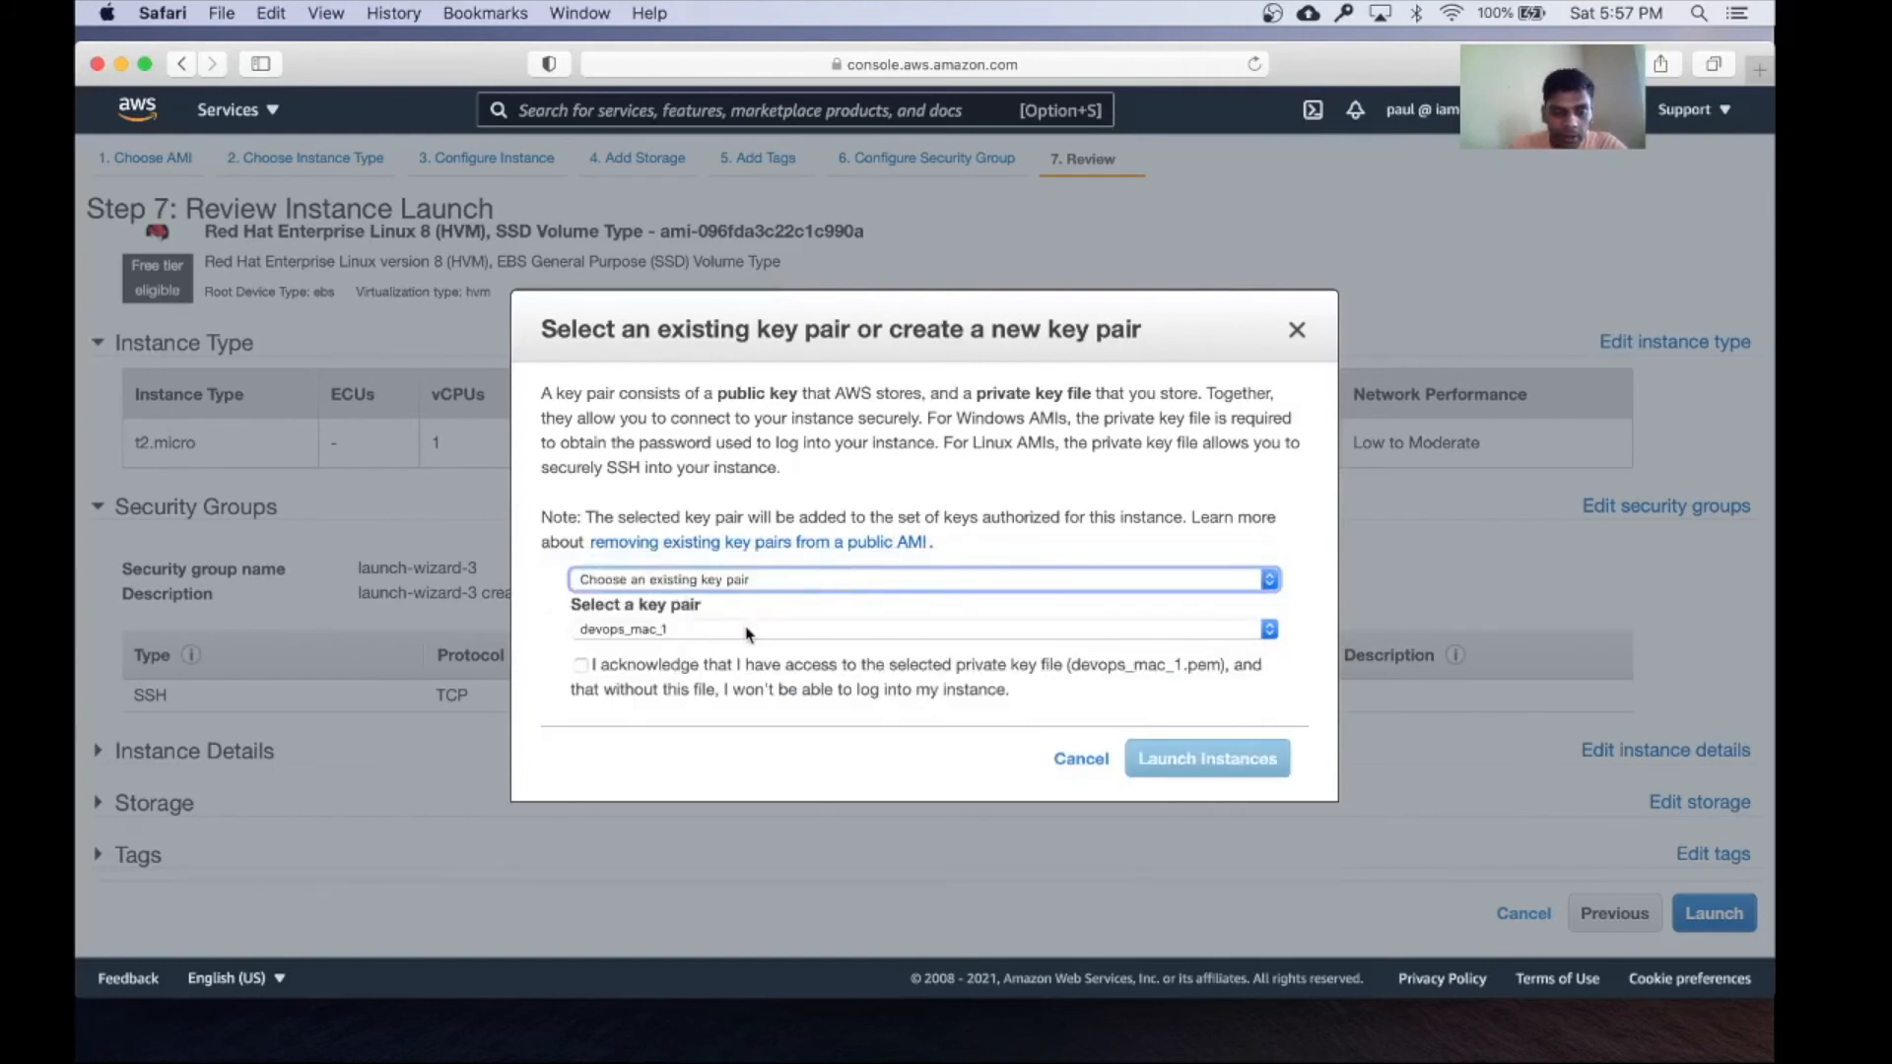
pyautogui.click(920, 629)
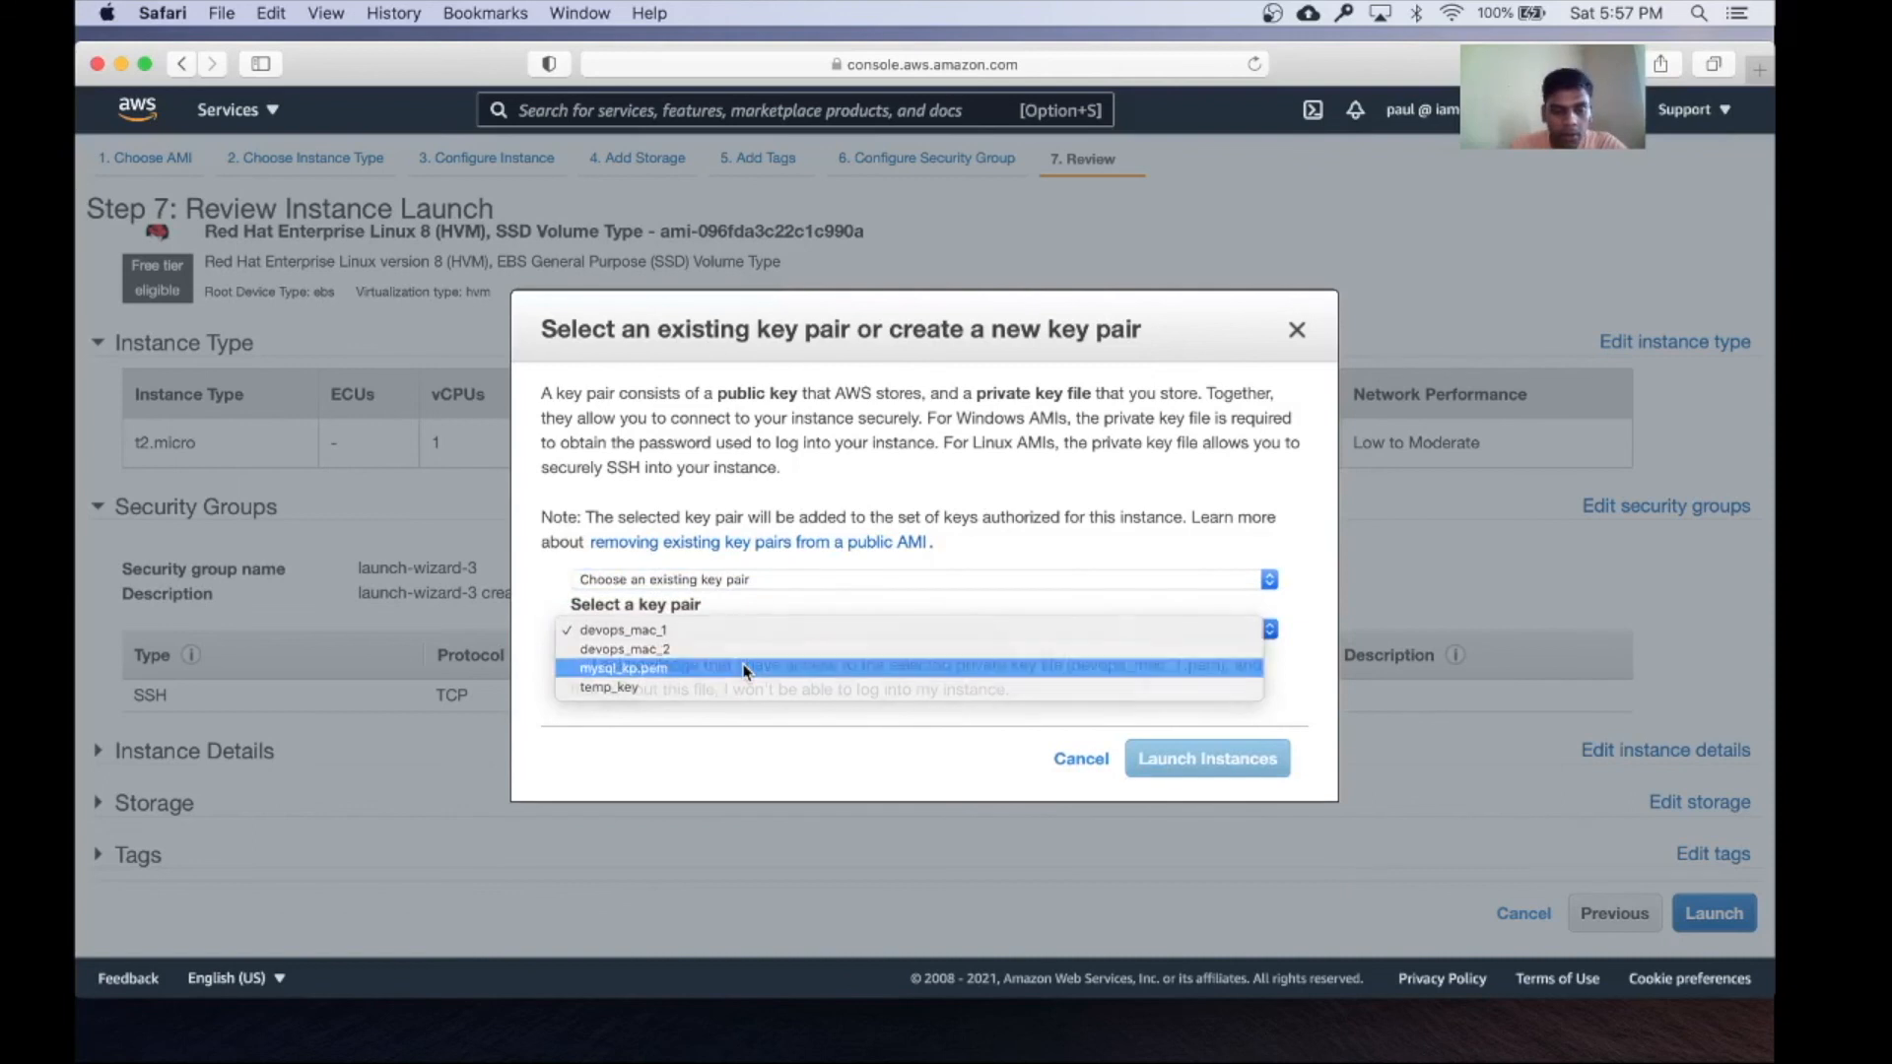
pyautogui.click(624, 667)
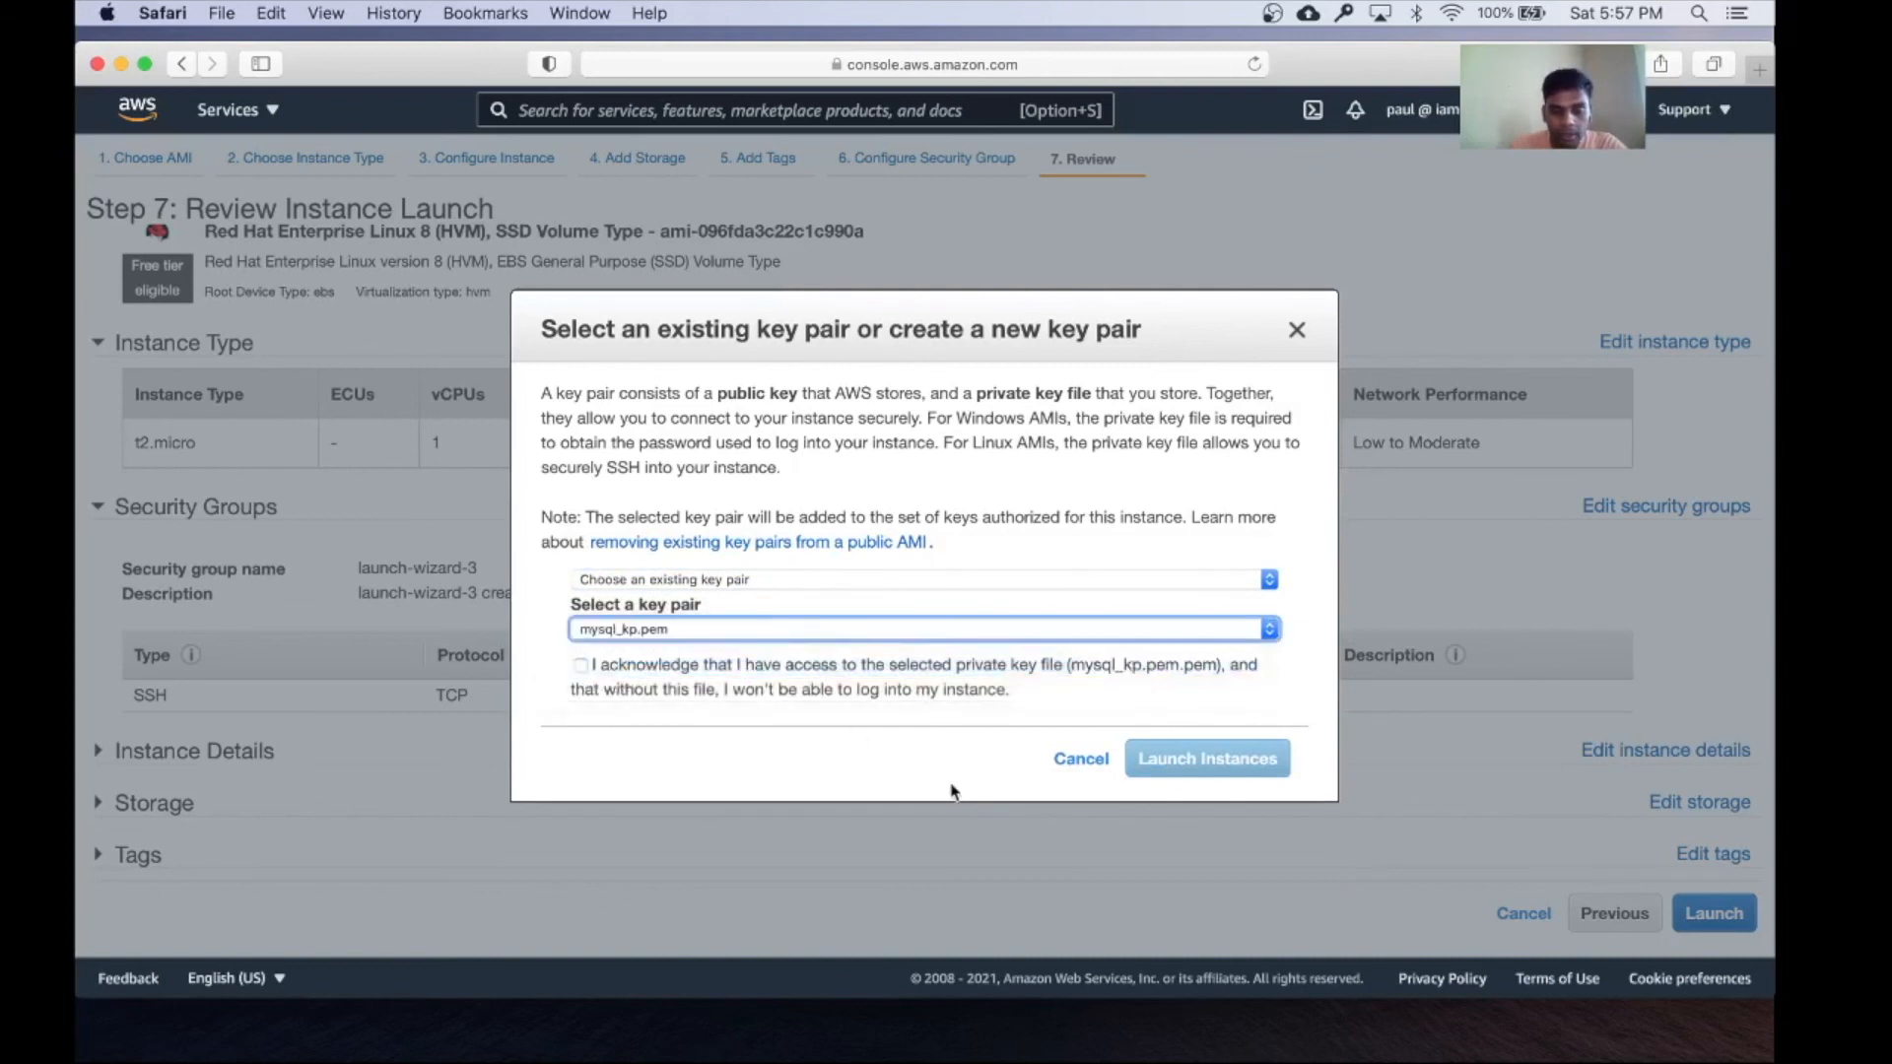
pyautogui.click(581, 665)
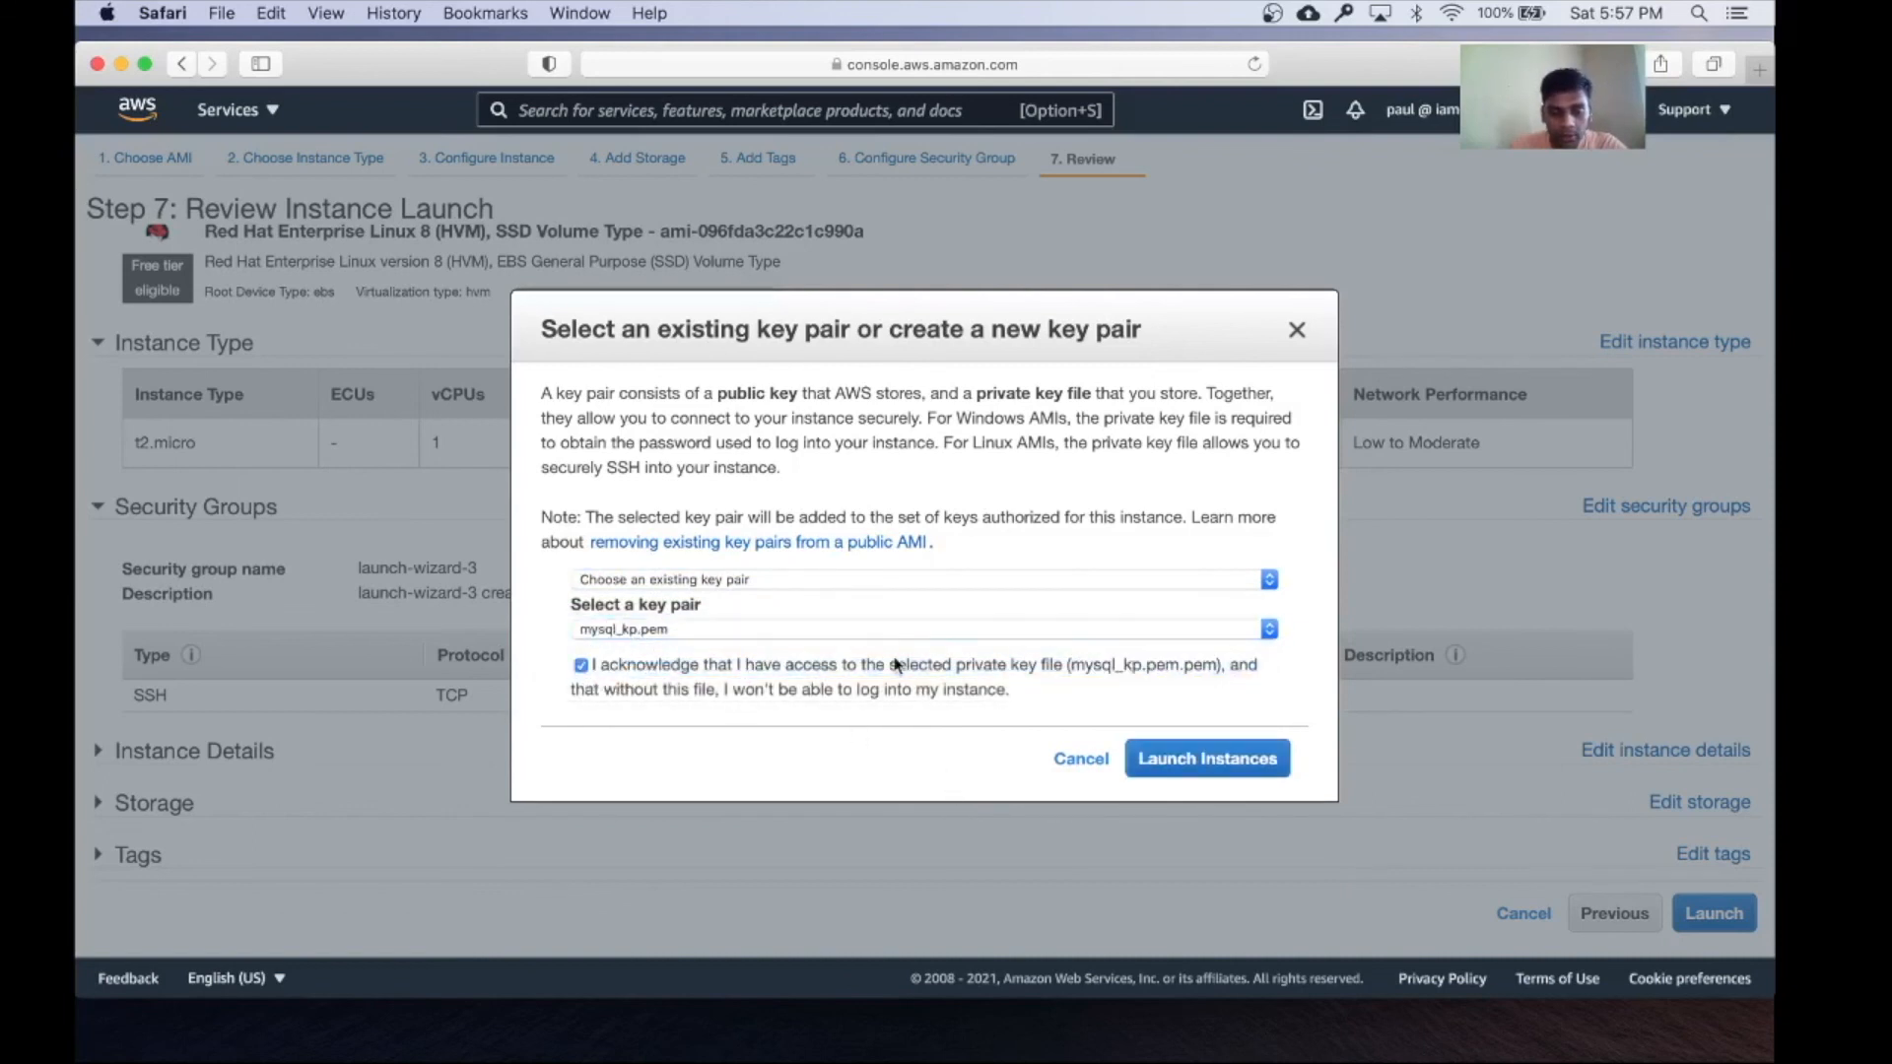
pyautogui.moveTo(827, 679)
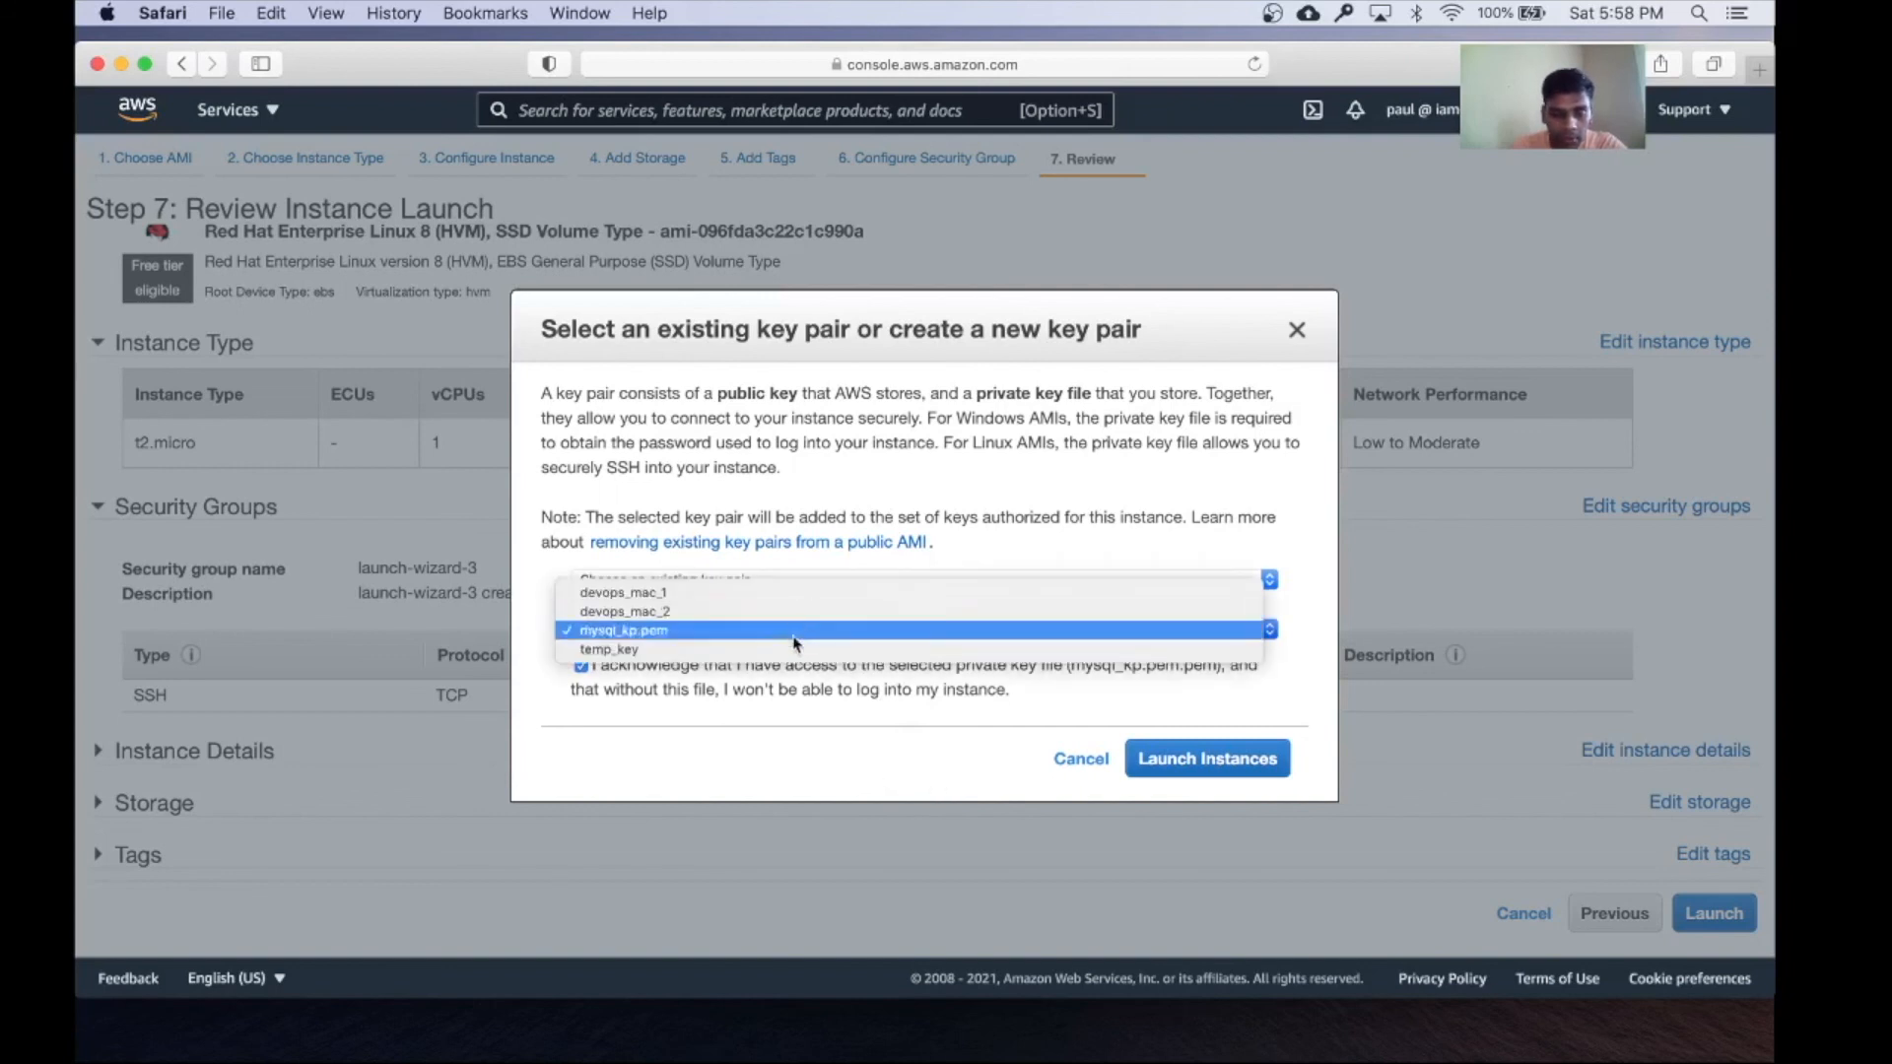
pyautogui.click(609, 649)
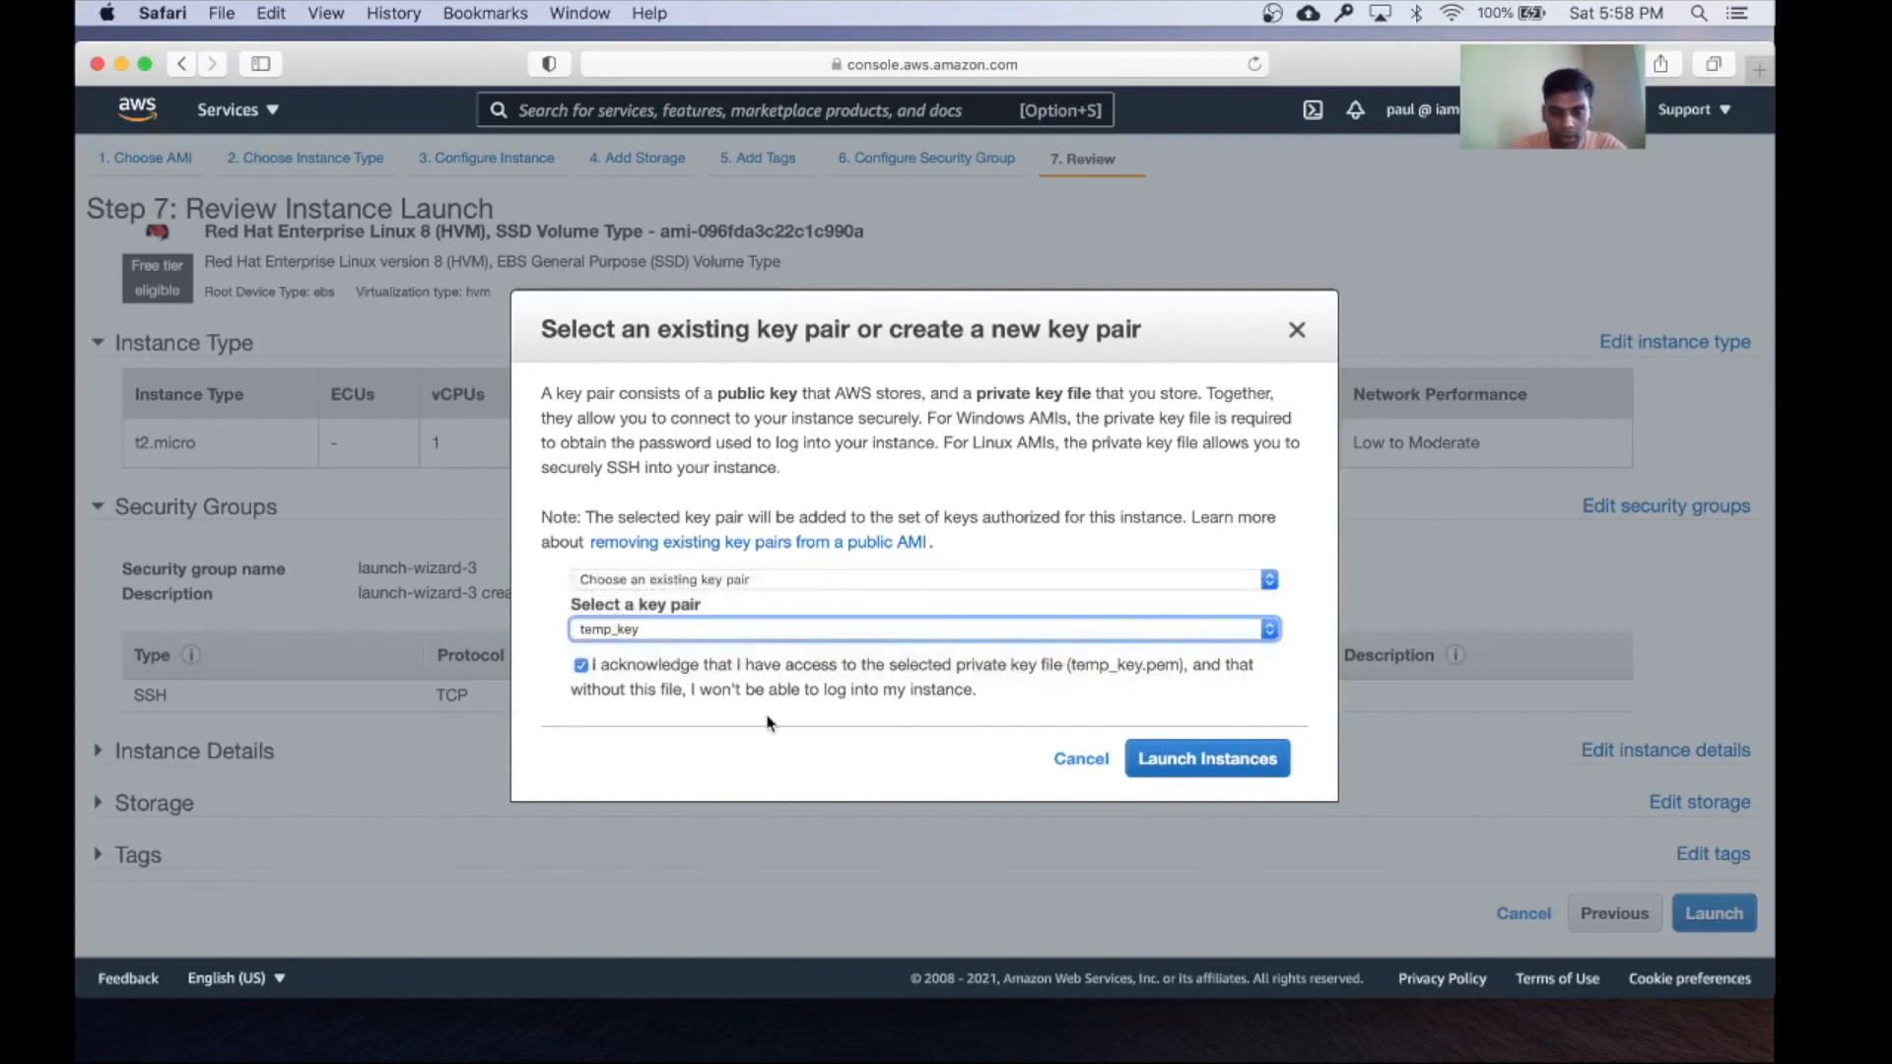
pyautogui.moveTo(1219, 800)
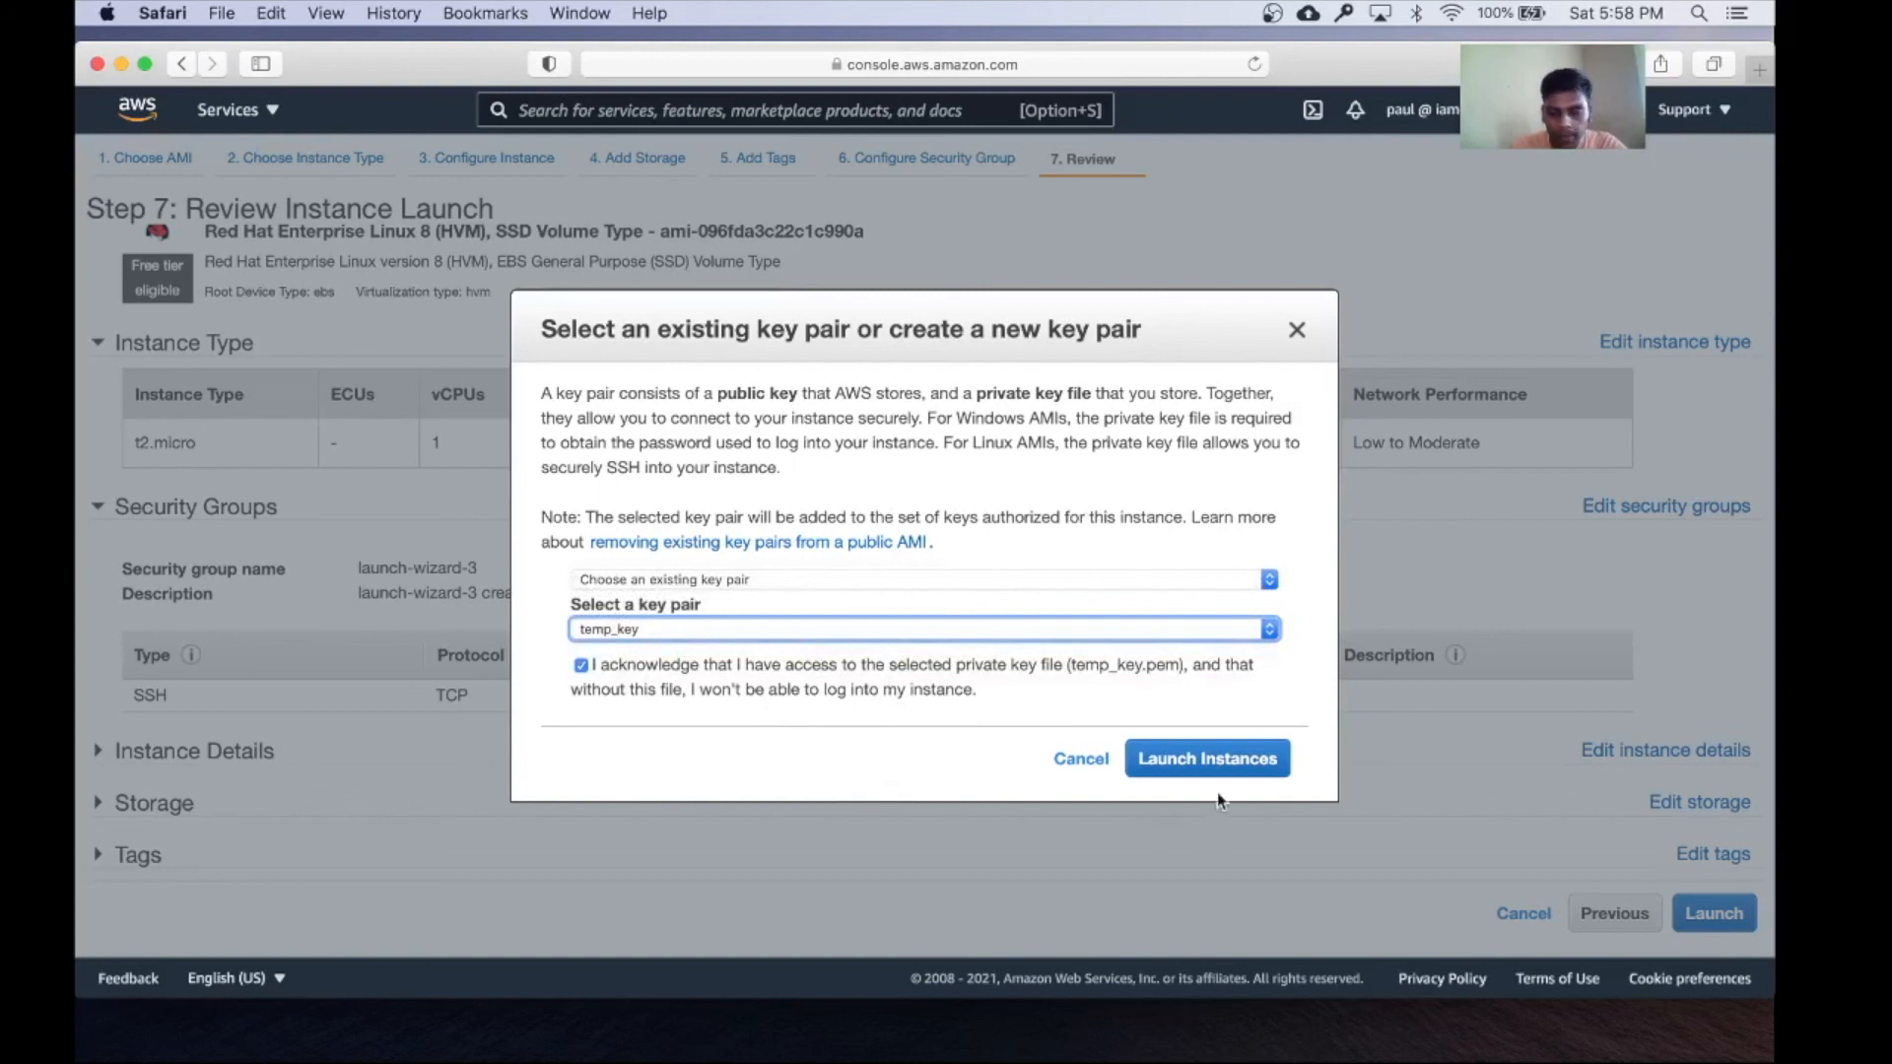
pyautogui.click(1206, 758)
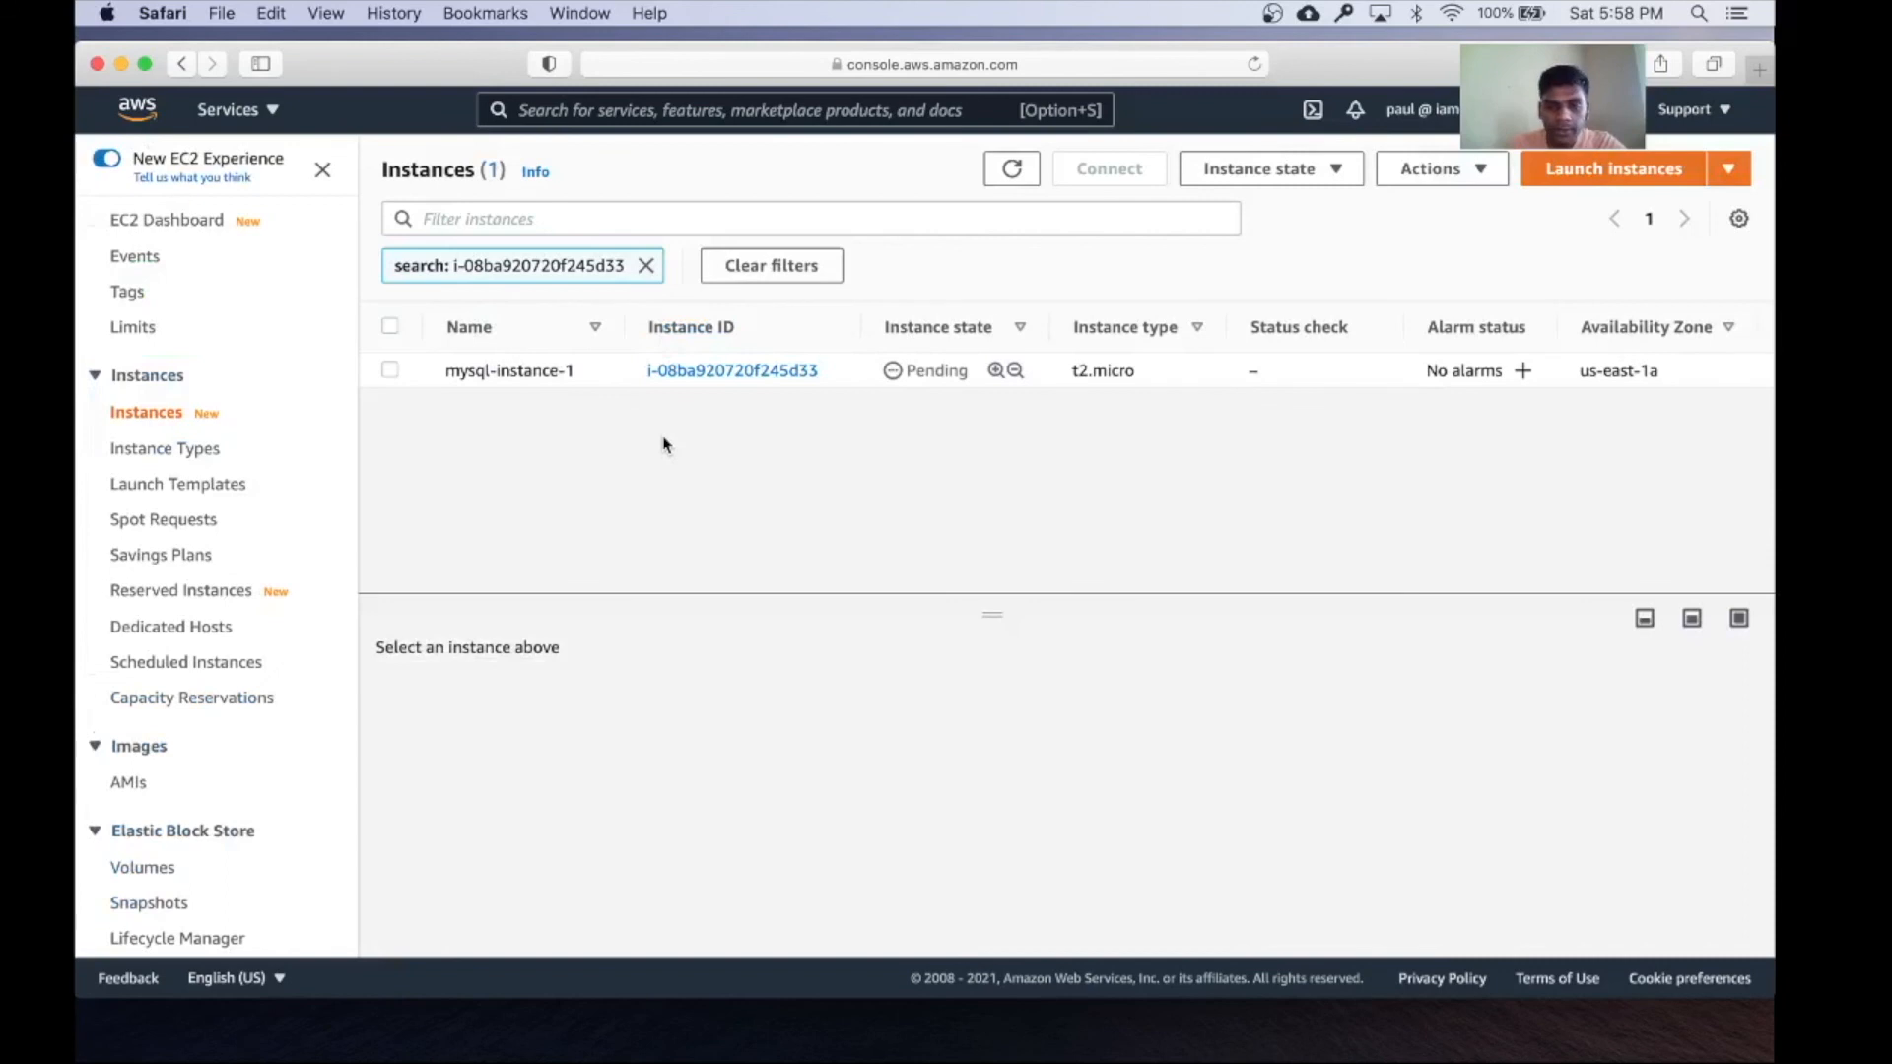
pyautogui.moveTo(733, 370)
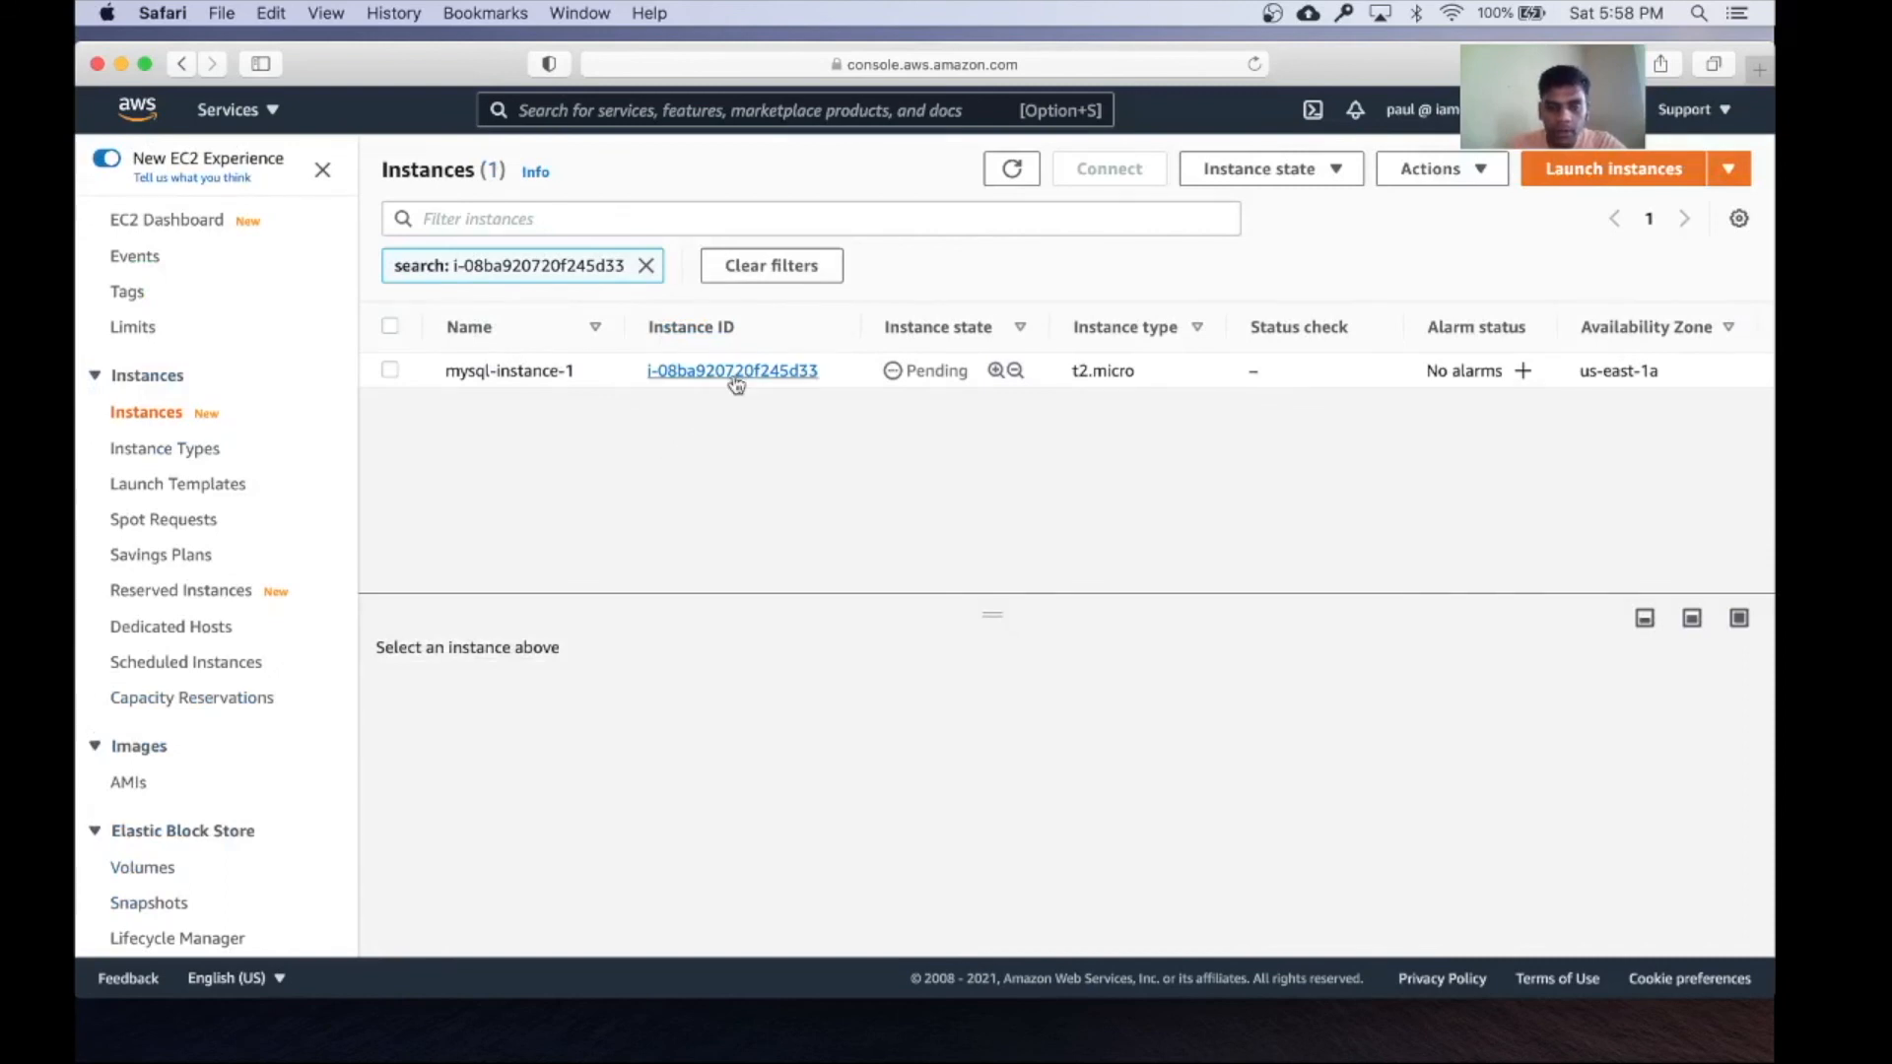
pyautogui.moveTo(818, 371)
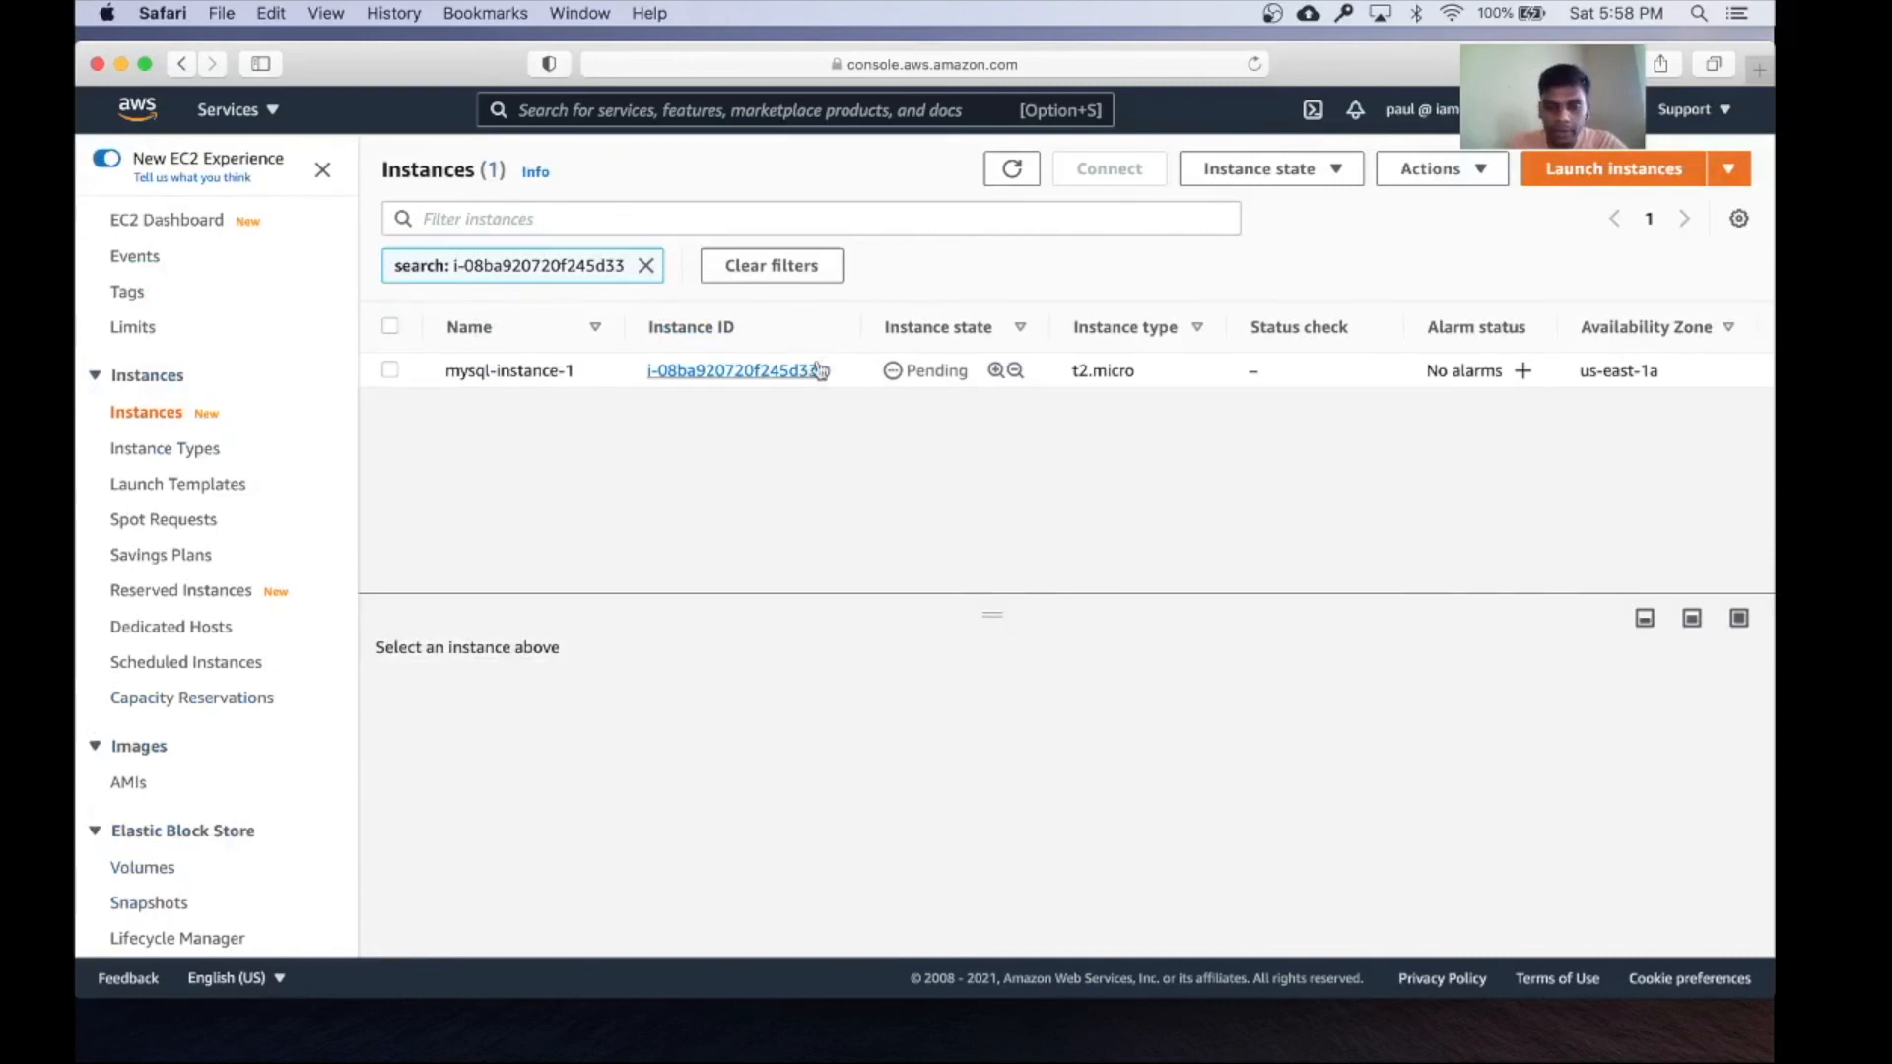
# Select mysql-instance-1 to show its details, including public IPv4 3.90.147.201
pyautogui.click(388, 371)
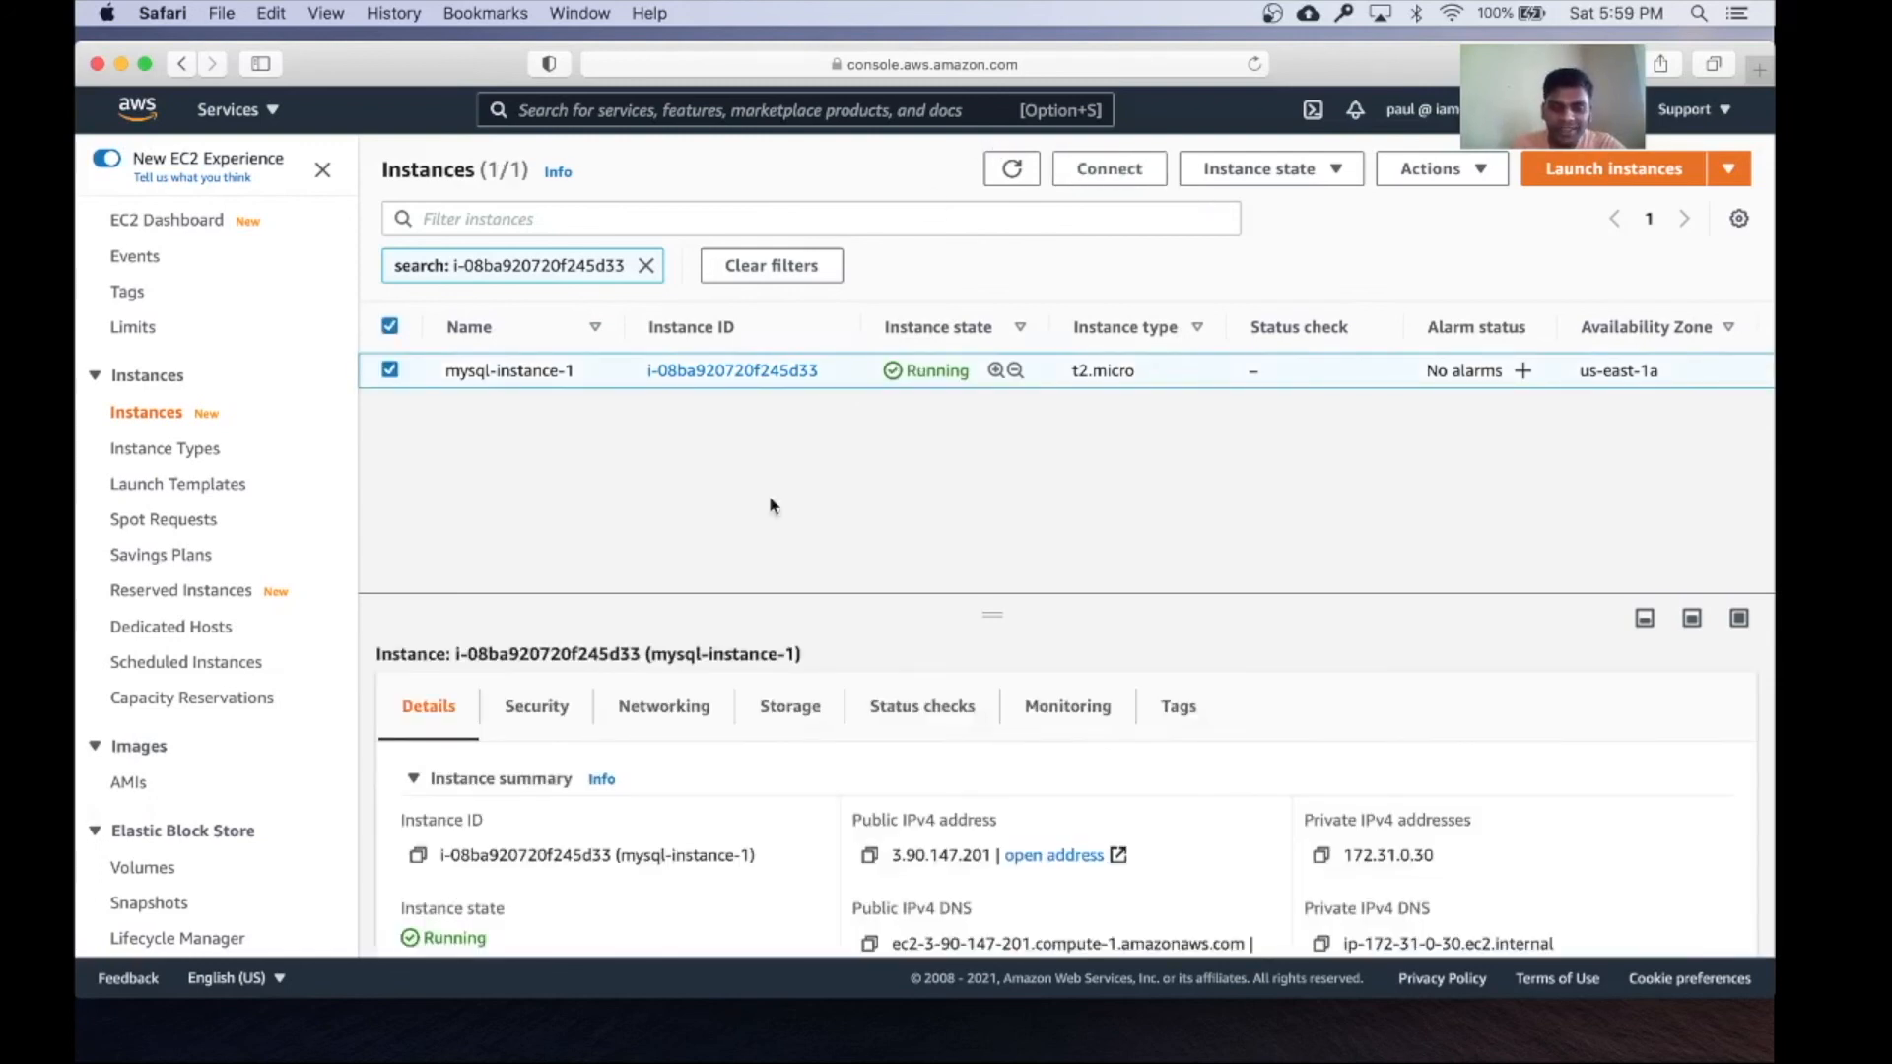
pyautogui.moveTo(812, 506)
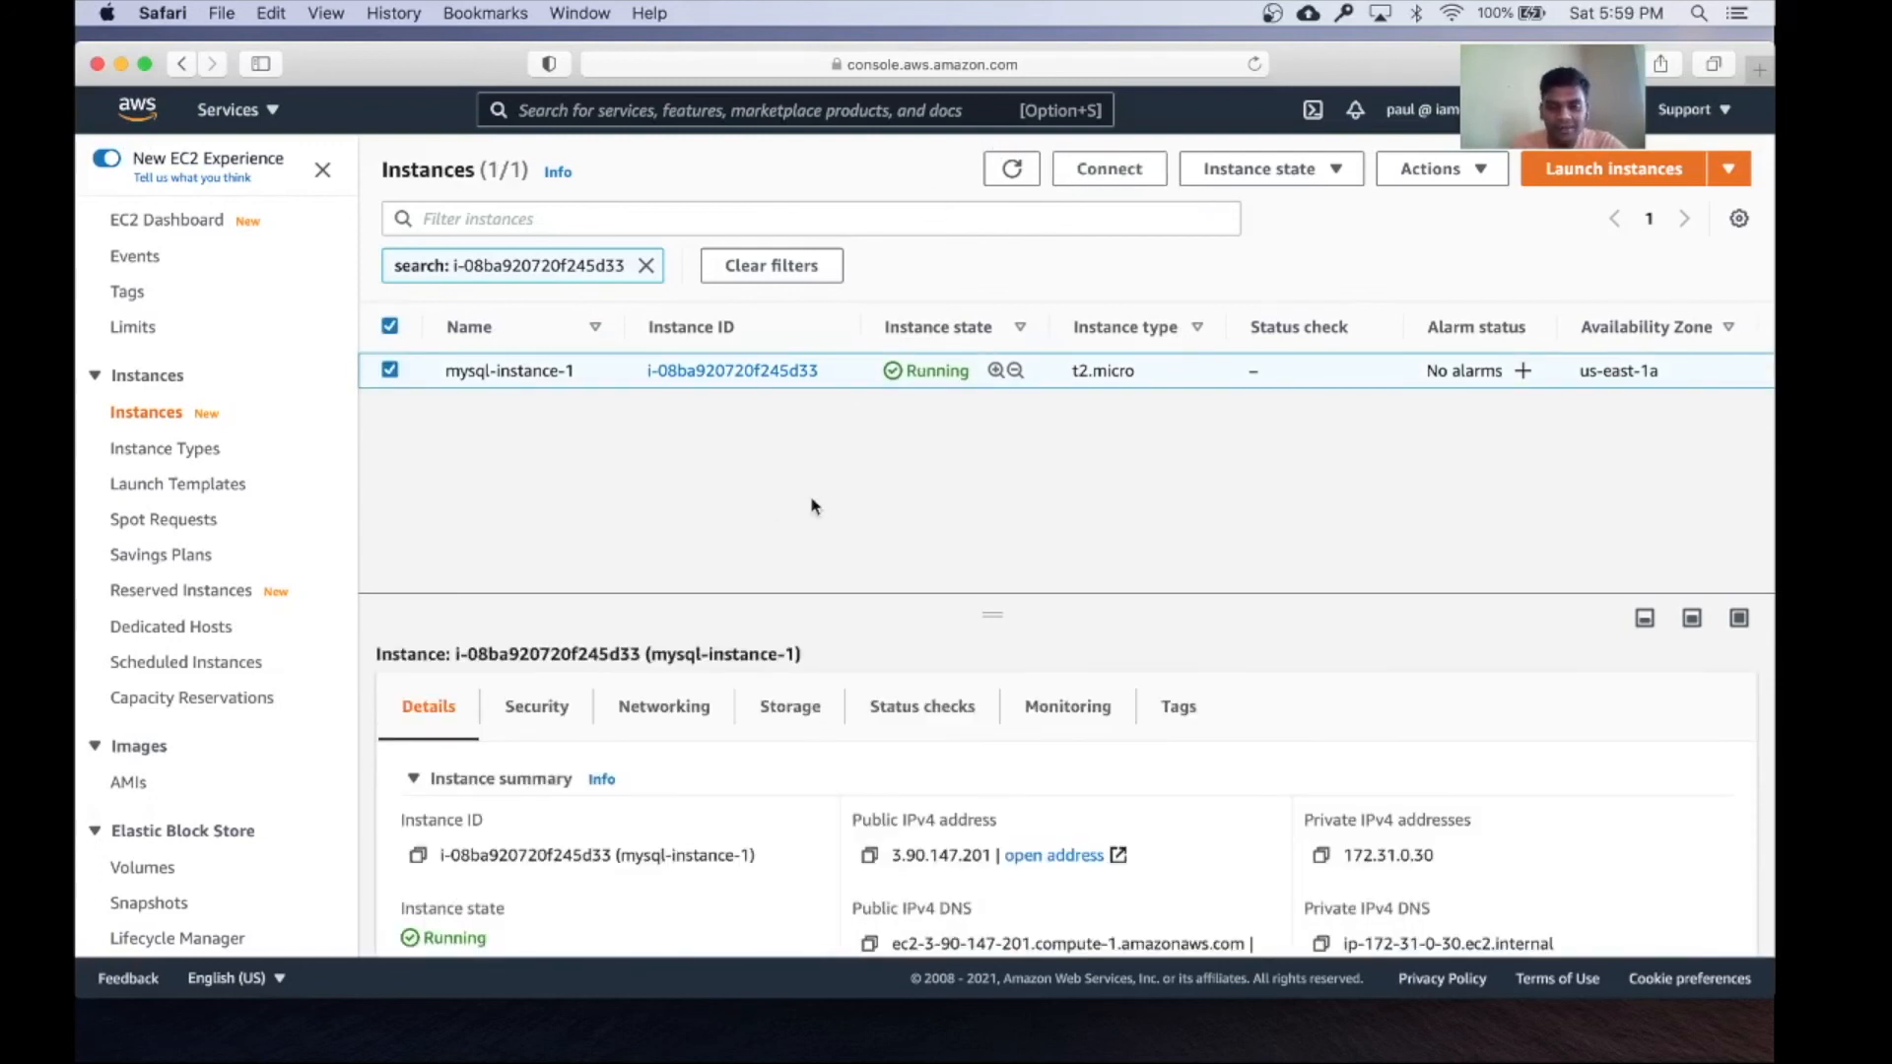
pyautogui.moveTo(887, 891)
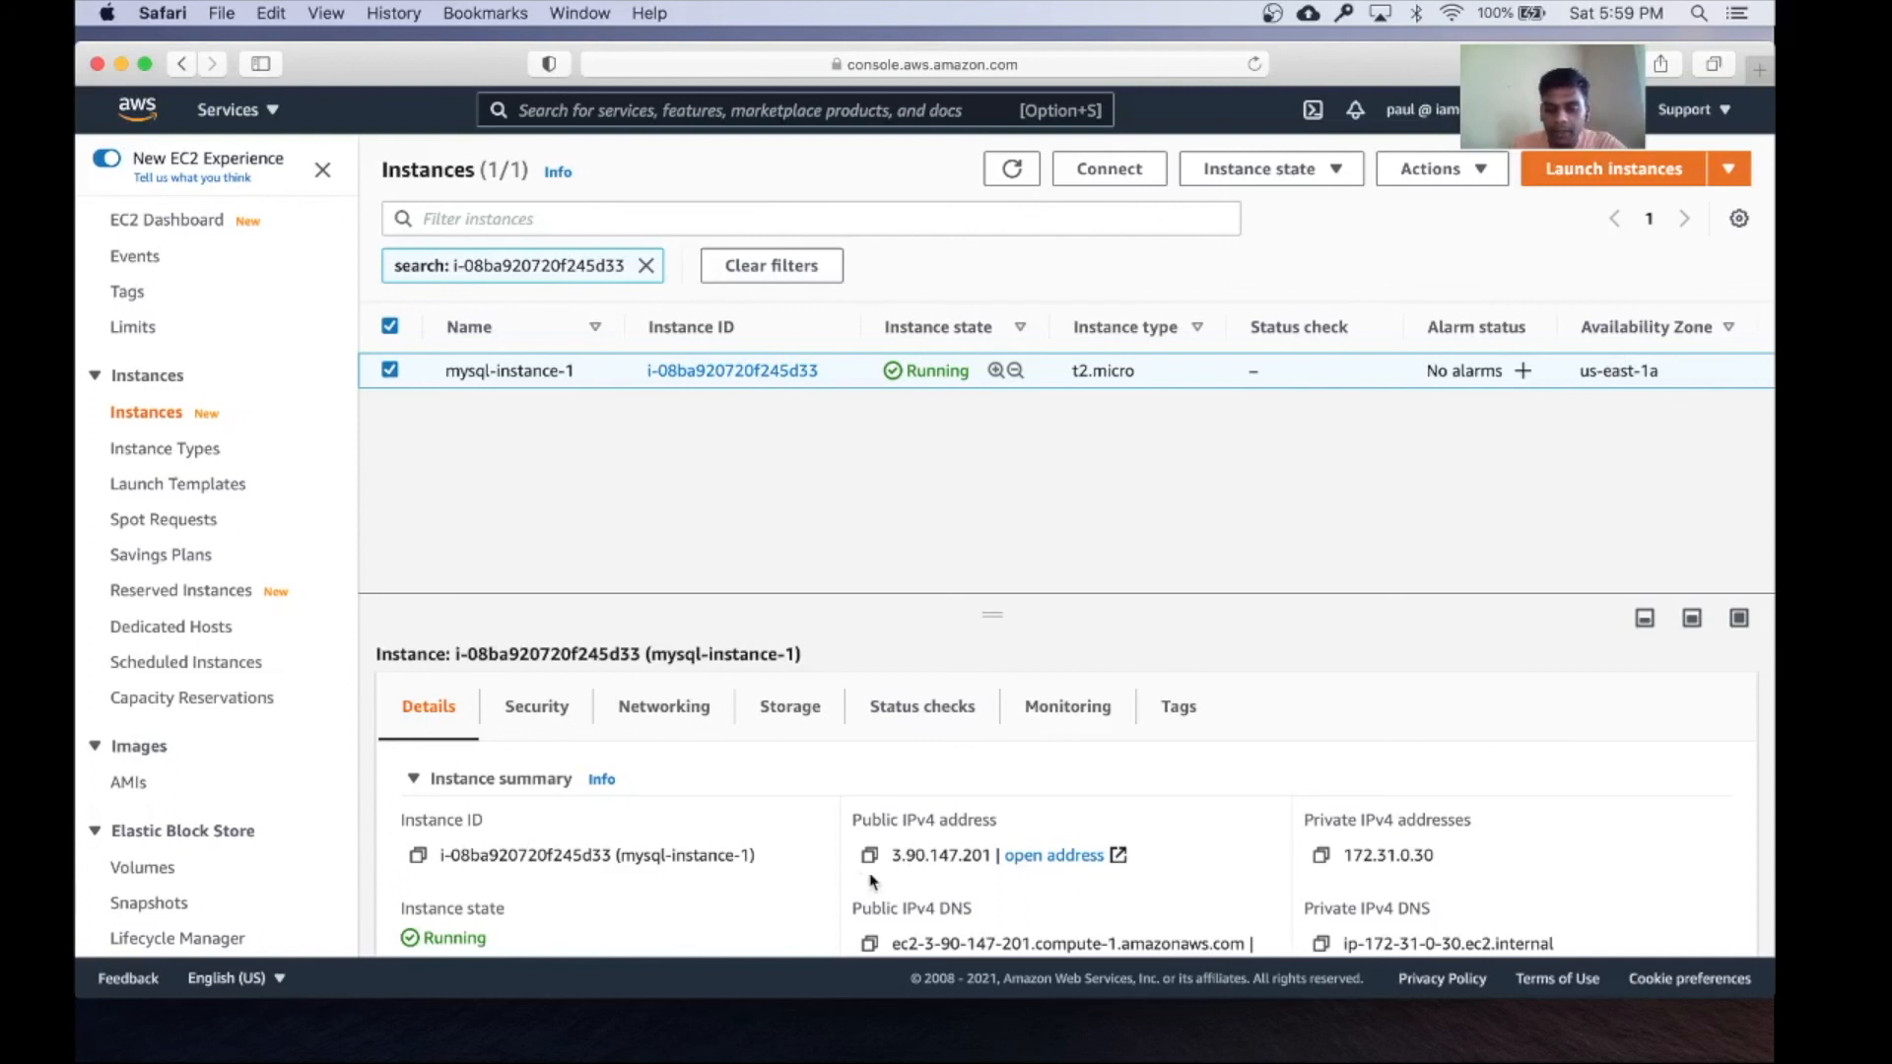
pyautogui.moveTo(926, 874)
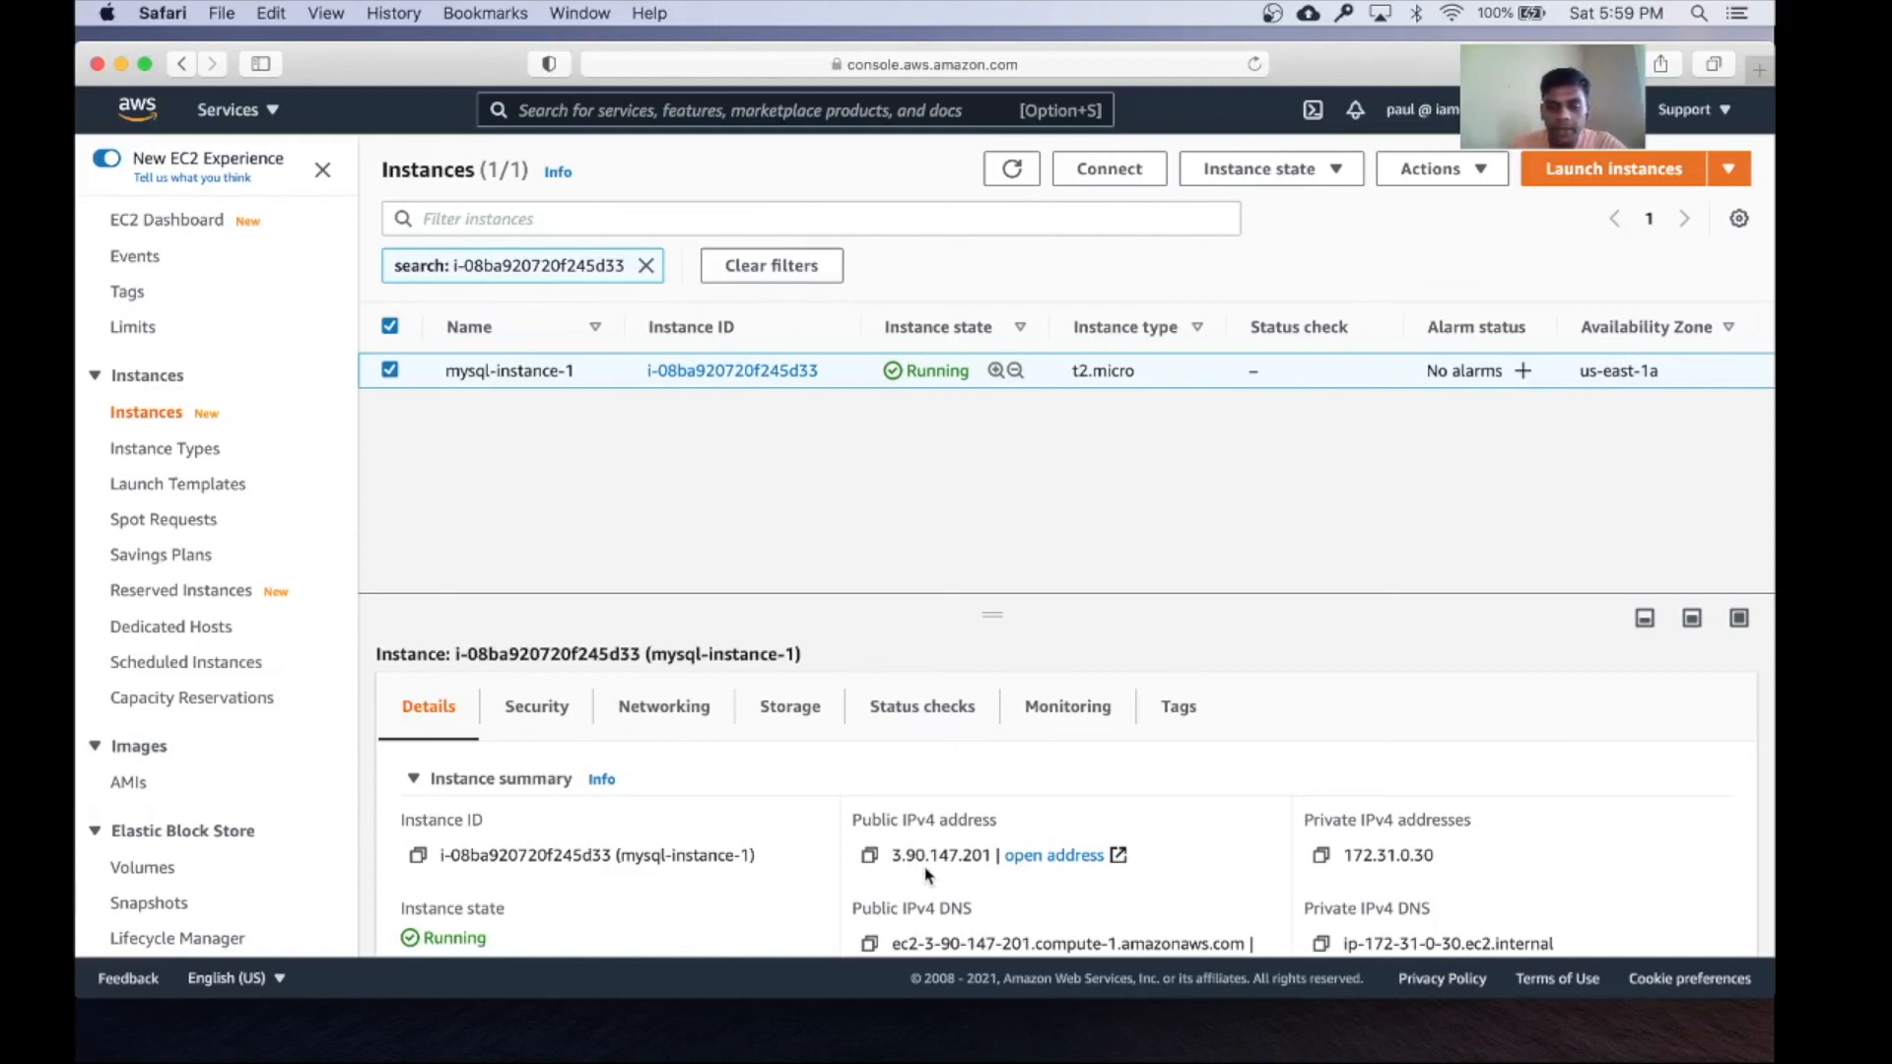